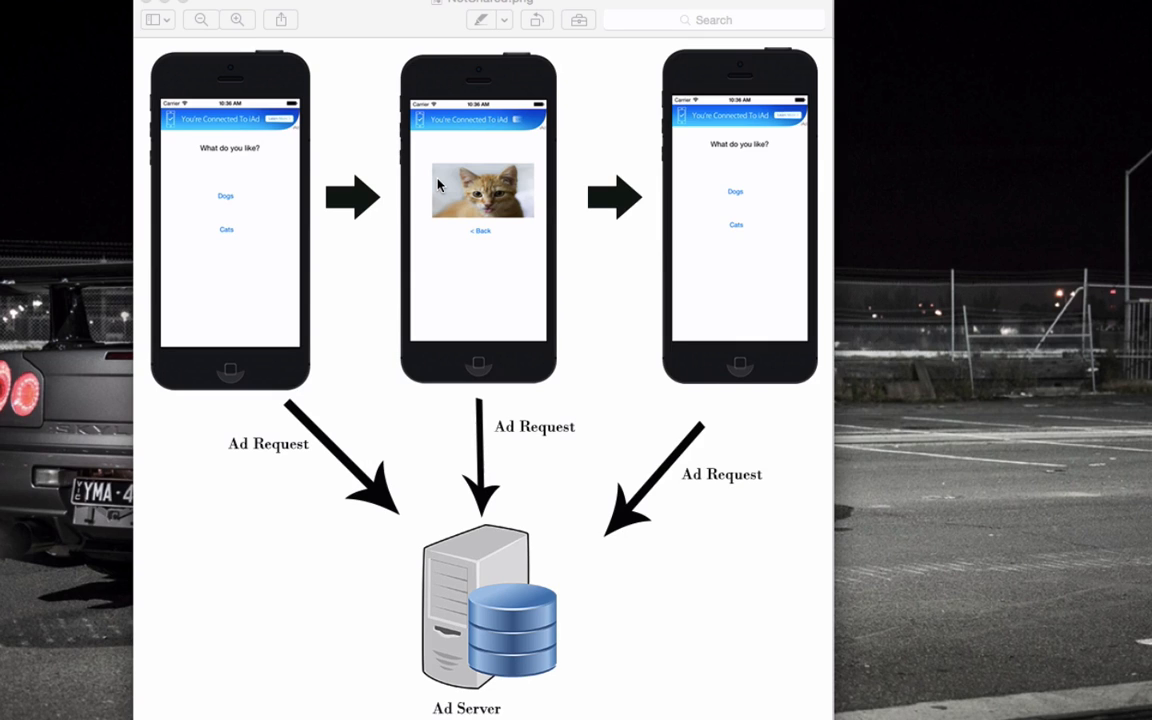
mouse_move(265, 215)
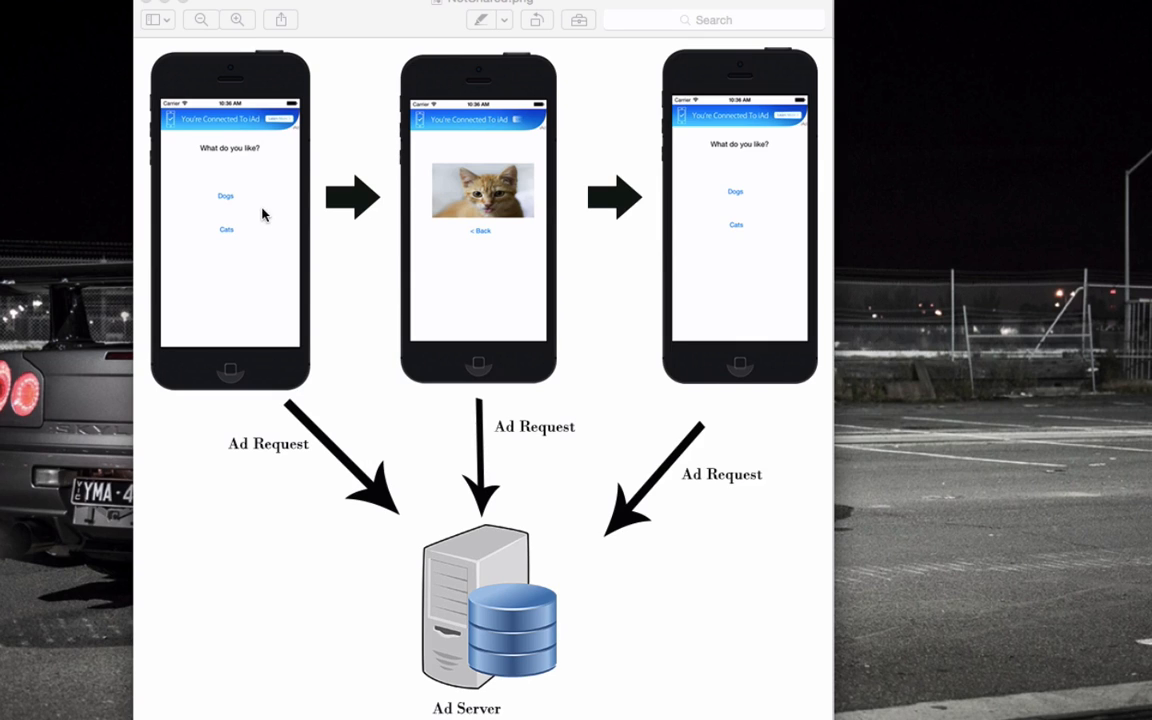
mouse_move(263, 185)
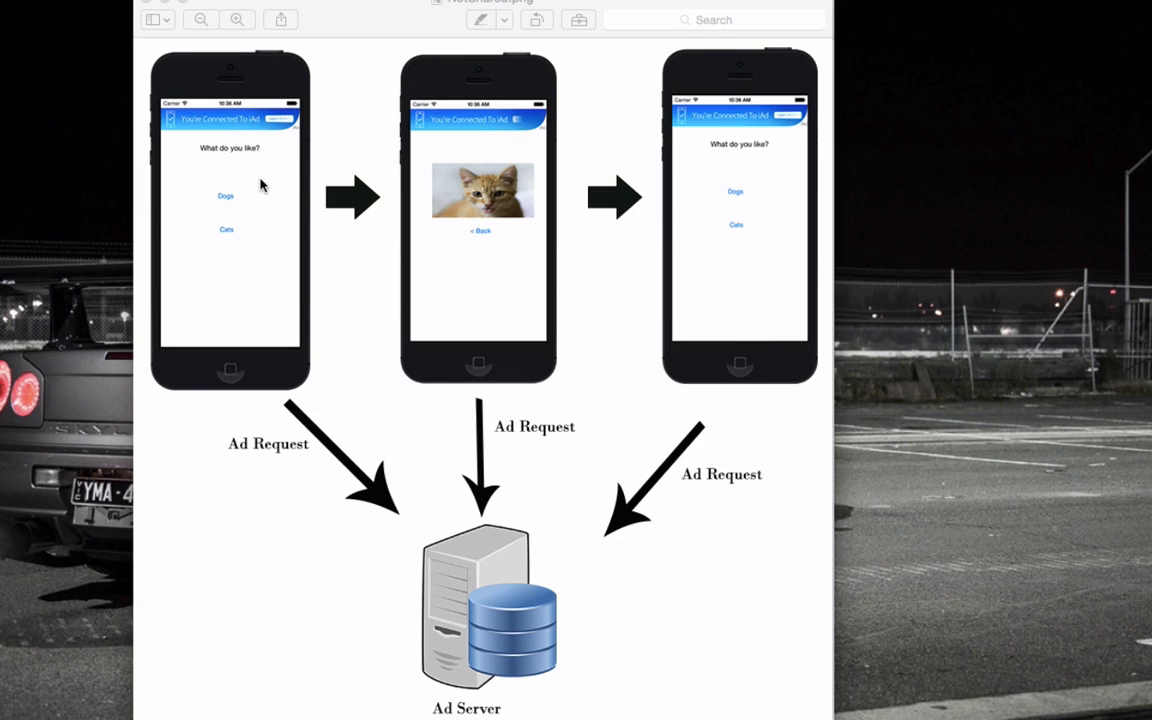
mouse_move(282, 193)
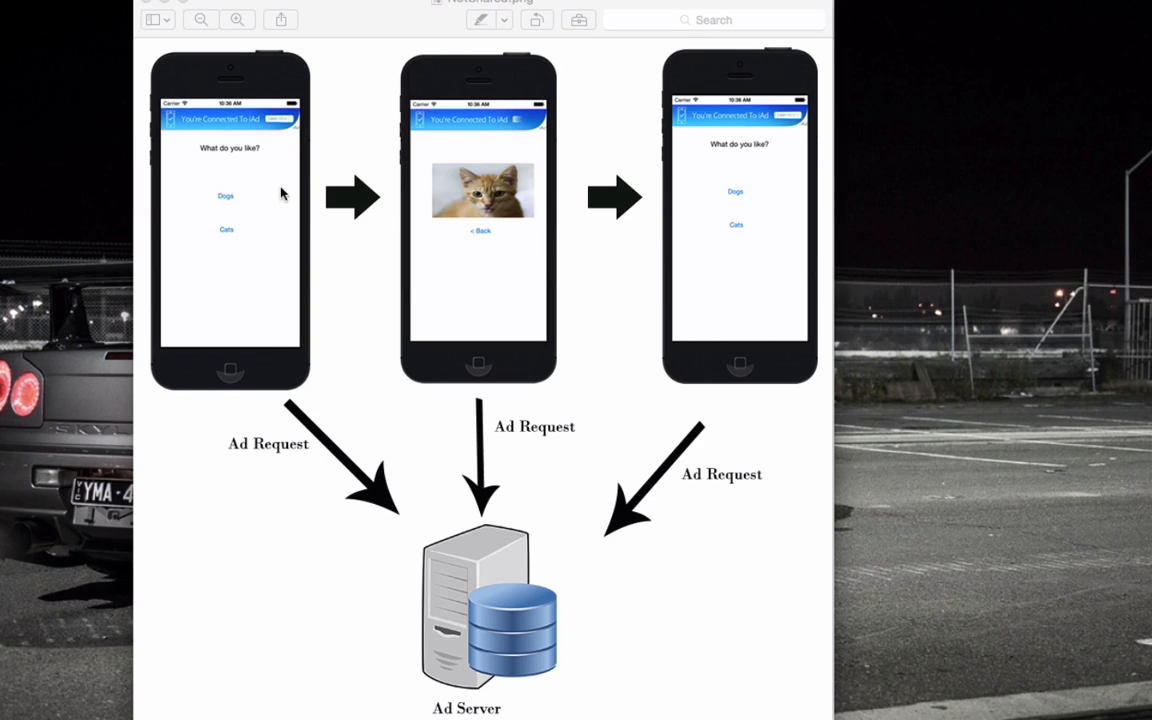
mouse_move(322, 166)
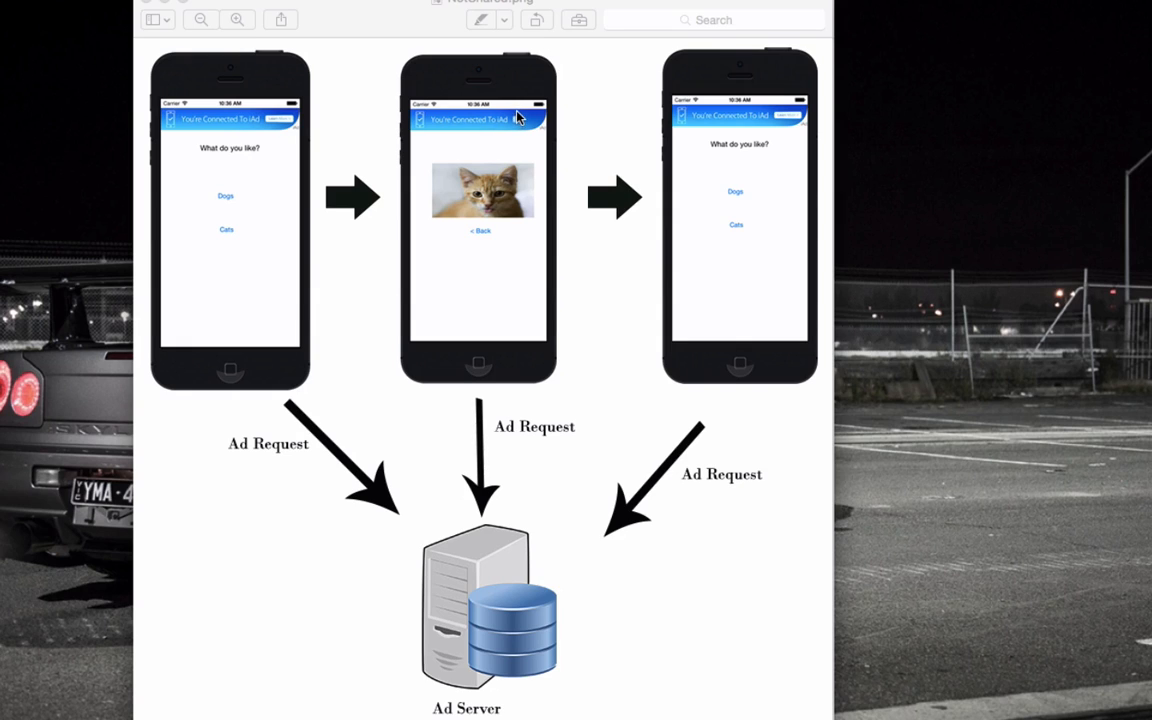
mouse_move(271, 138)
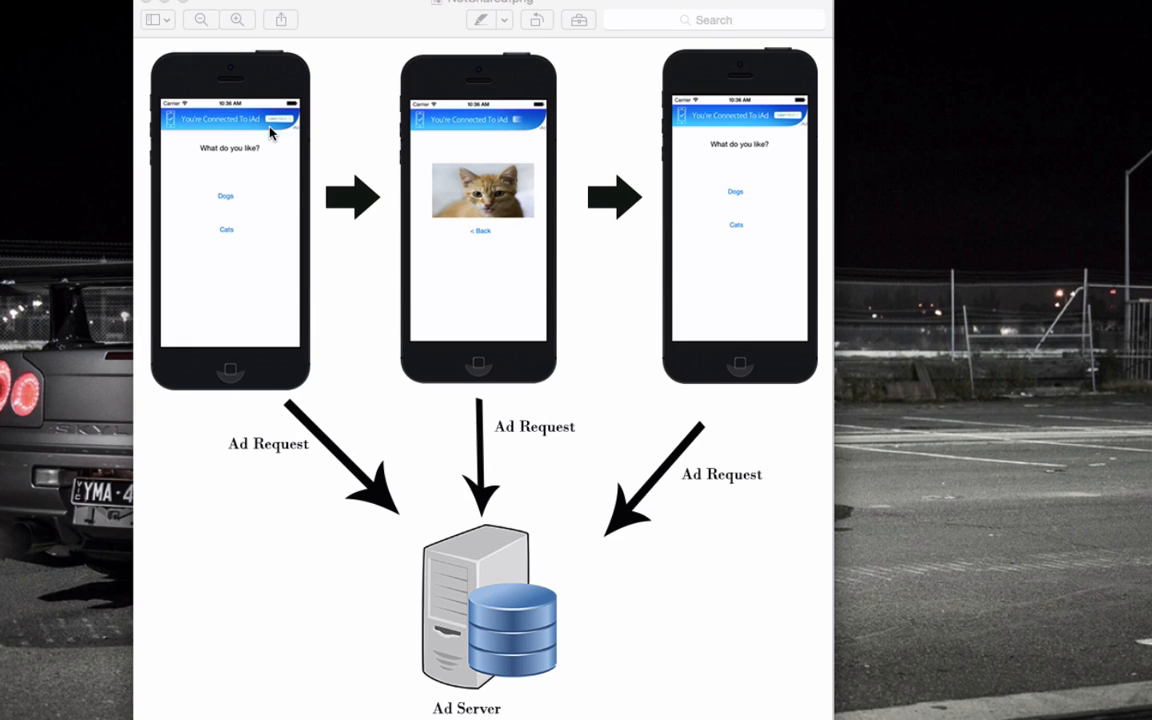
mouse_move(289, 254)
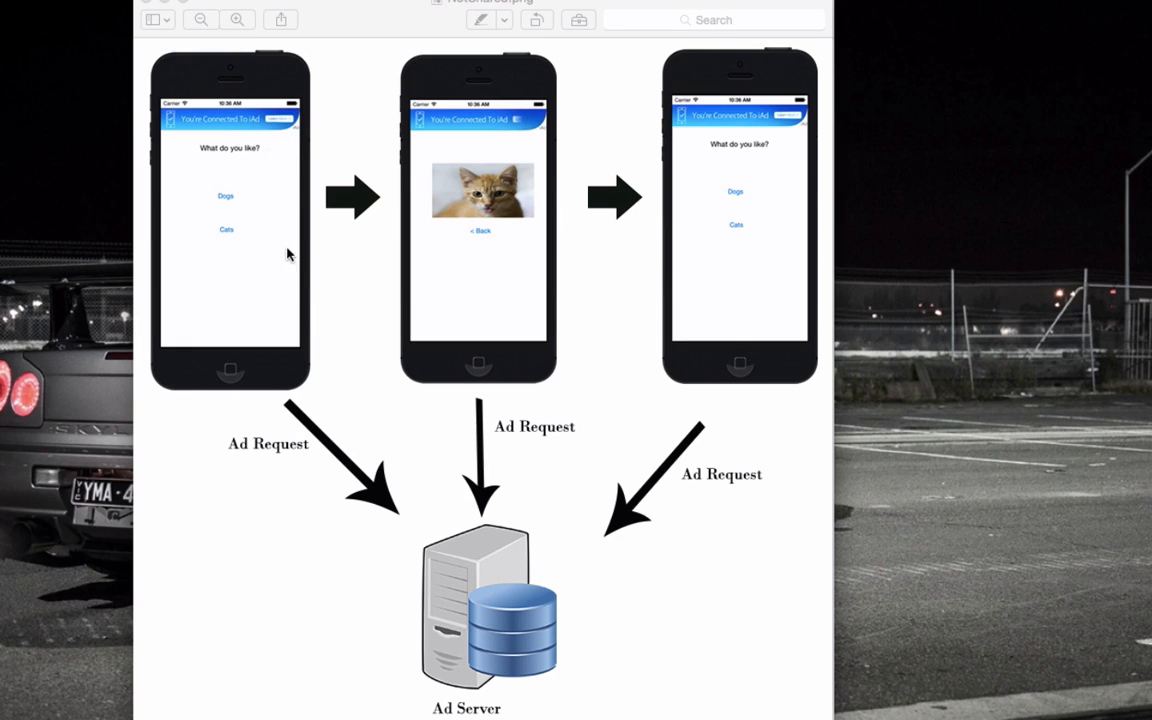
mouse_move(280, 218)
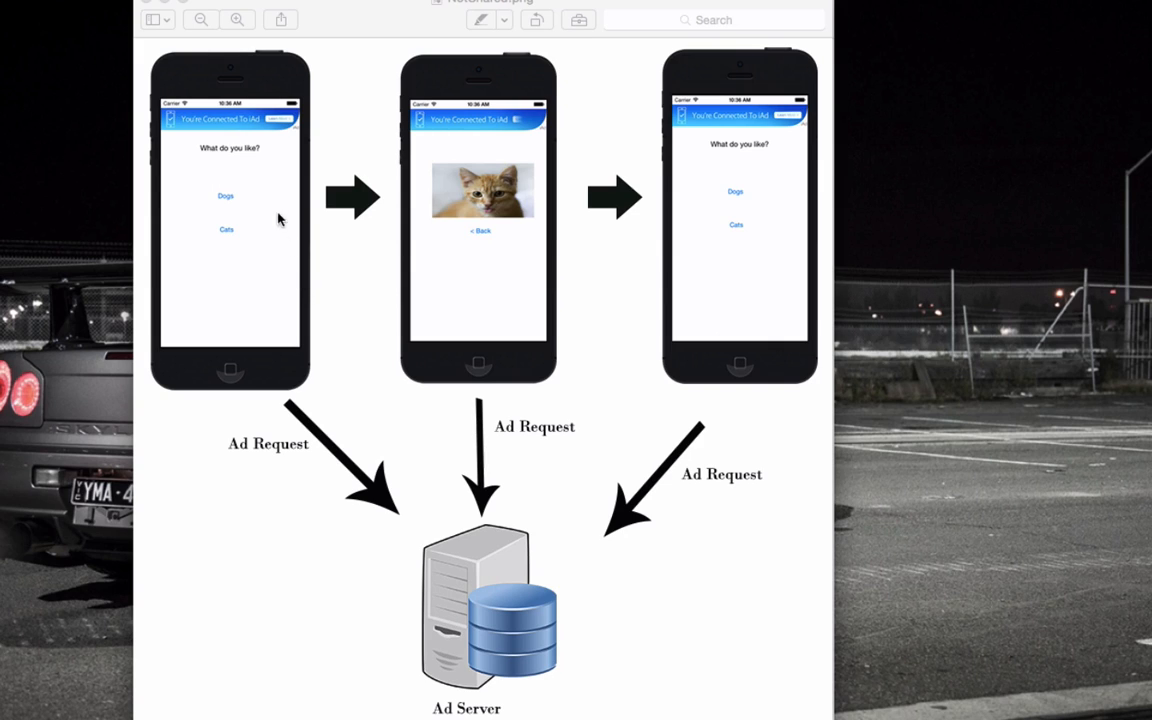
mouse_move(240, 217)
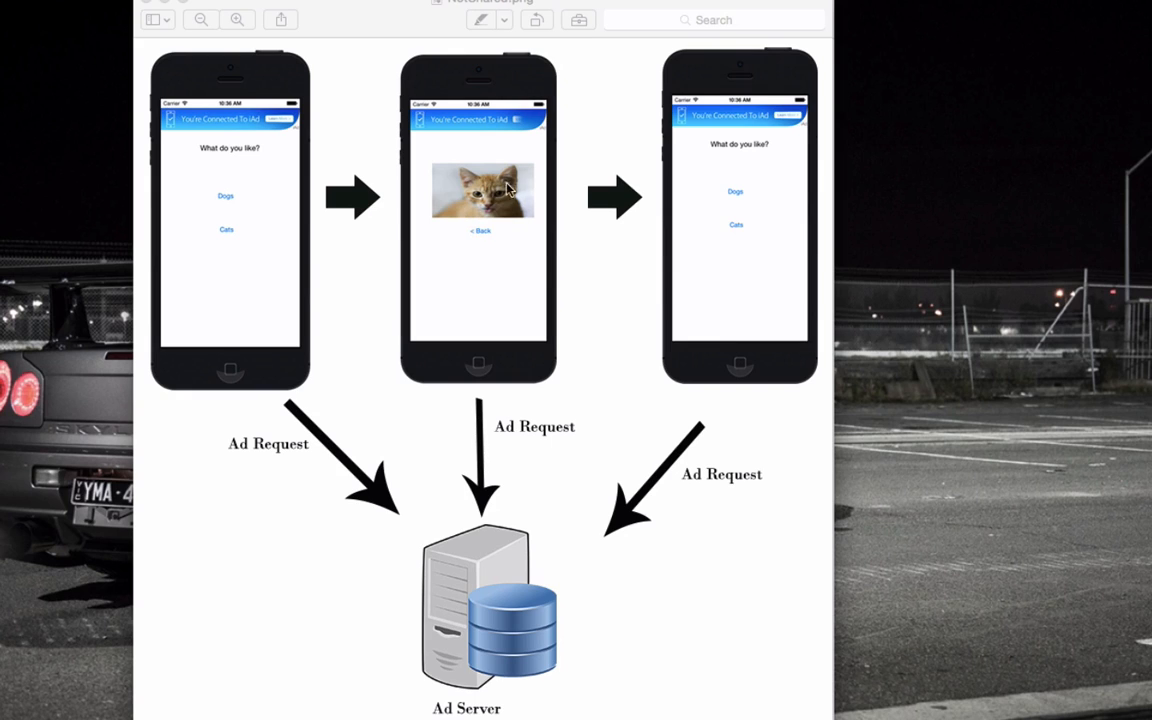
mouse_move(508, 189)
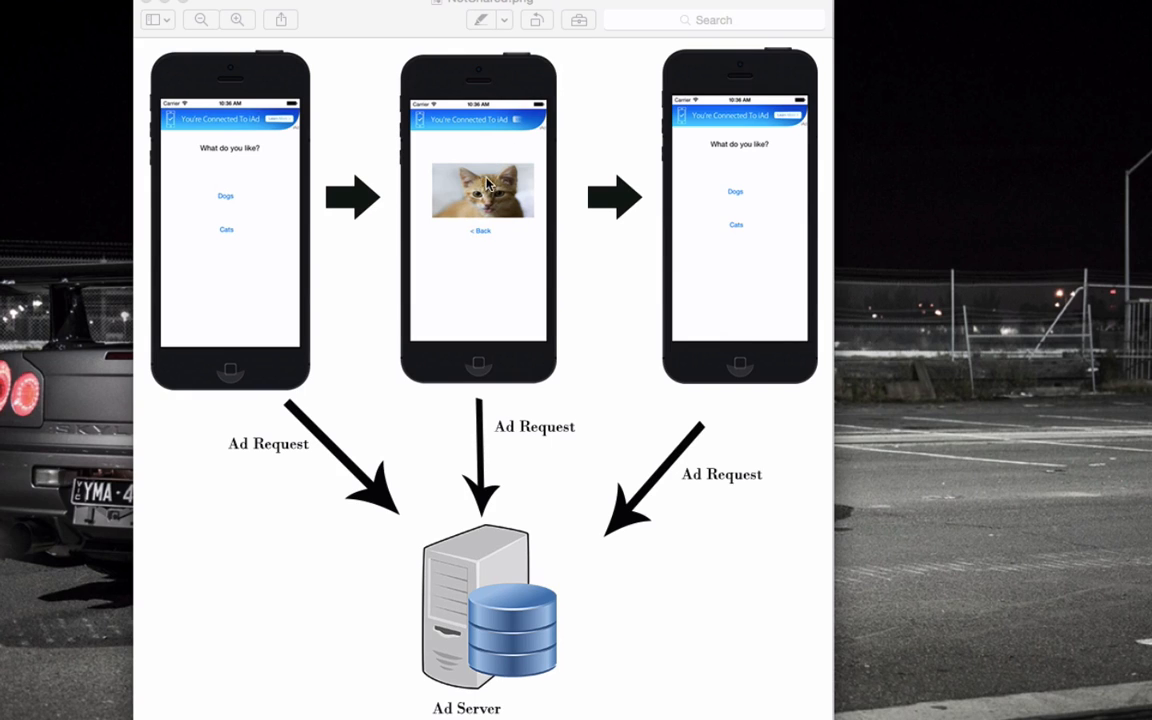
mouse_move(470, 410)
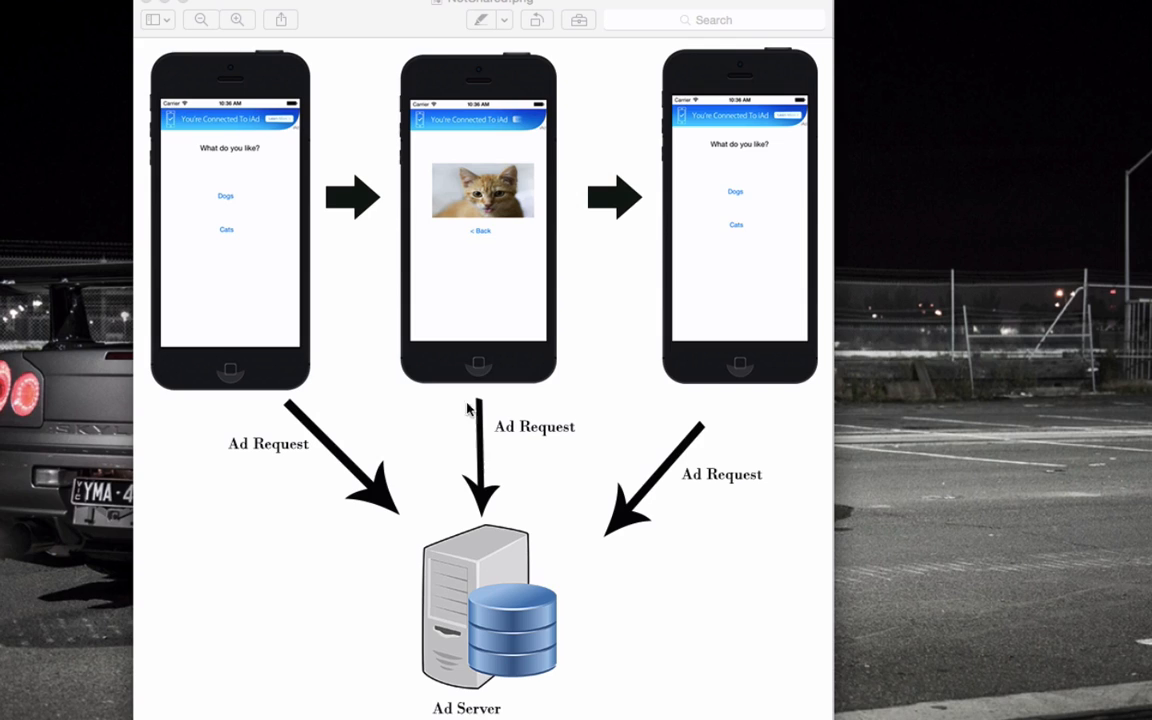
mouse_move(478, 240)
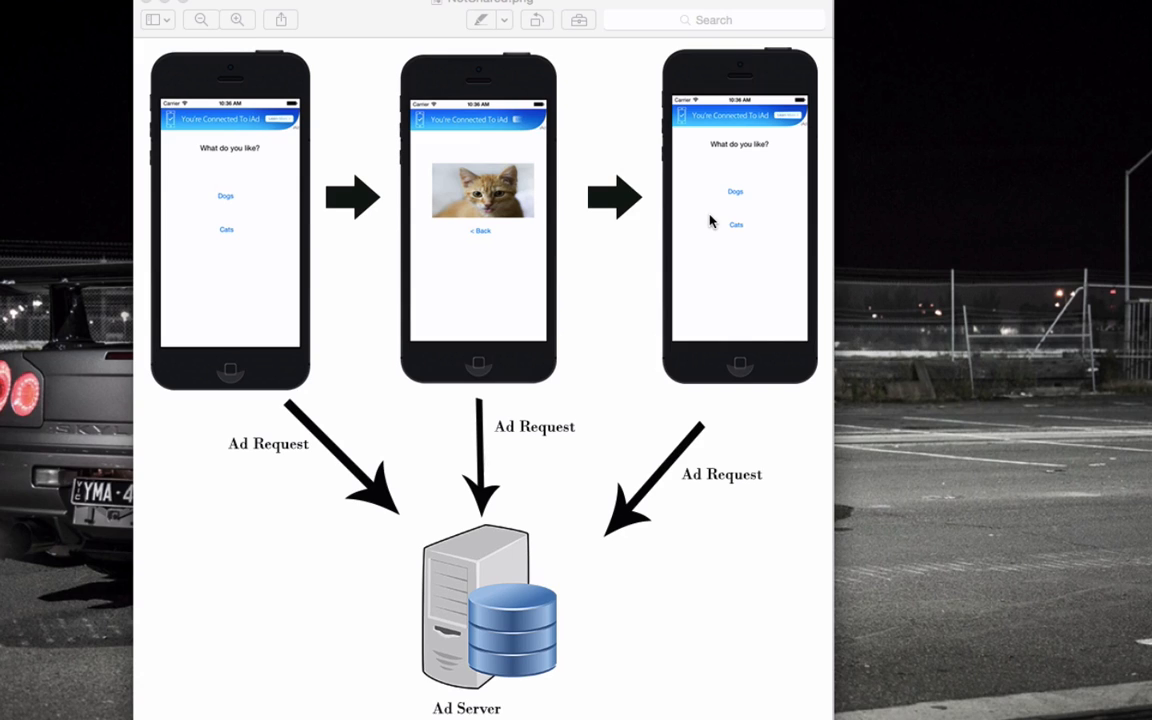
mouse_move(300, 205)
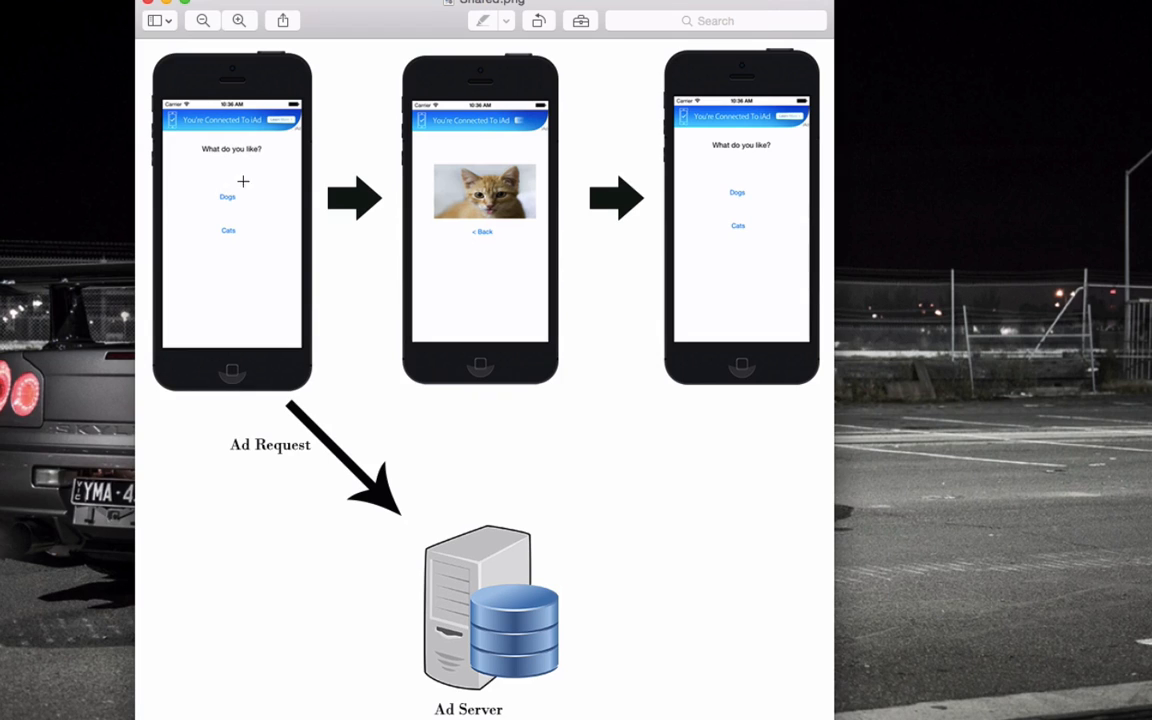
mouse_move(323, 433)
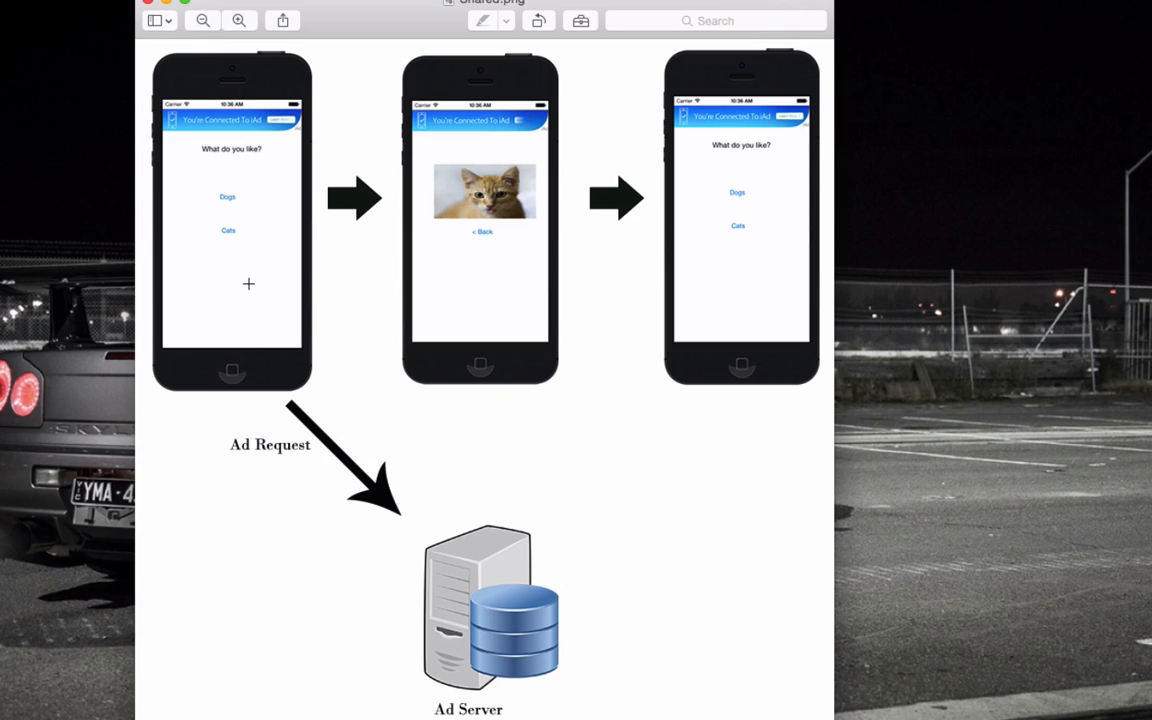
mouse_move(368, 193)
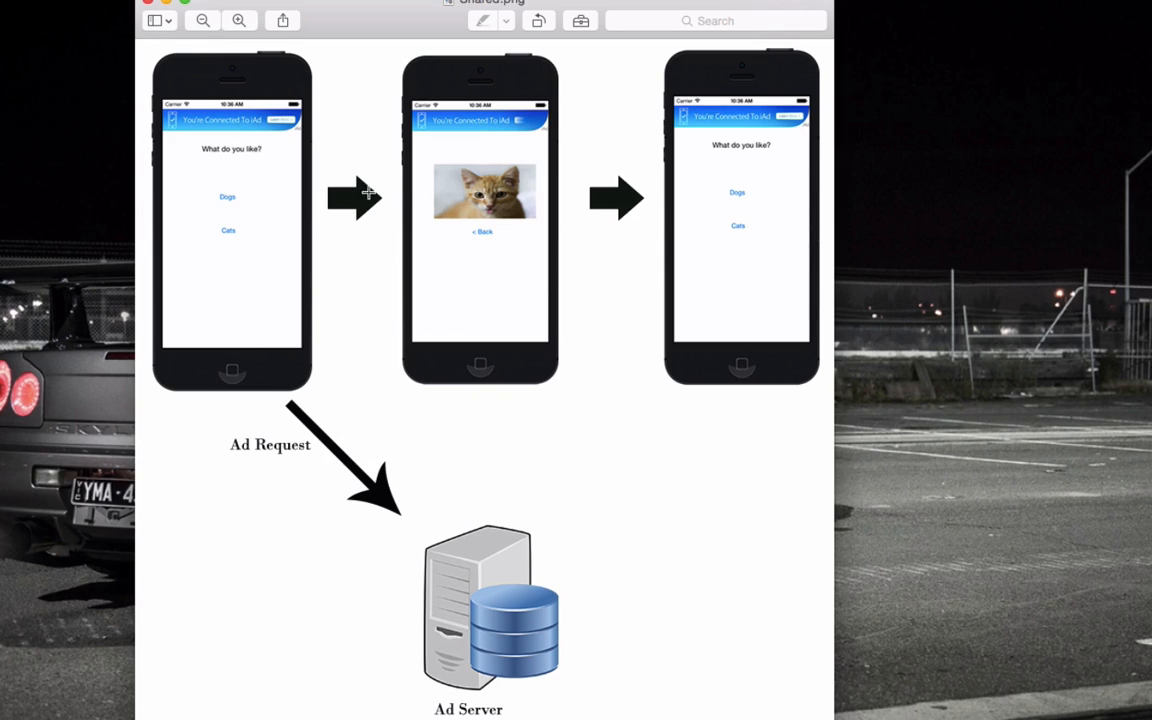
mouse_move(465, 187)
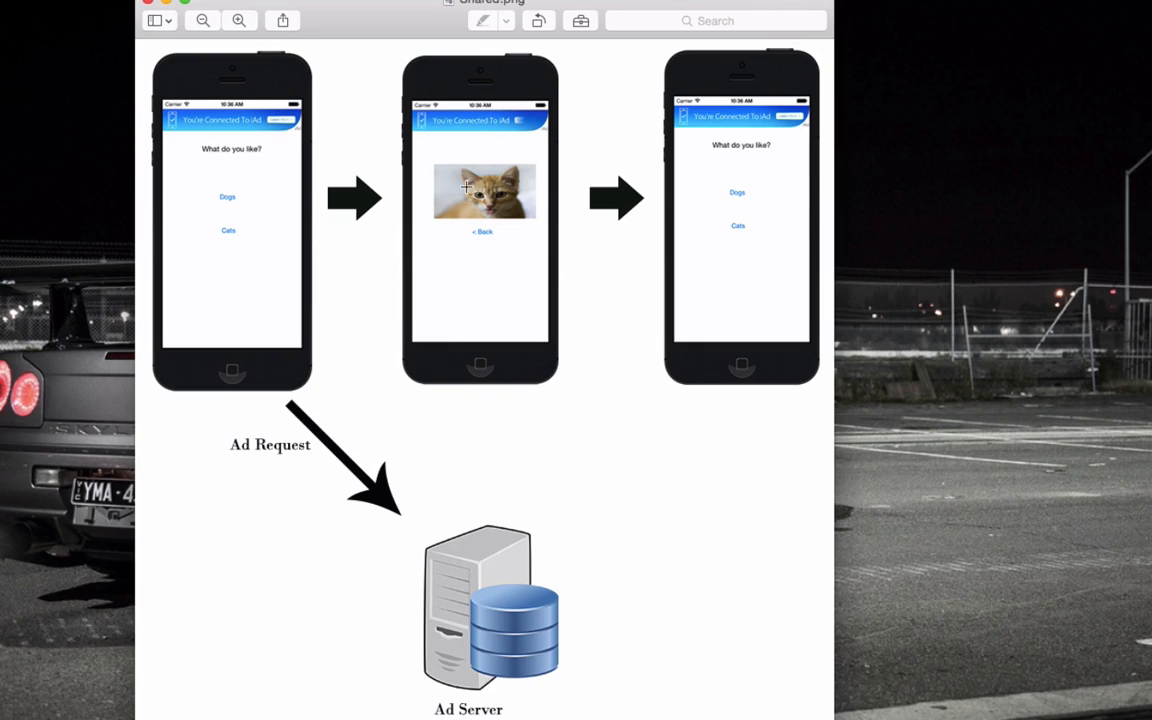
mouse_move(465, 121)
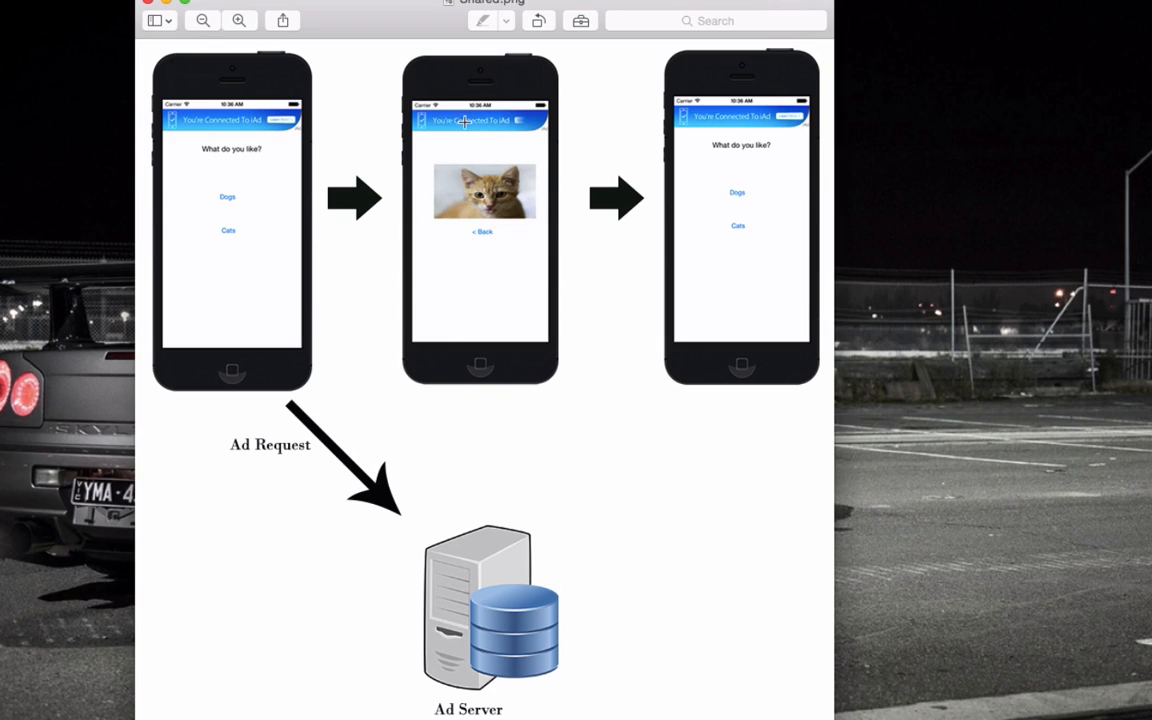
mouse_move(345, 128)
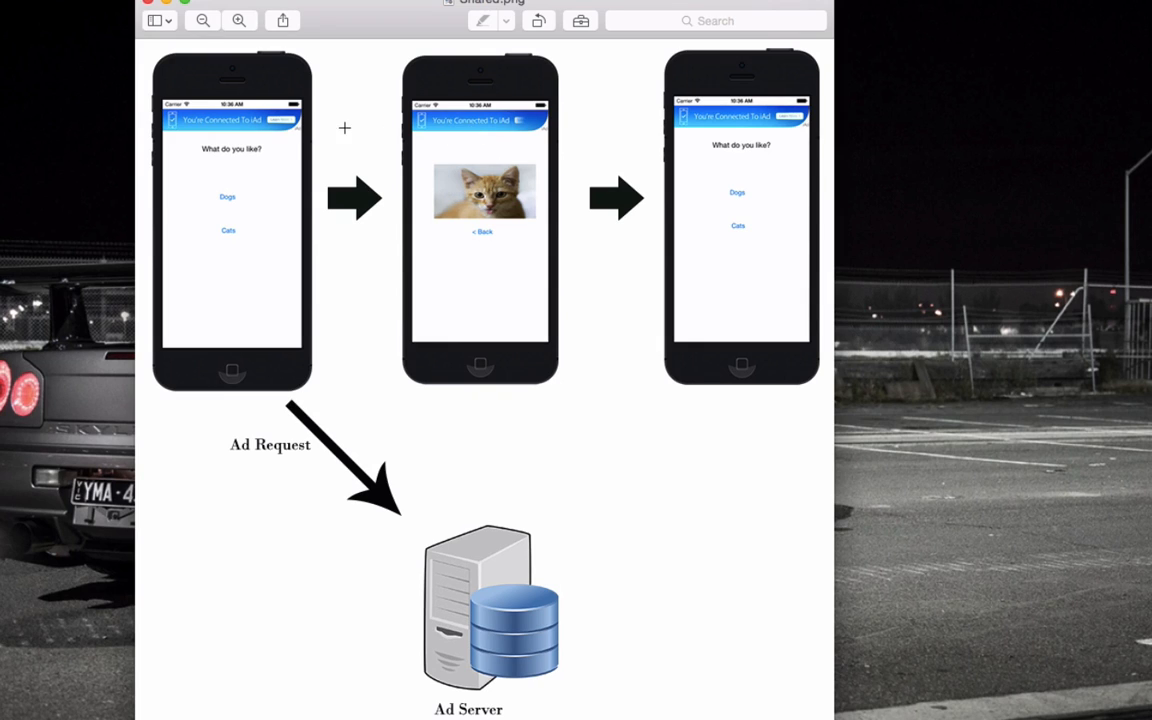
mouse_move(471, 131)
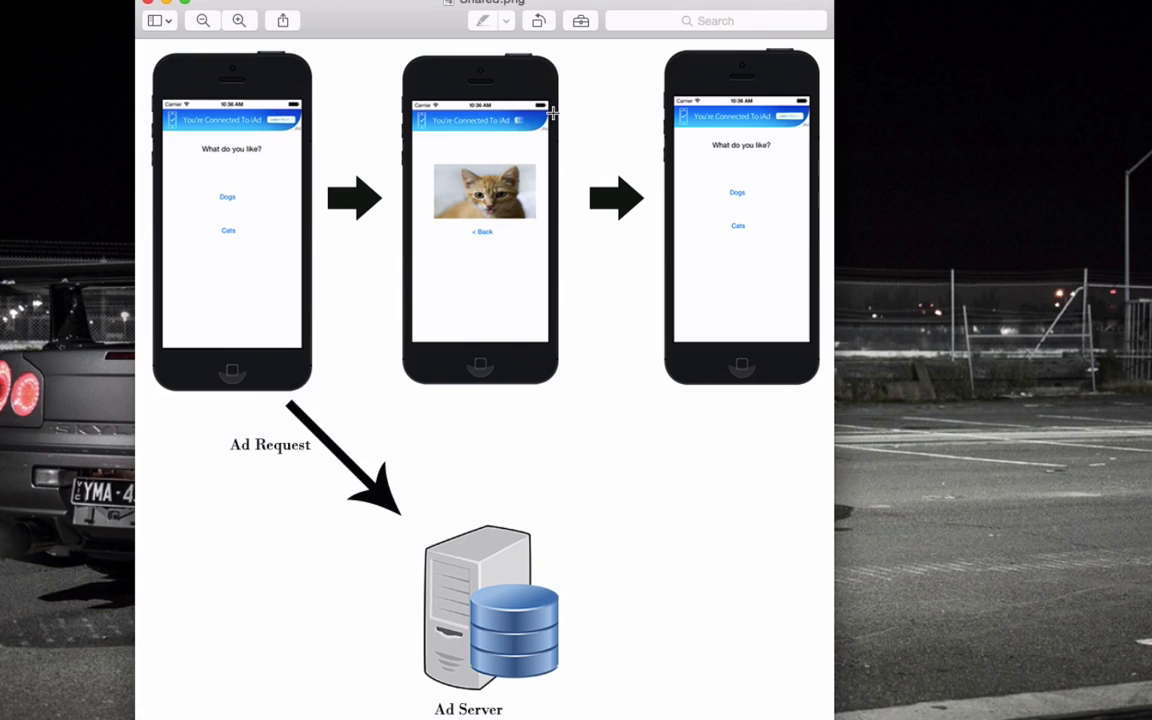
mouse_move(249, 156)
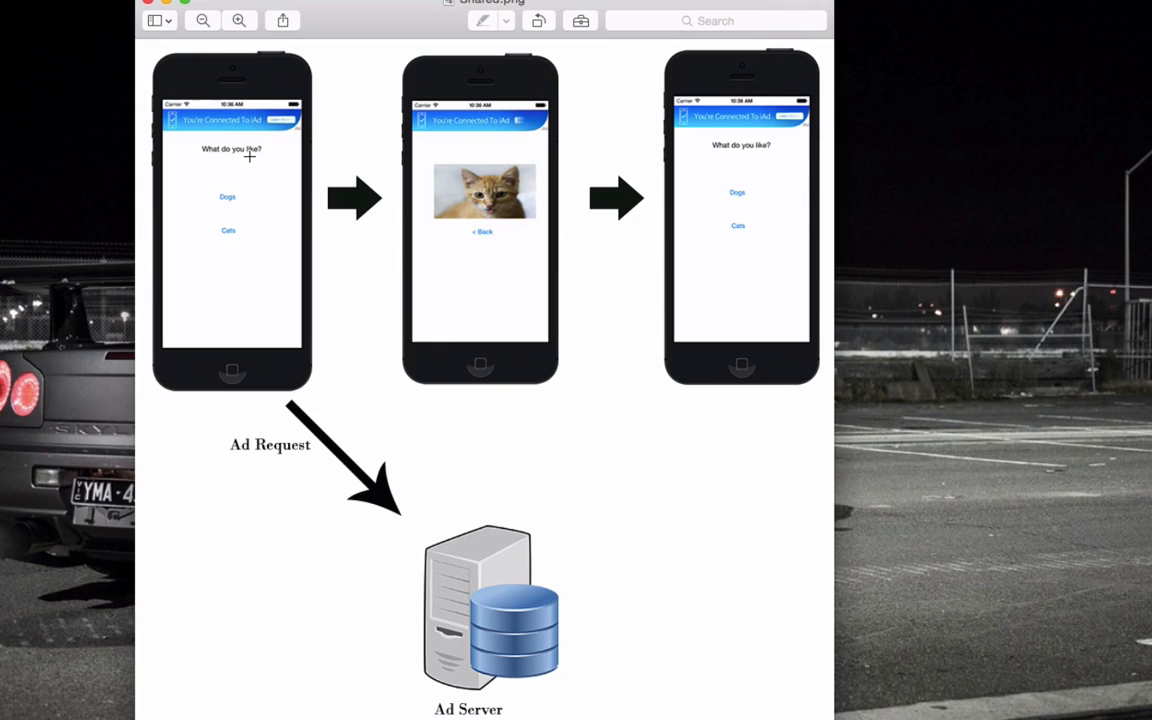
mouse_move(475, 553)
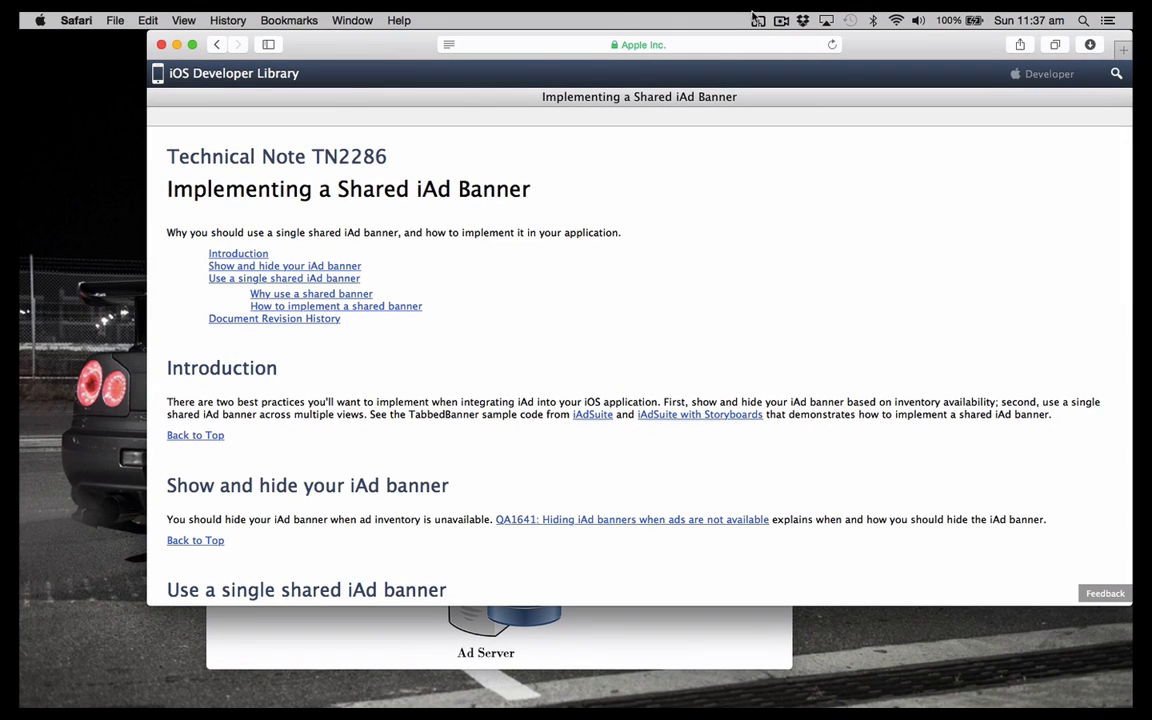
Bring up Technical Note TN2286 in Safari and scroll to 'Use a single shared iAd banner'
left_click(640, 44)
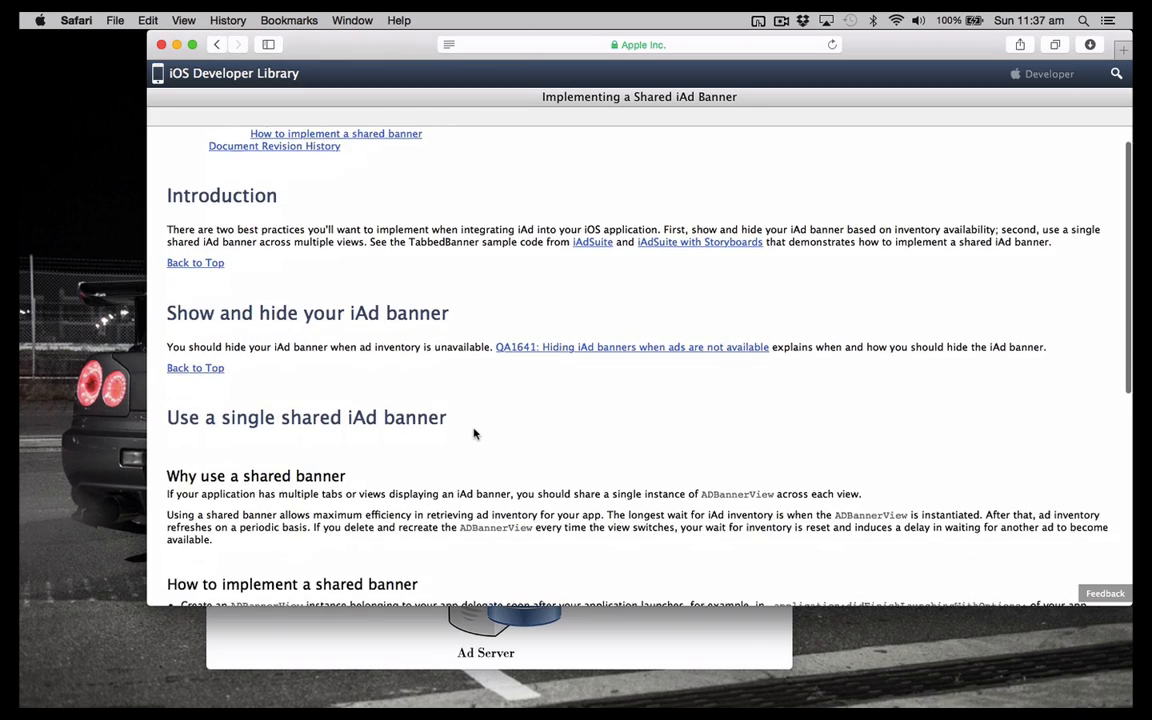
scroll("down", 3)
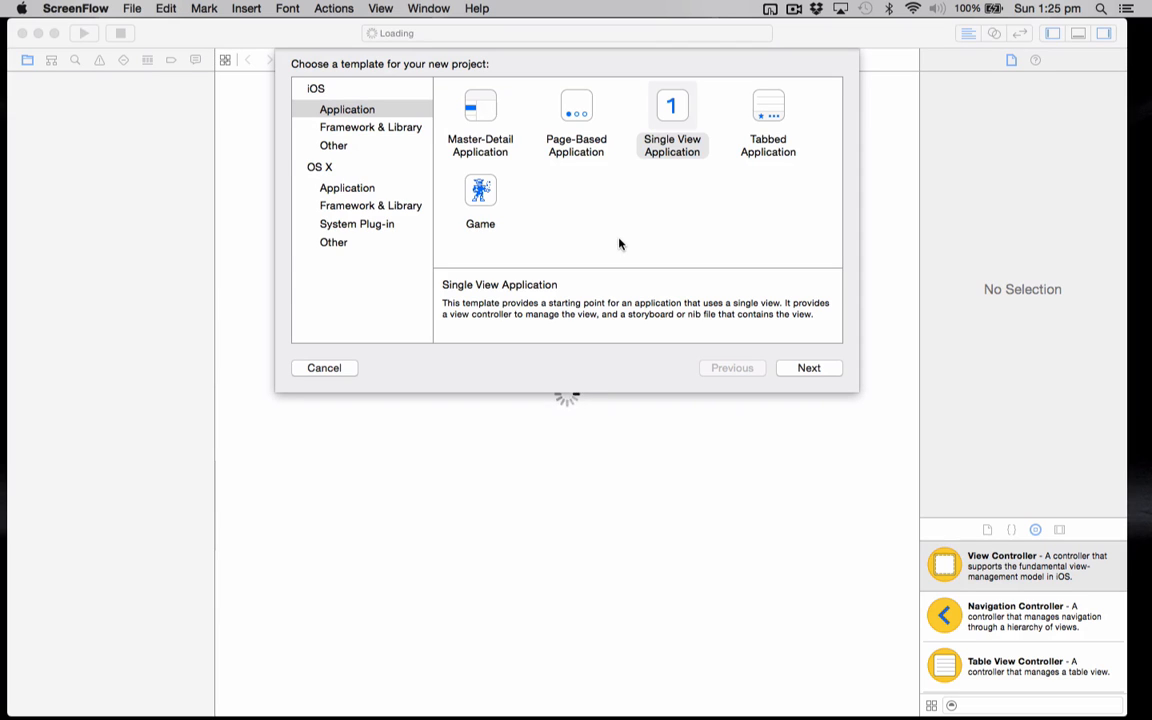
mouse_move(640, 174)
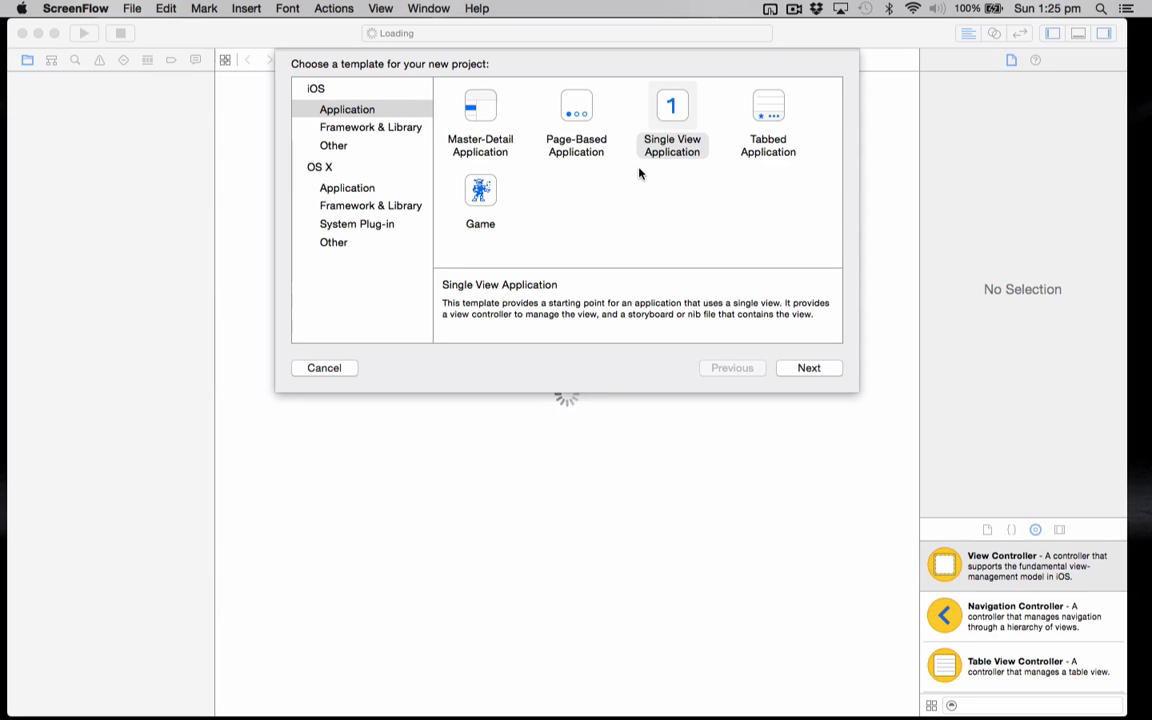
Create the single-view project iAdShared in Youtube Tutorials and copy in dog.png and cat.png
left_click(808, 367)
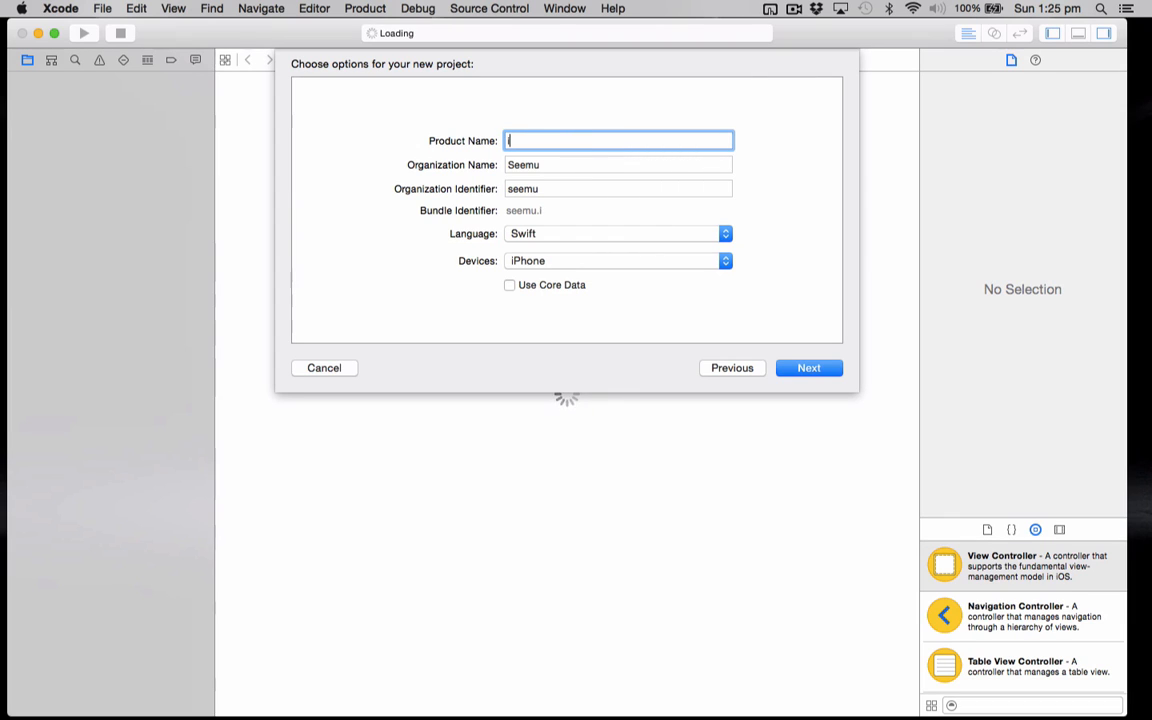
type("iAdS")
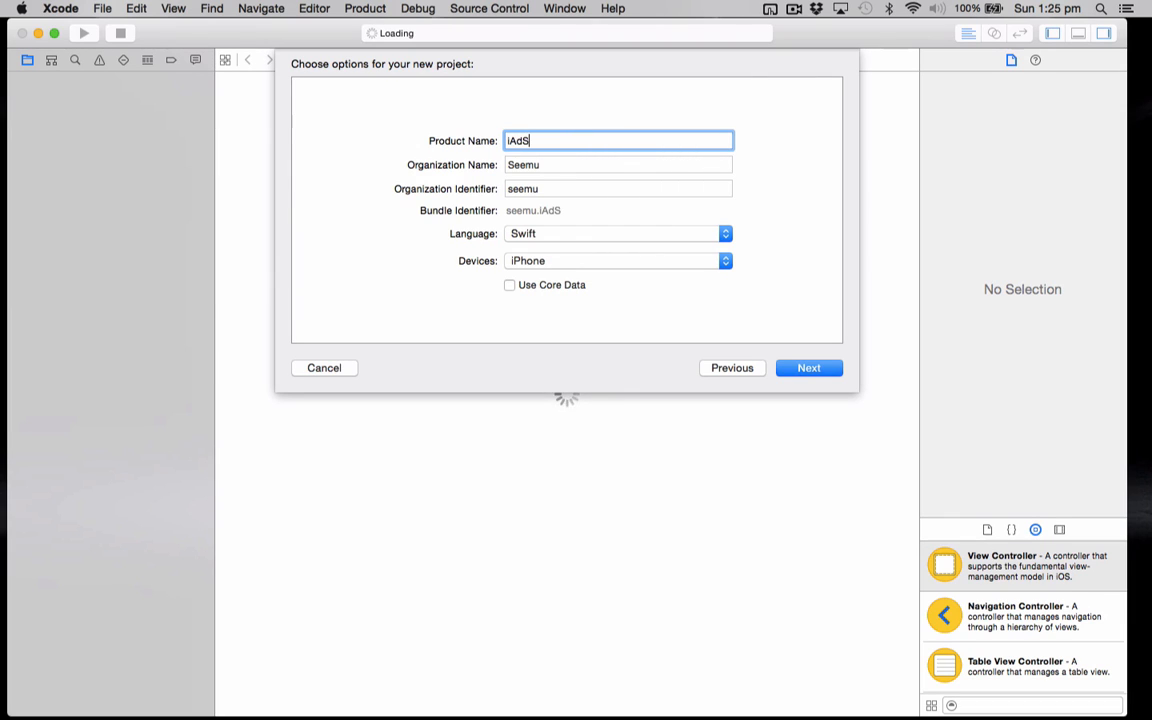
type("hared")
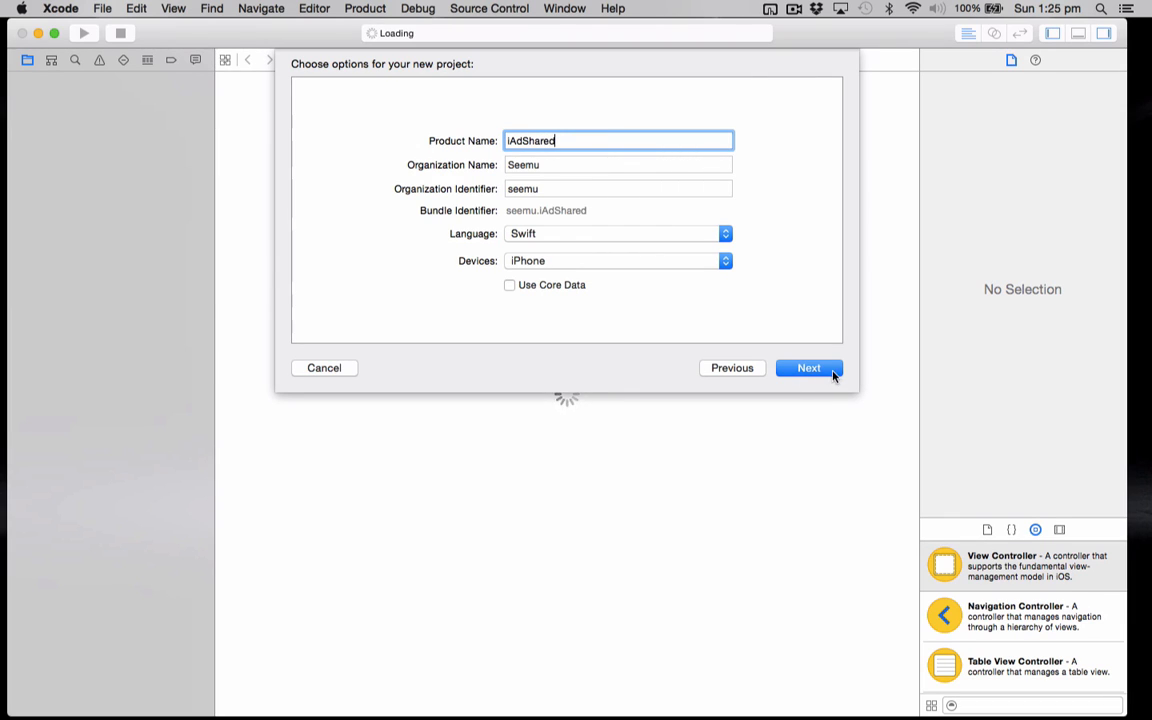
left_click(808, 367)
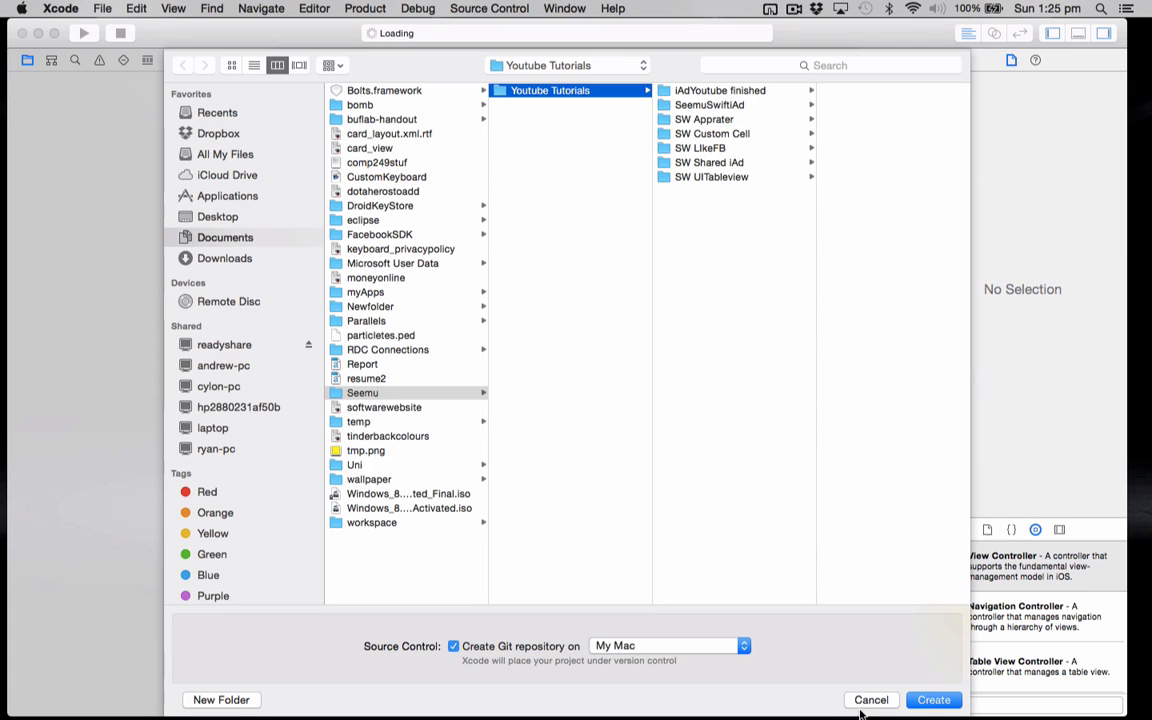
left_click(933, 699)
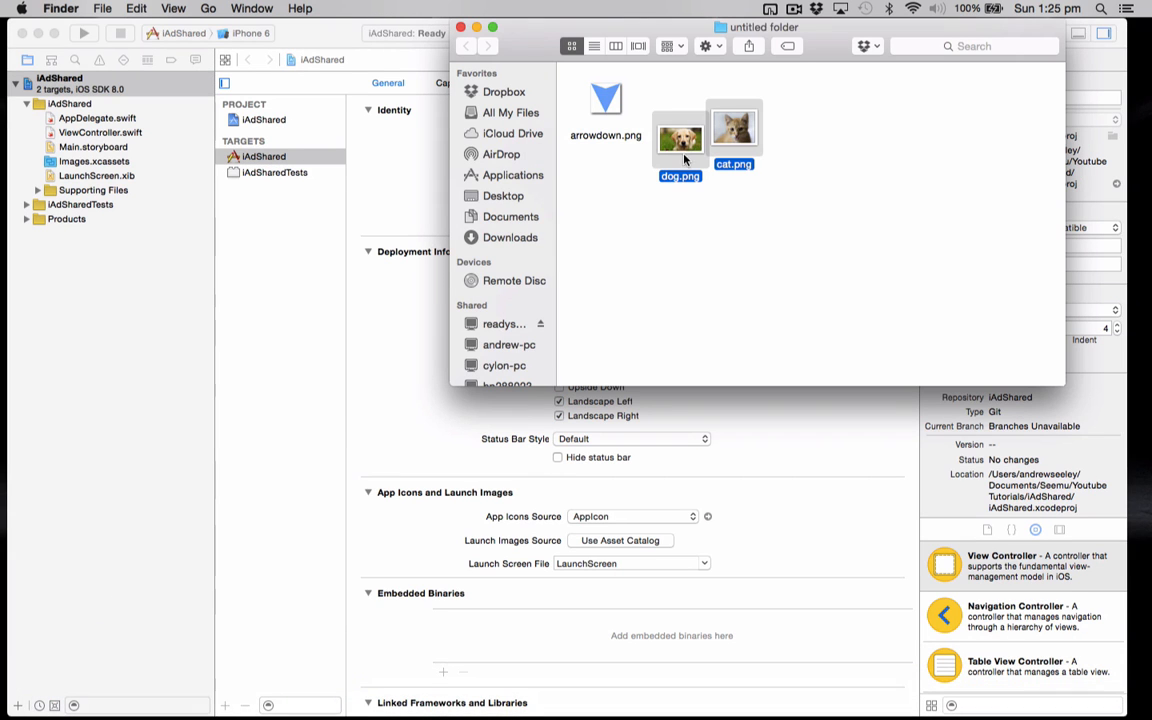
left_click_drag(707, 140, 70, 103)
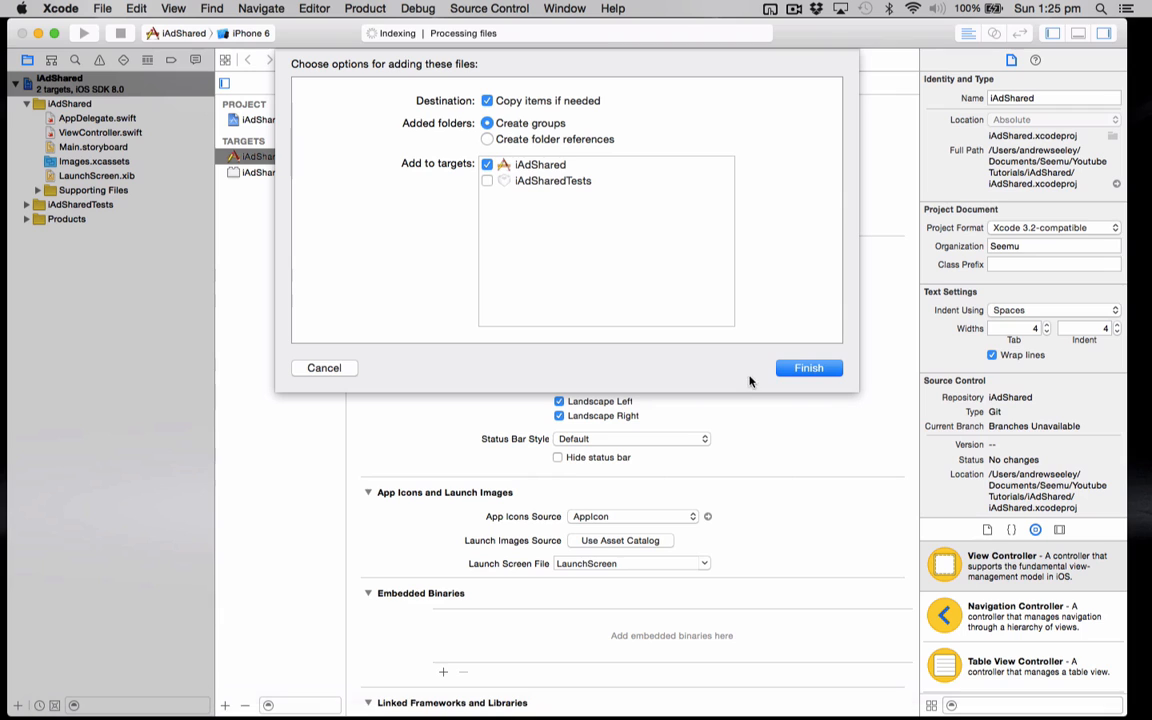
left_click(808, 367)
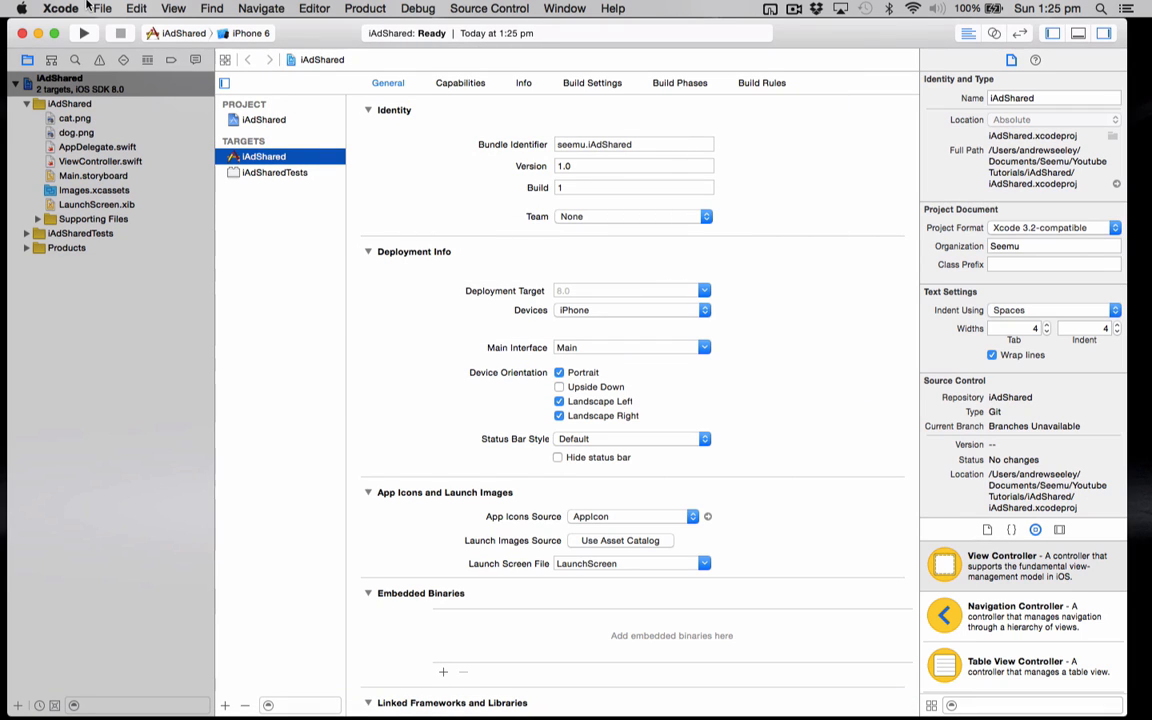
Add a Cocoa Touch class named Cat subclassing UIViewController
left_click(101, 8)
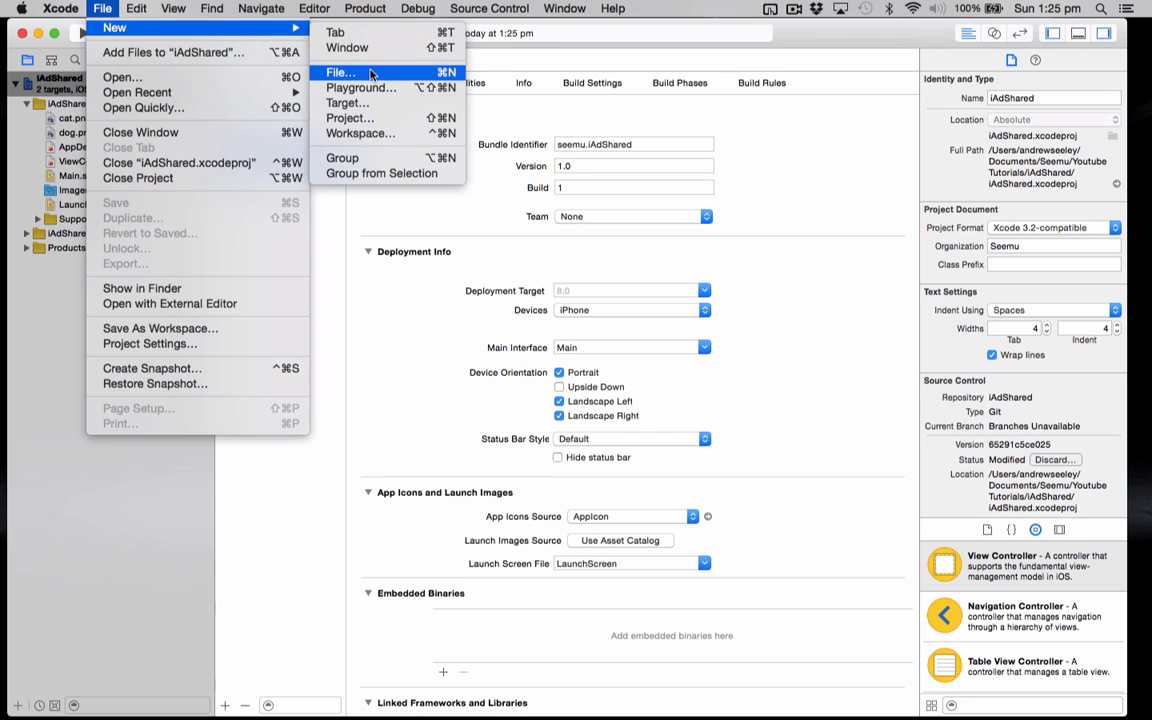
left_click(340, 72)
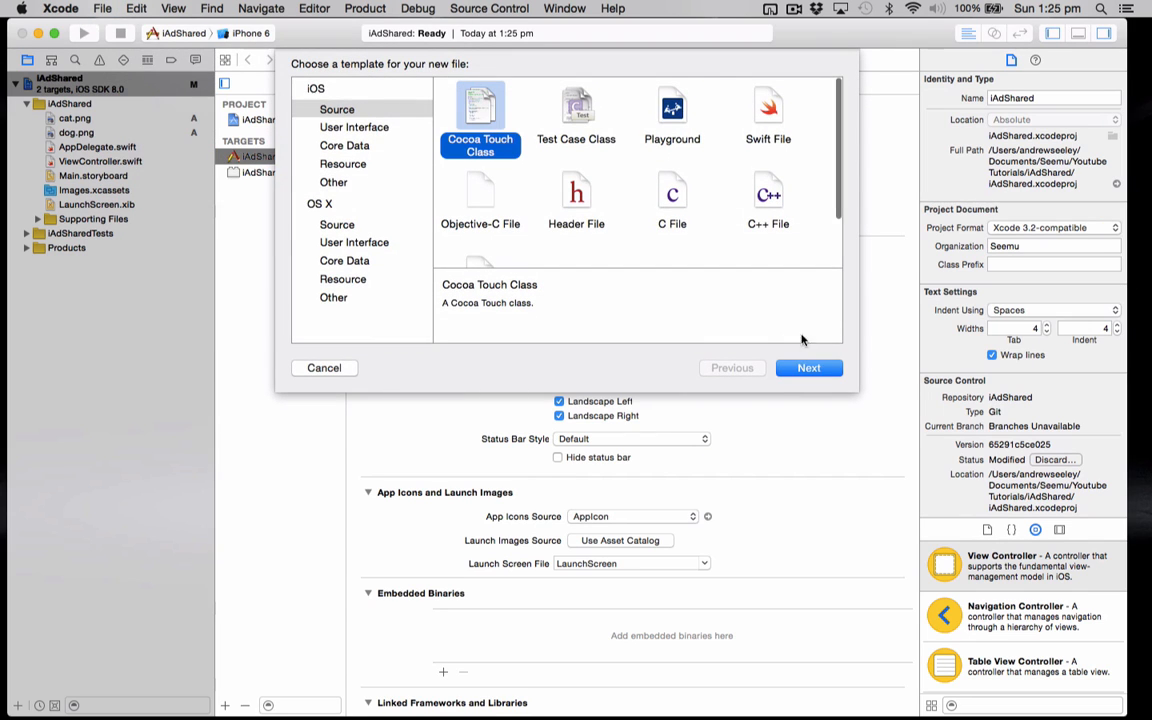
left_click(808, 367)
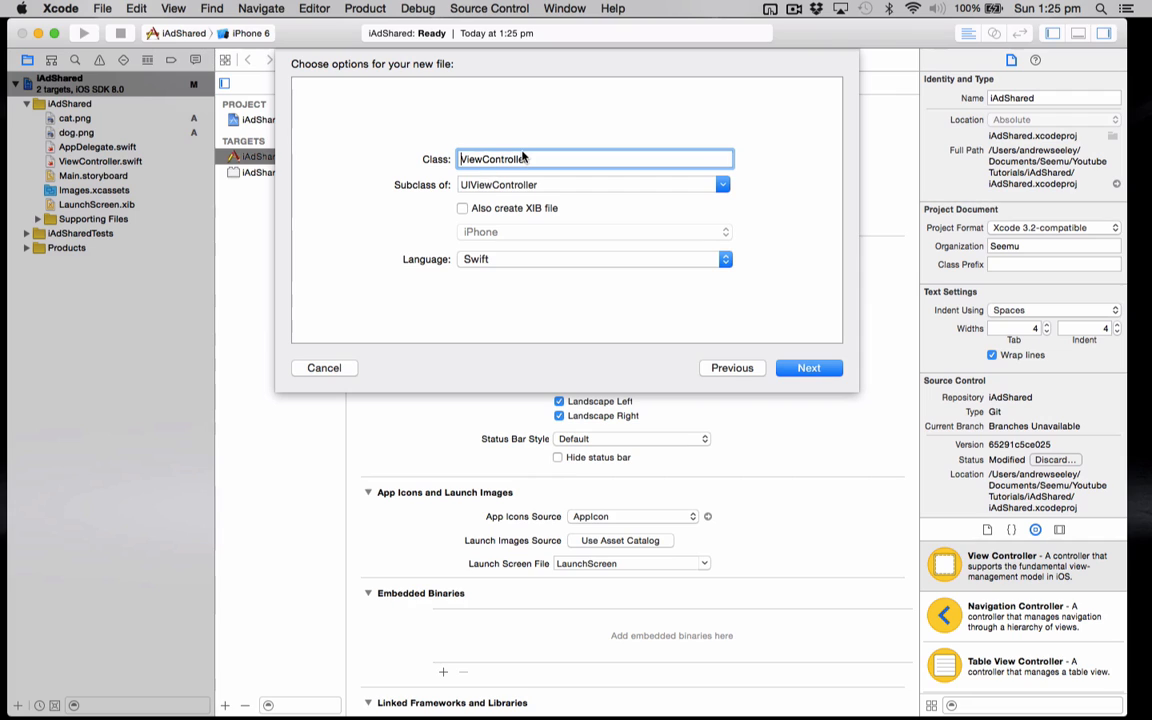
type("Cat")
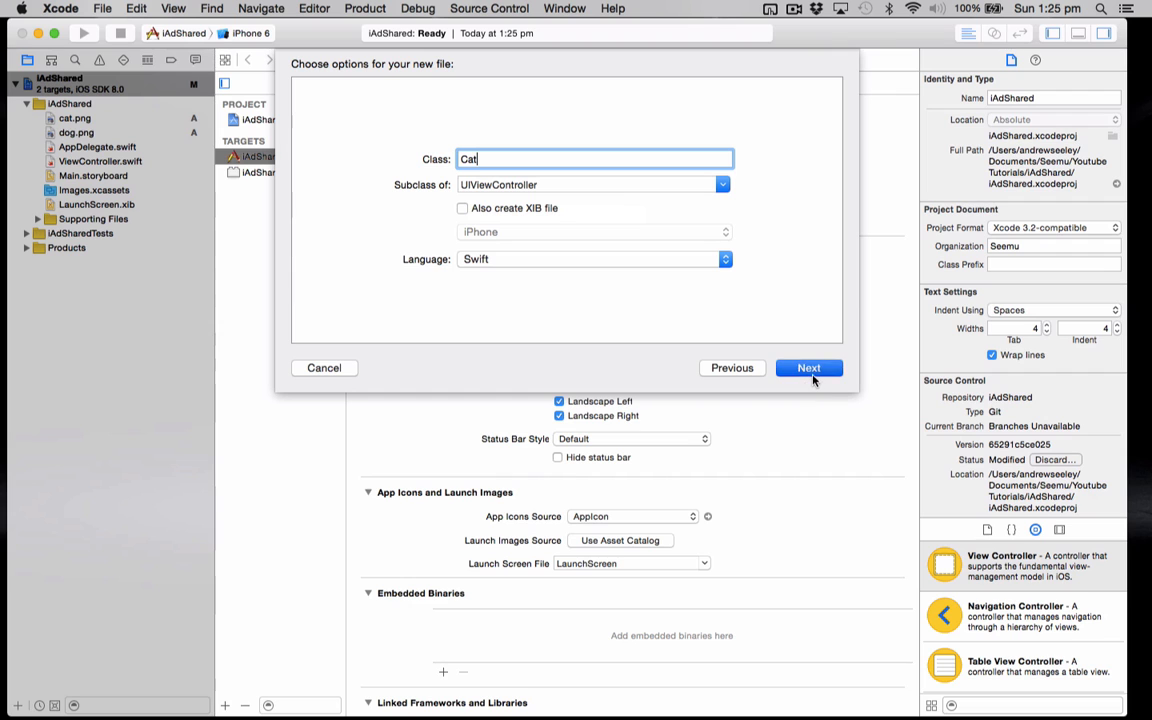
left_click(808, 367)
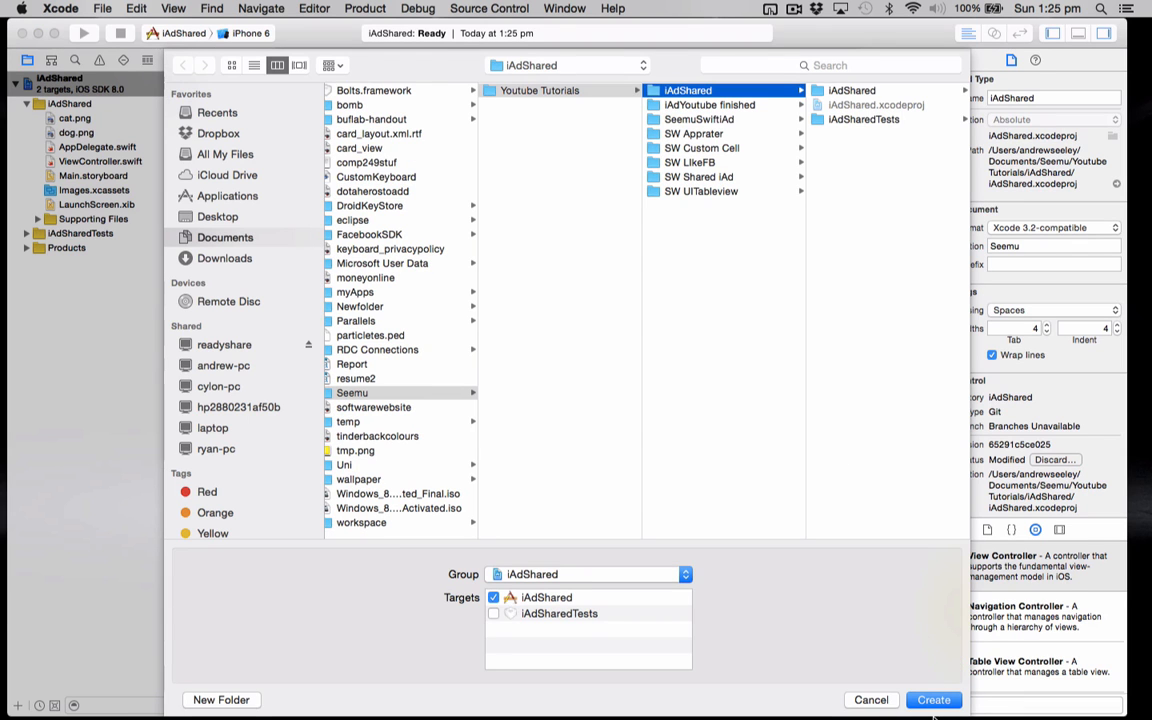
left_click(933, 699)
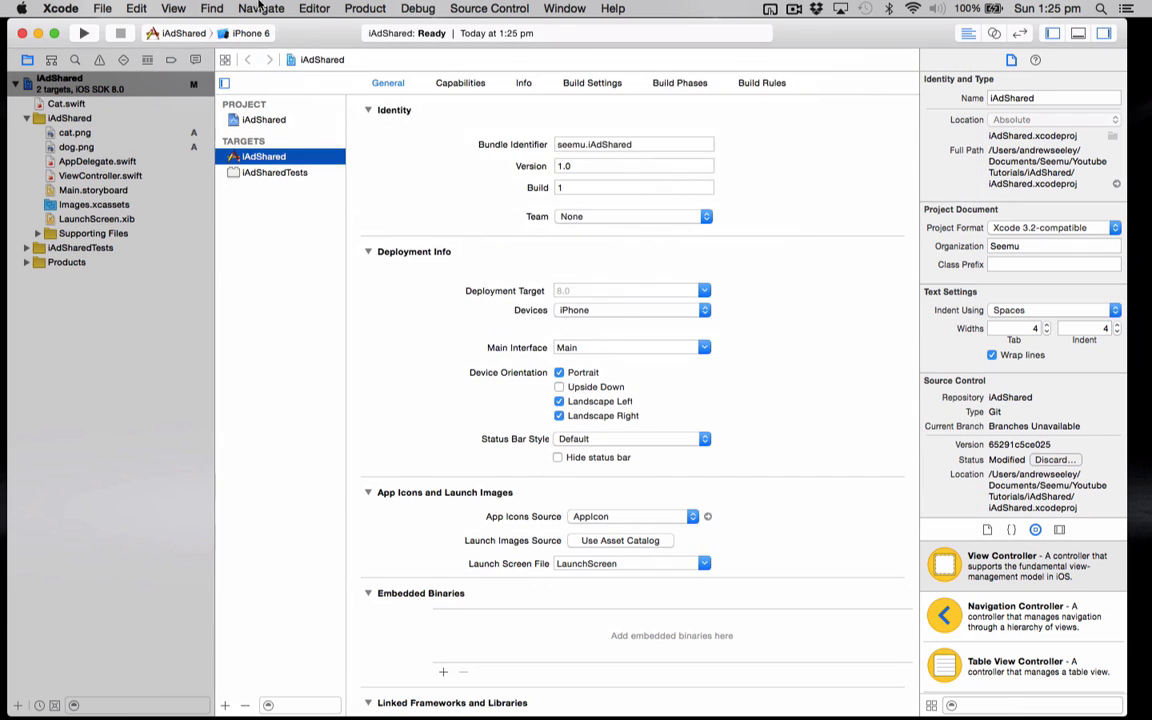
Add a second Cocoa Touch class named Dog subclassing UIViewController
left_click(102, 8)
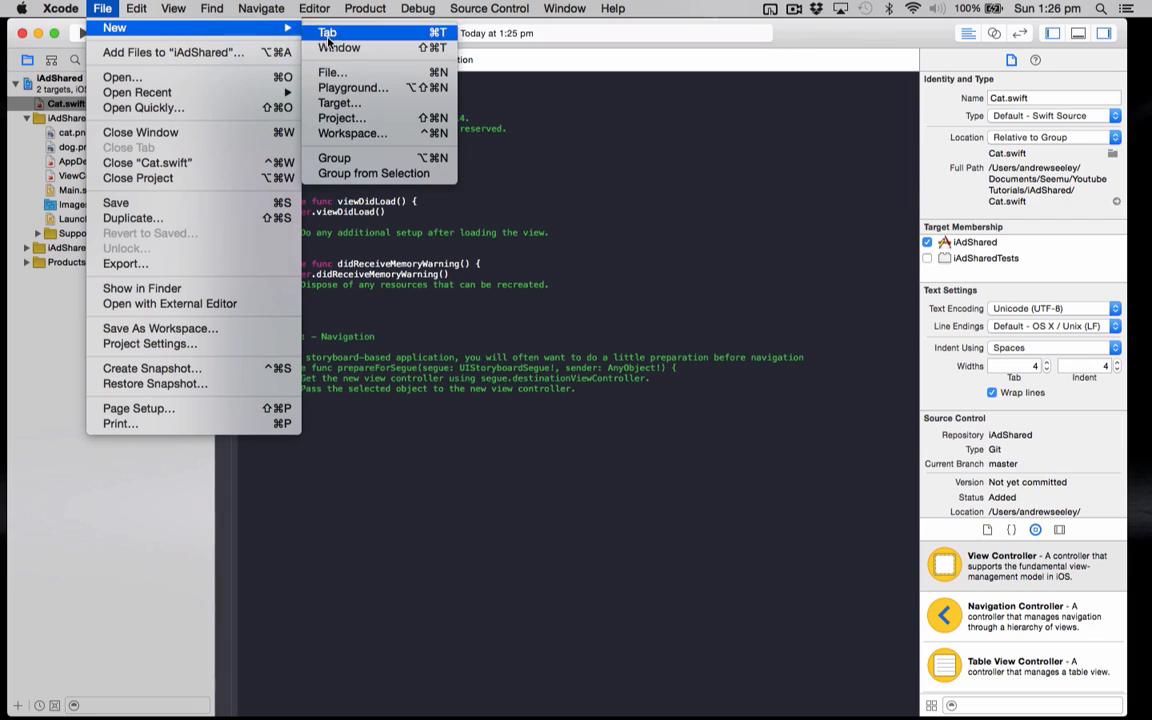
left_click(332, 72)
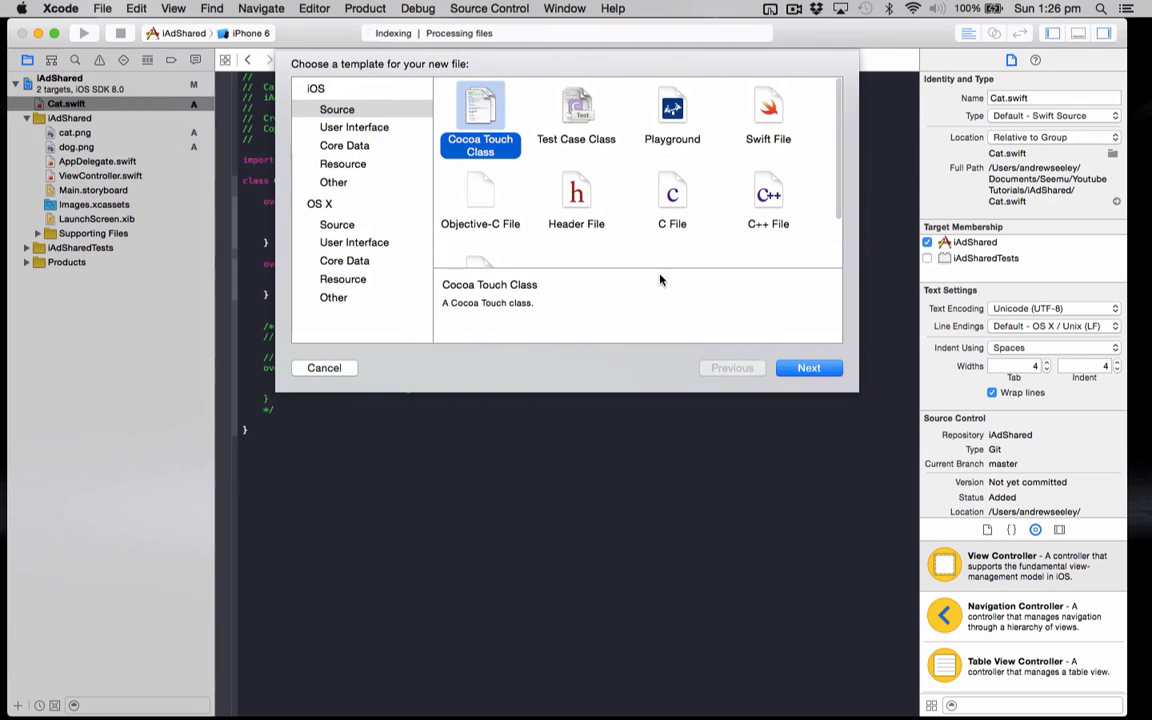
left_click(808, 367)
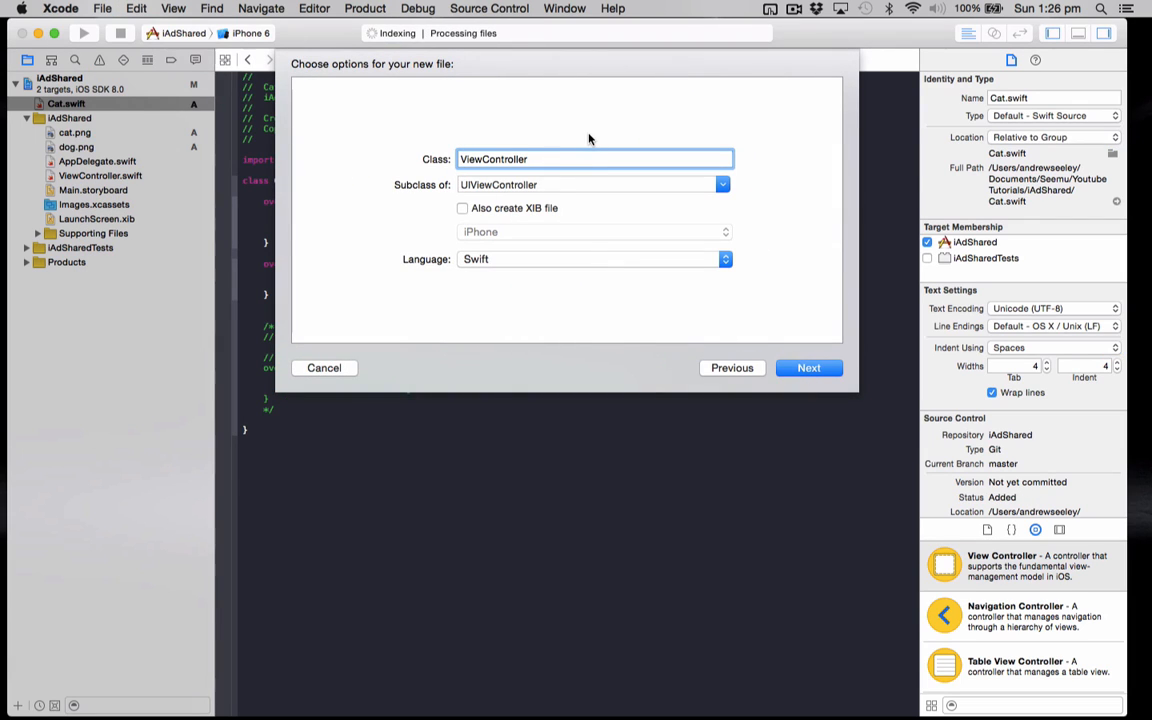
type("Dog")
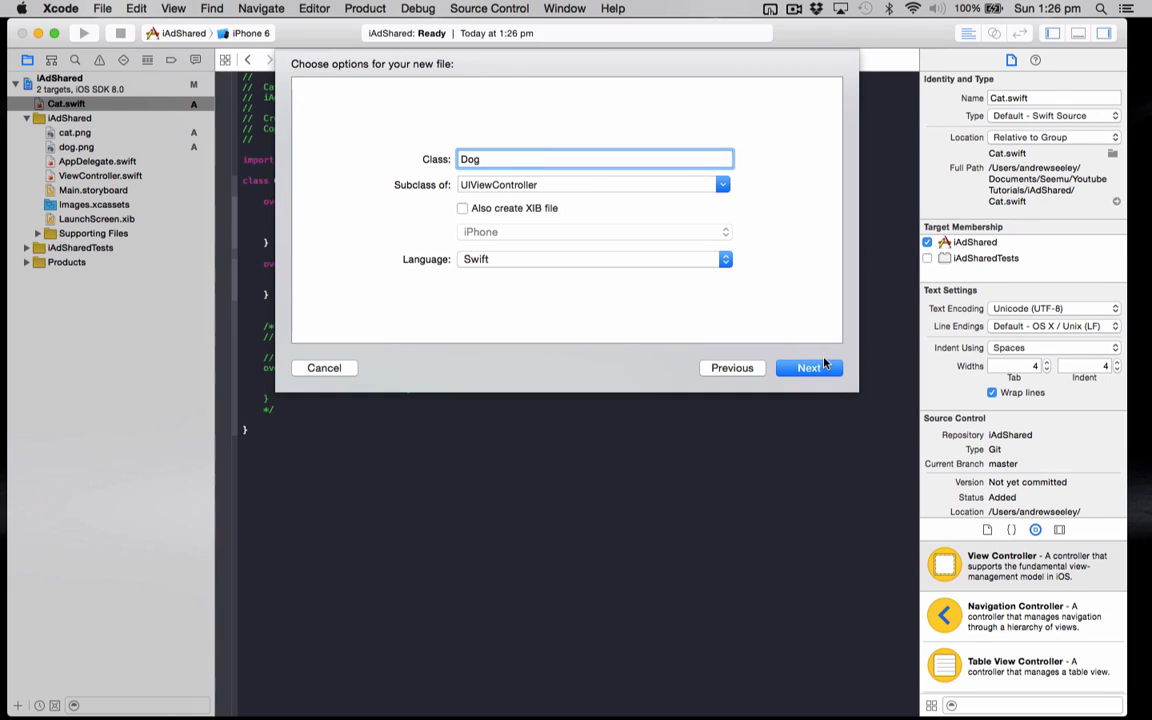
left_click(808, 367)
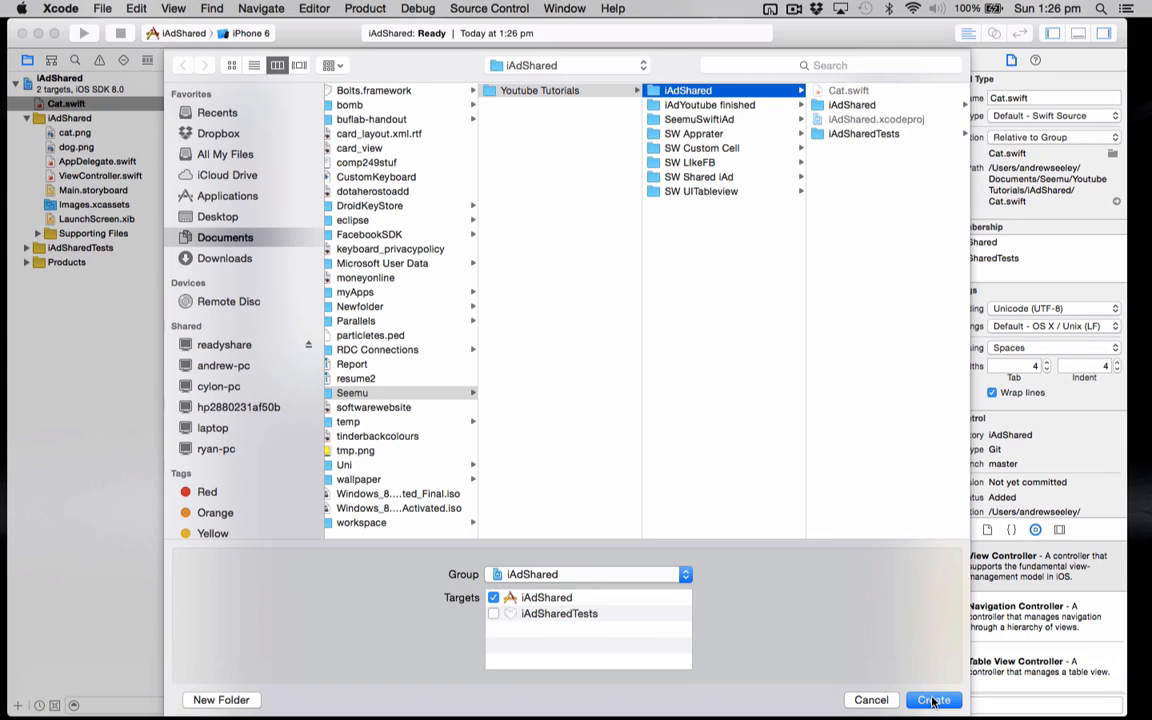
left_click(932, 699)
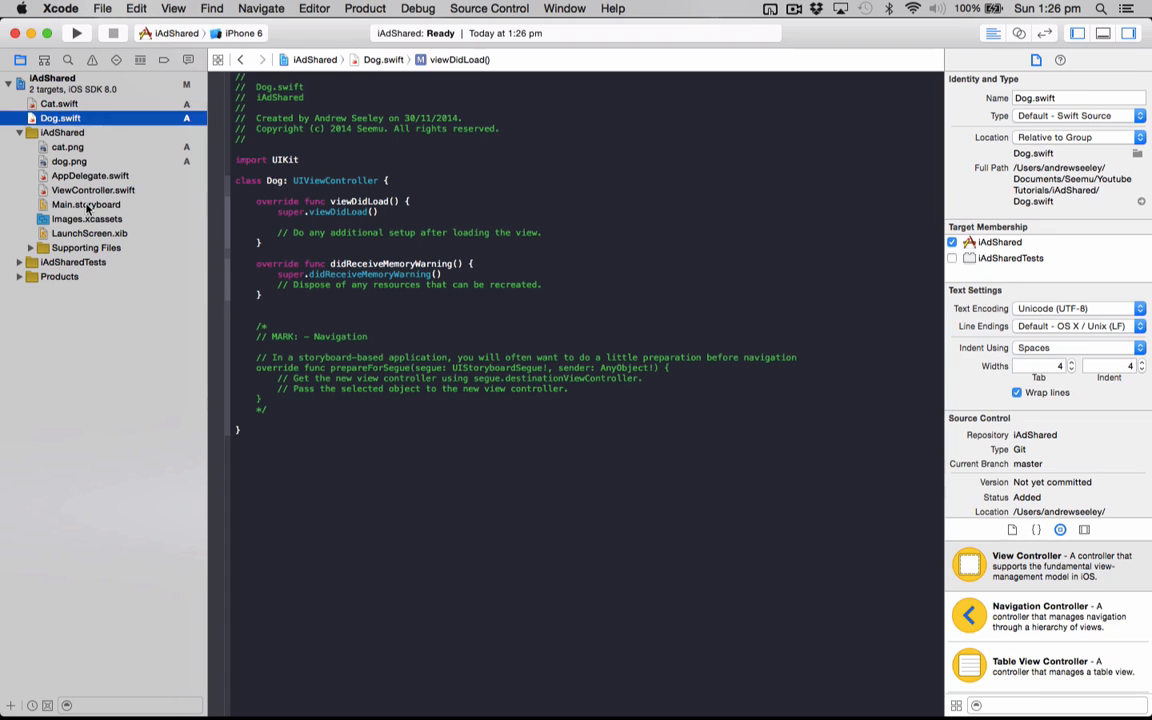
In Main.storyboard, add a view controller scene and set the new scenes' classes to Cat and Dog
left_click(85, 204)
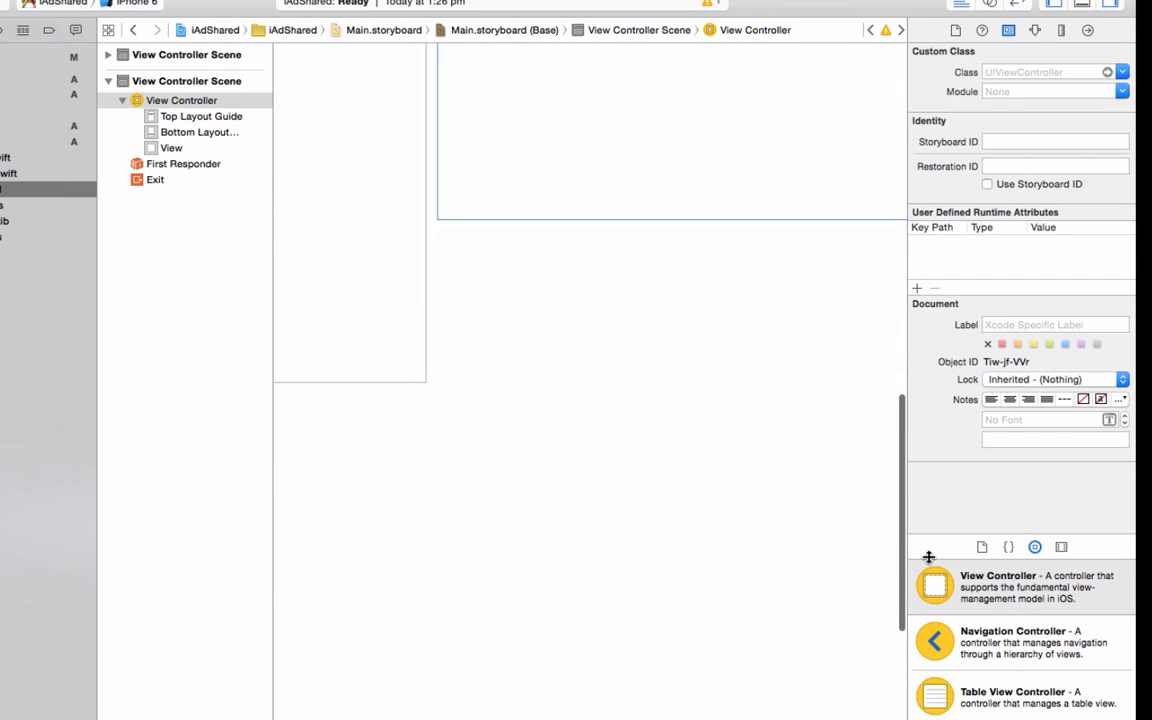
left_click_drag(935, 585, 714, 547)
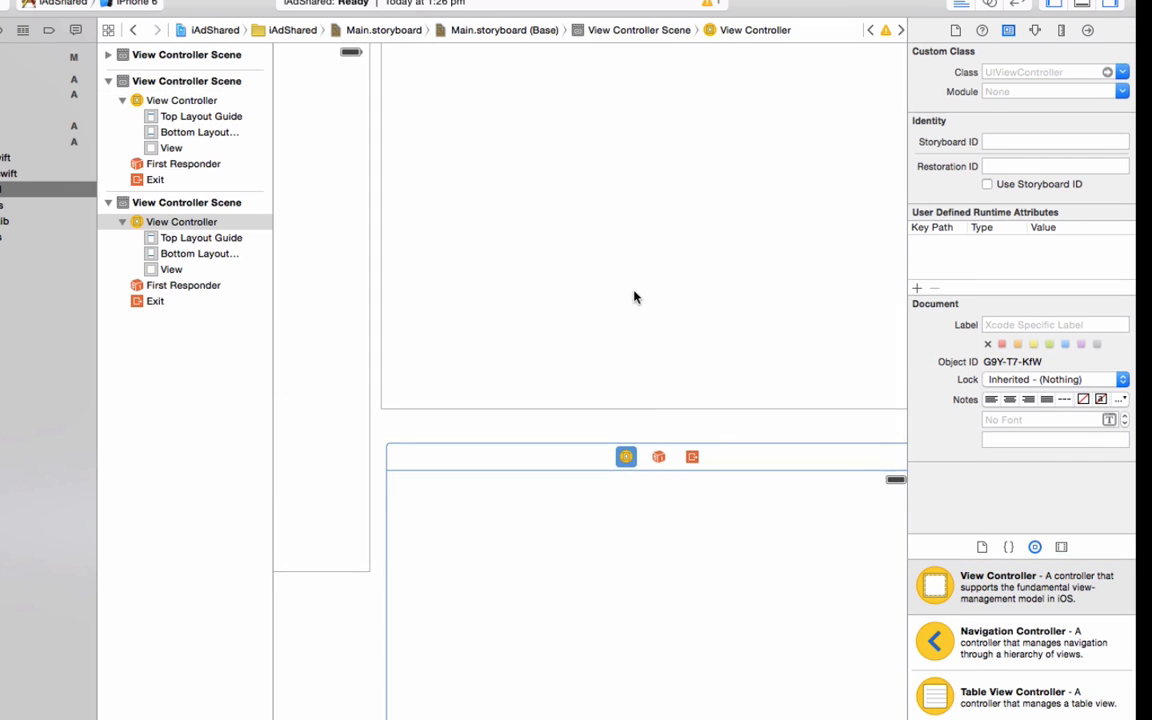
left_click(171, 147)
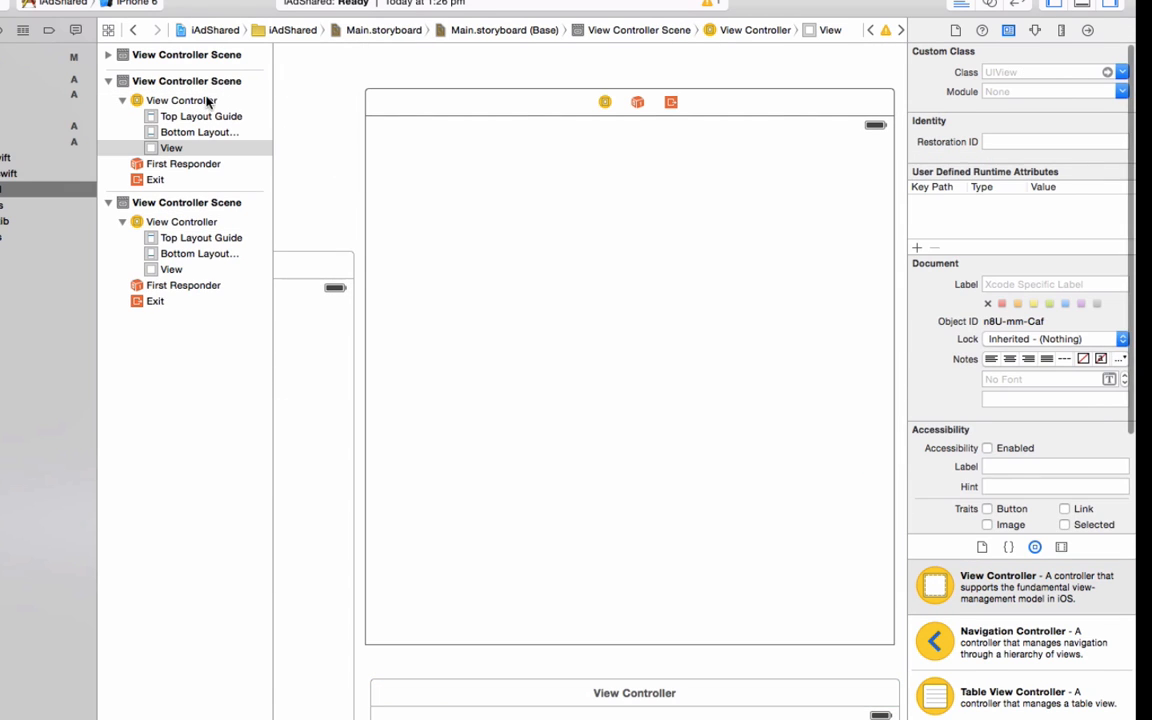
left_click(181, 100)
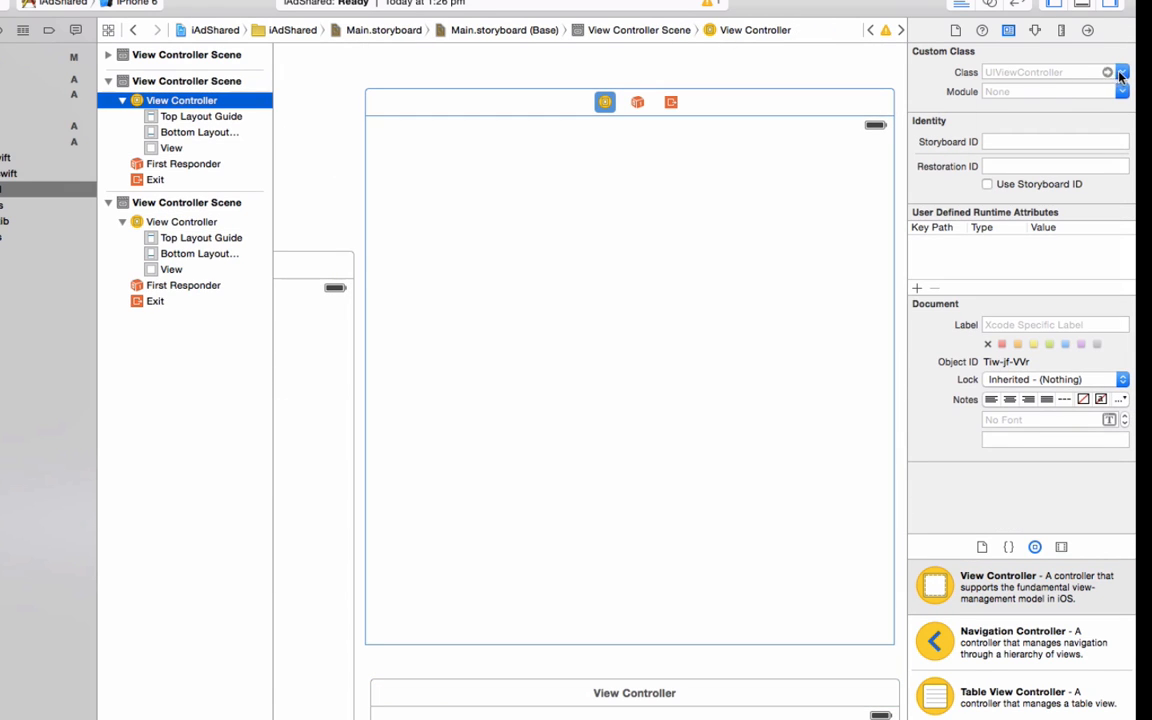
left_click(1121, 72)
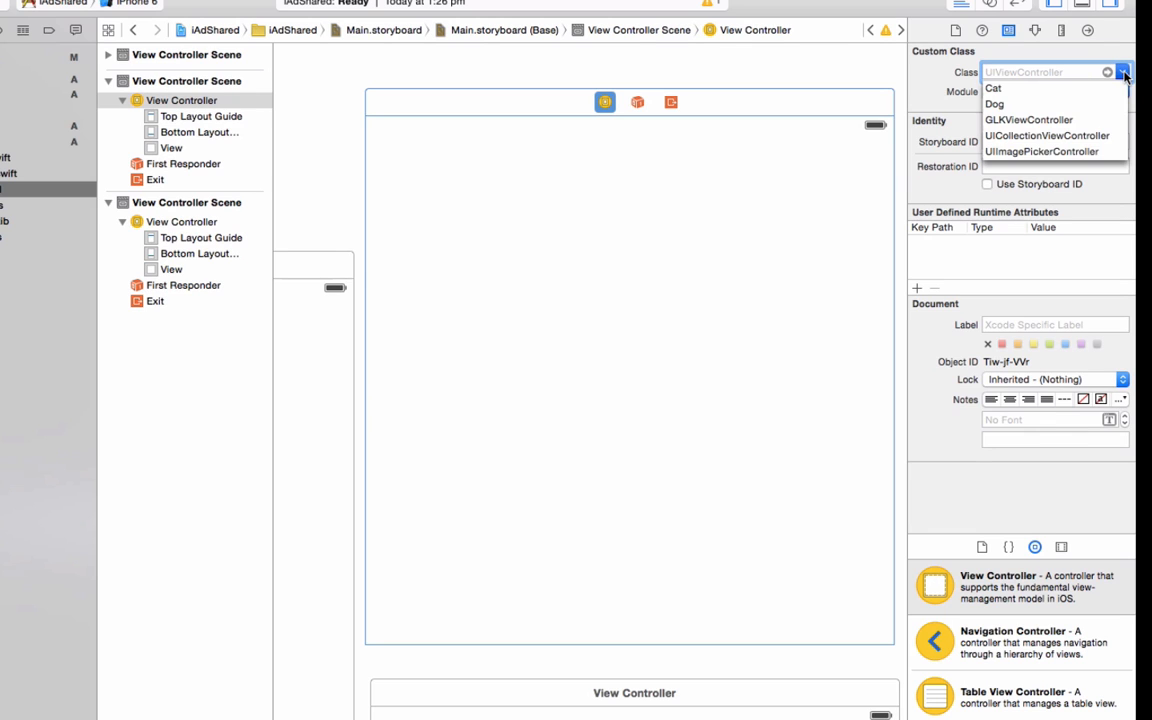
left_click(993, 88)
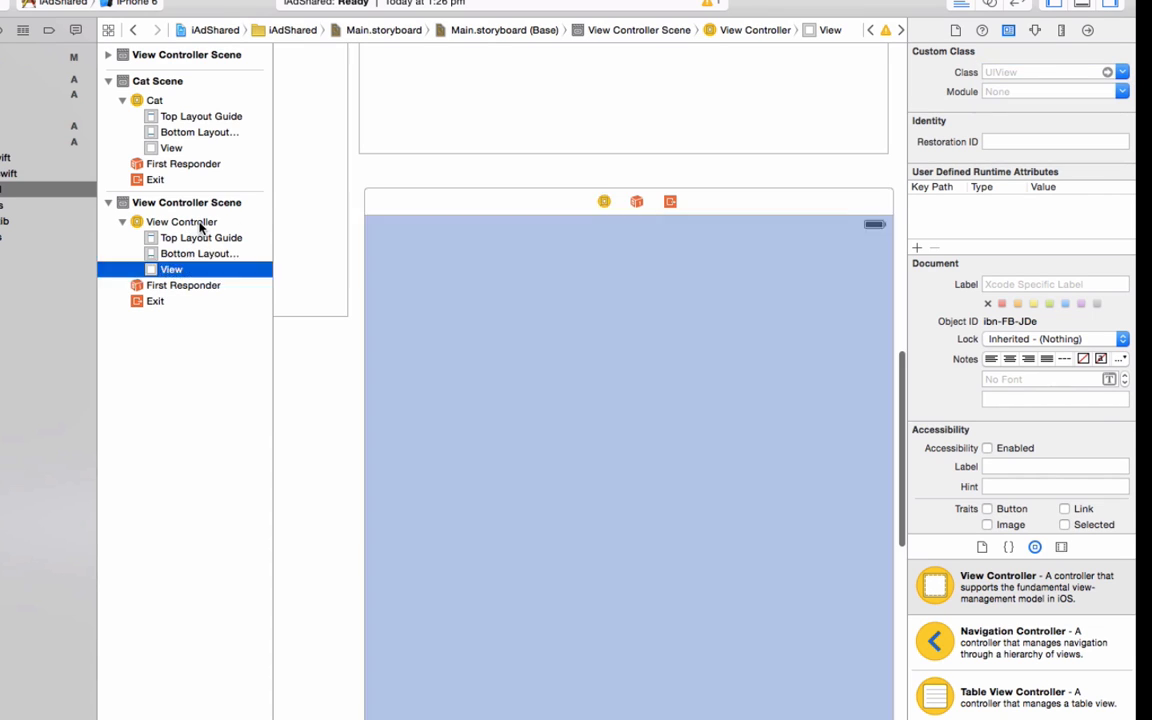
left_click(181, 221)
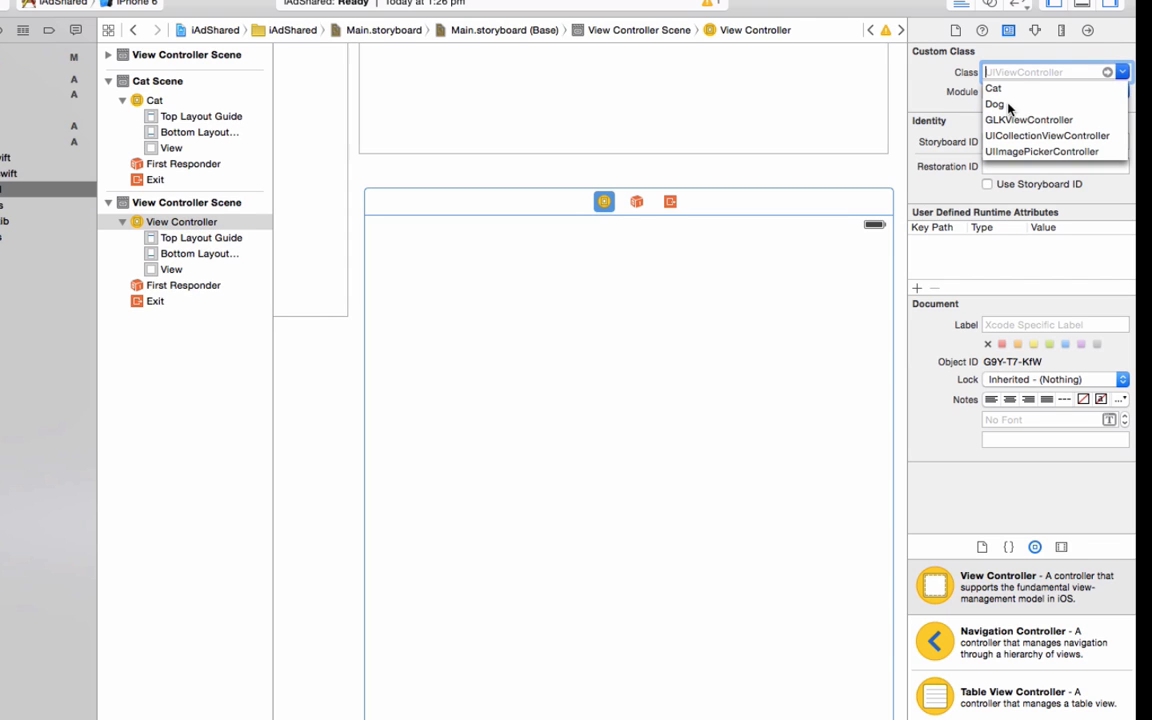
left_click(994, 104)
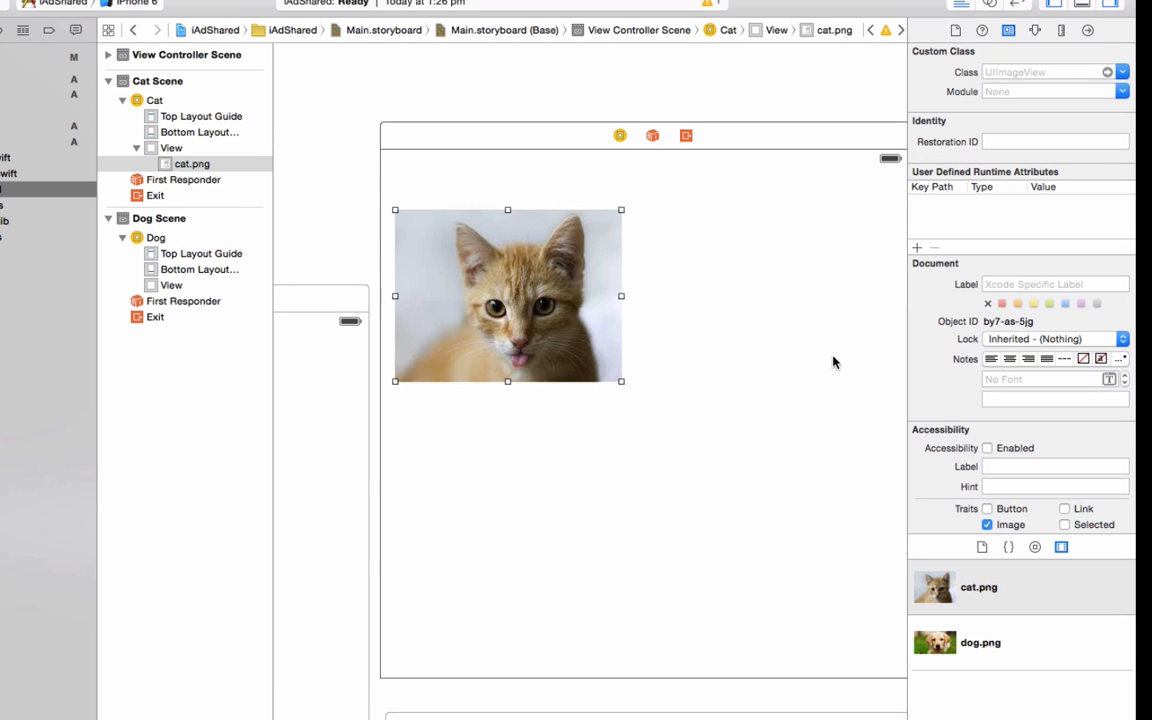
mouse_move(1058, 38)
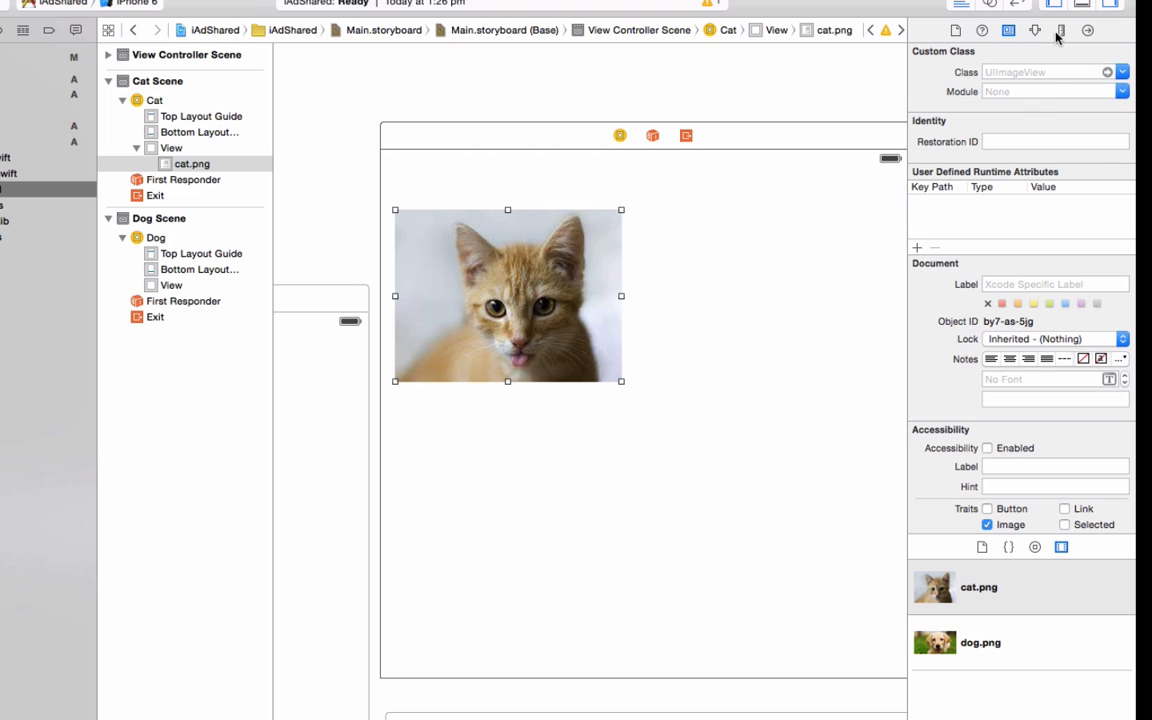
Set the cat image to Scale To Fill and place the dog image in the Dog scene
left_click(1035, 30)
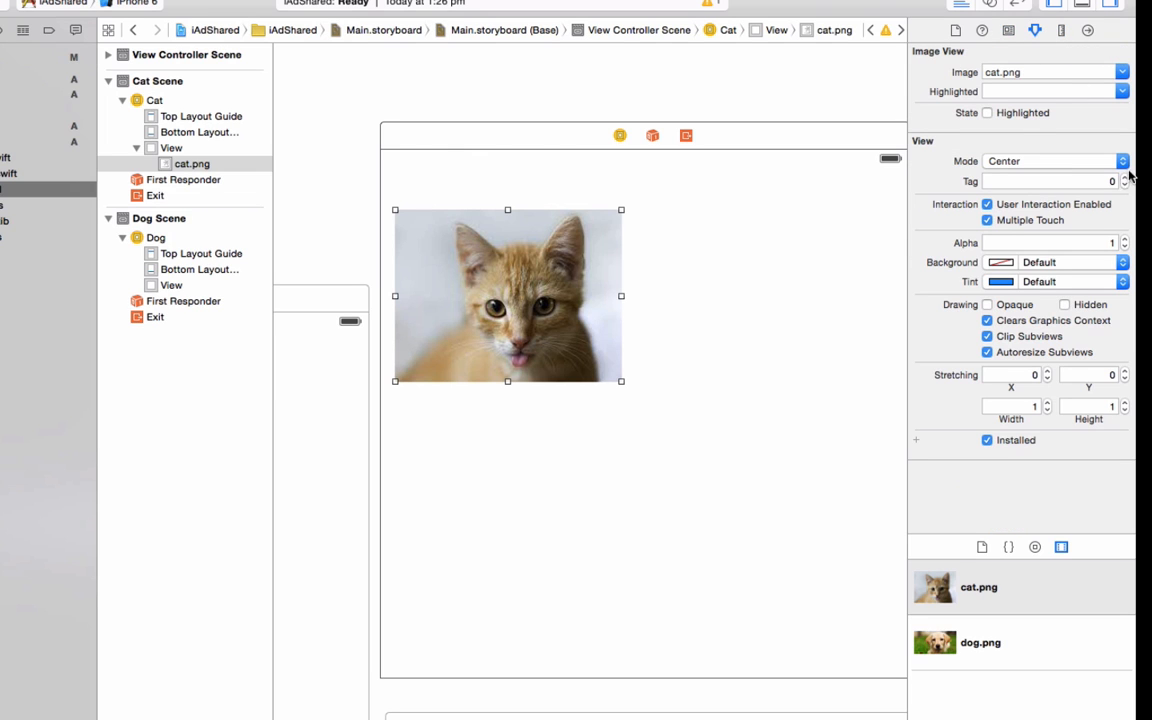
left_click(1050, 161)
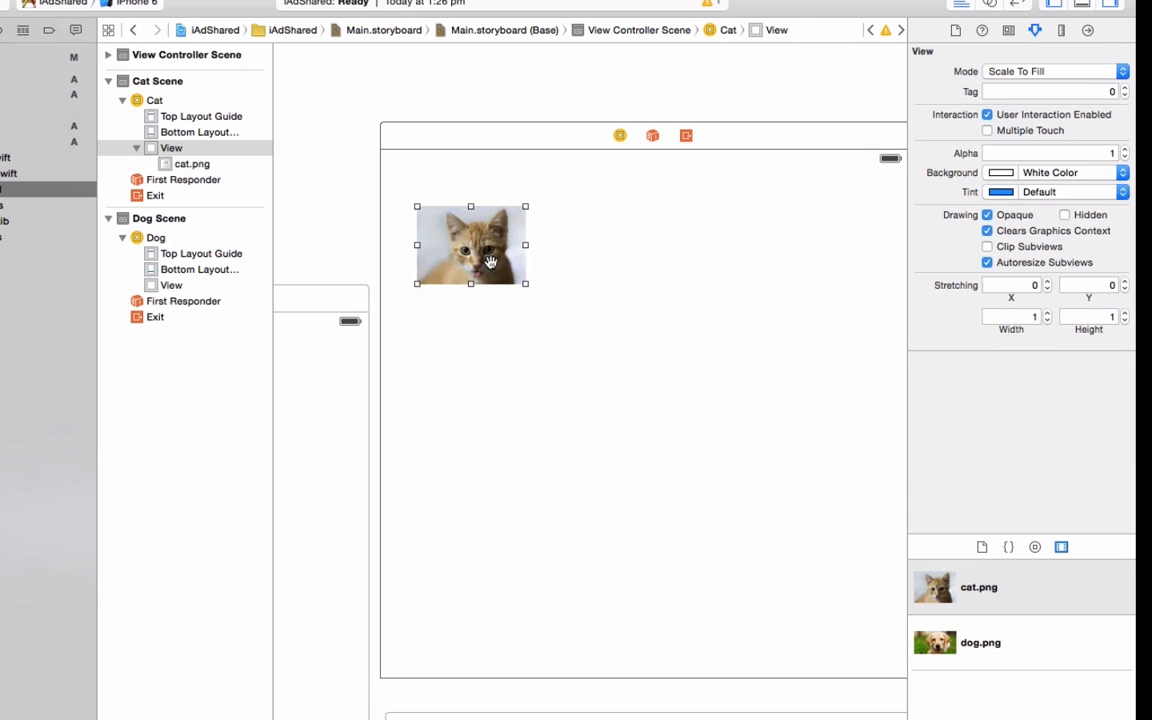
left_click(191, 163)
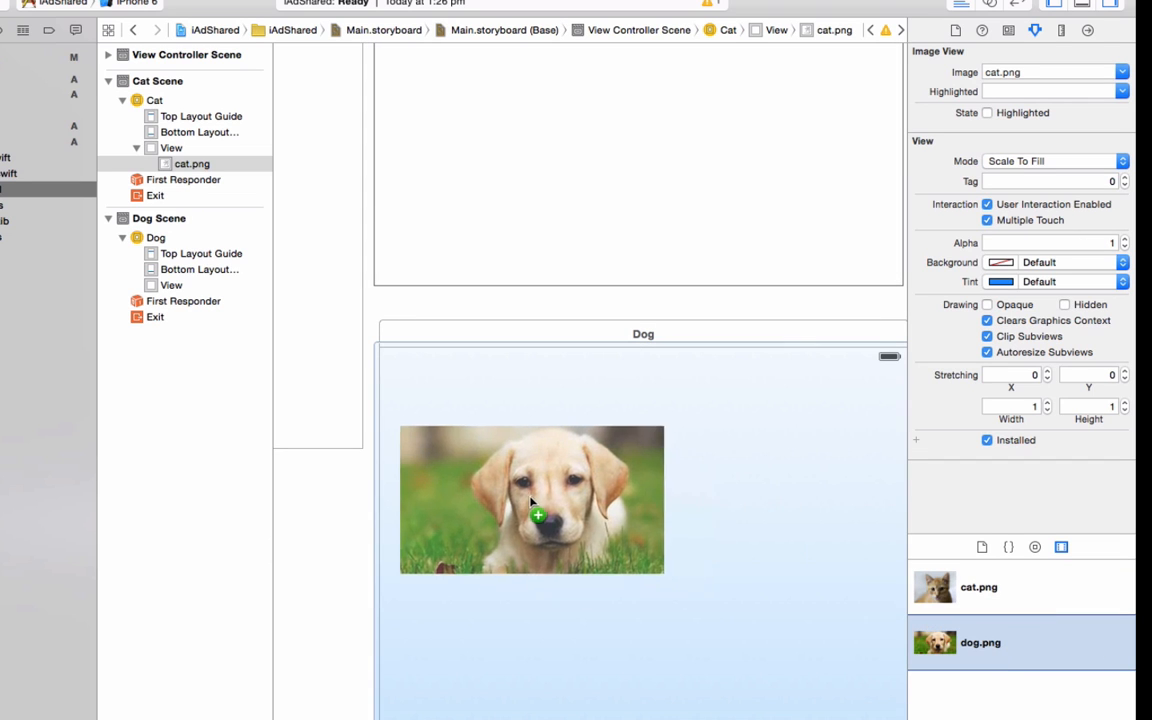
left_click(531, 500)
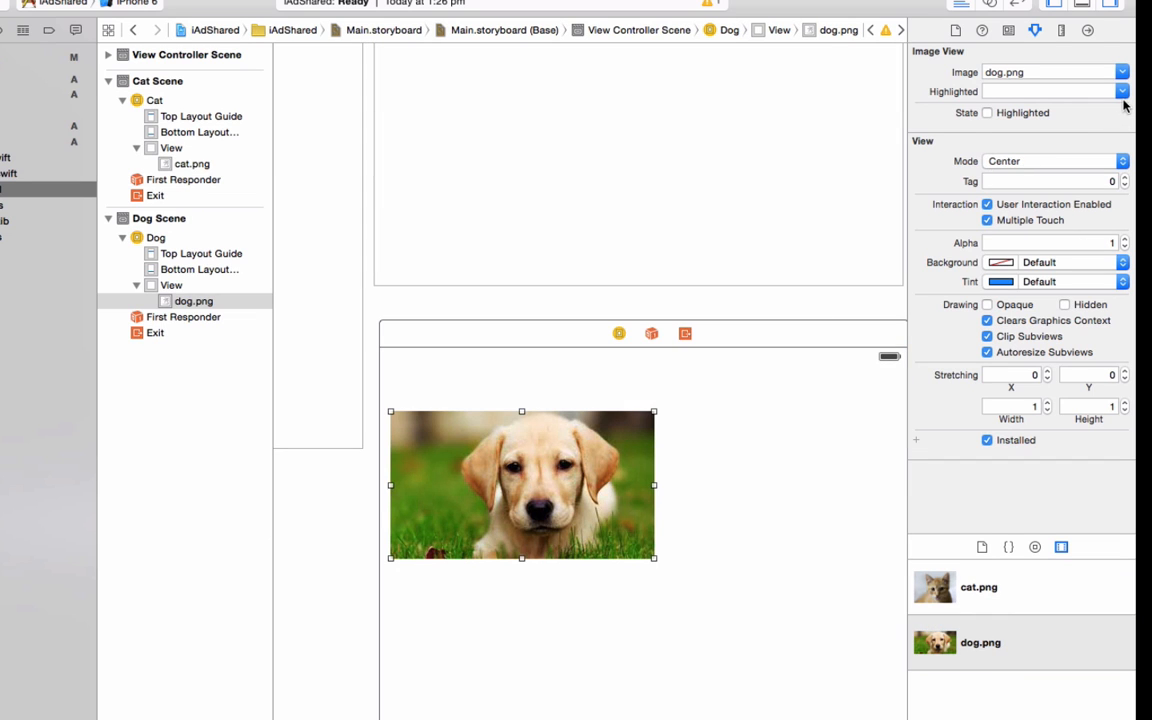
mouse_move(1120, 163)
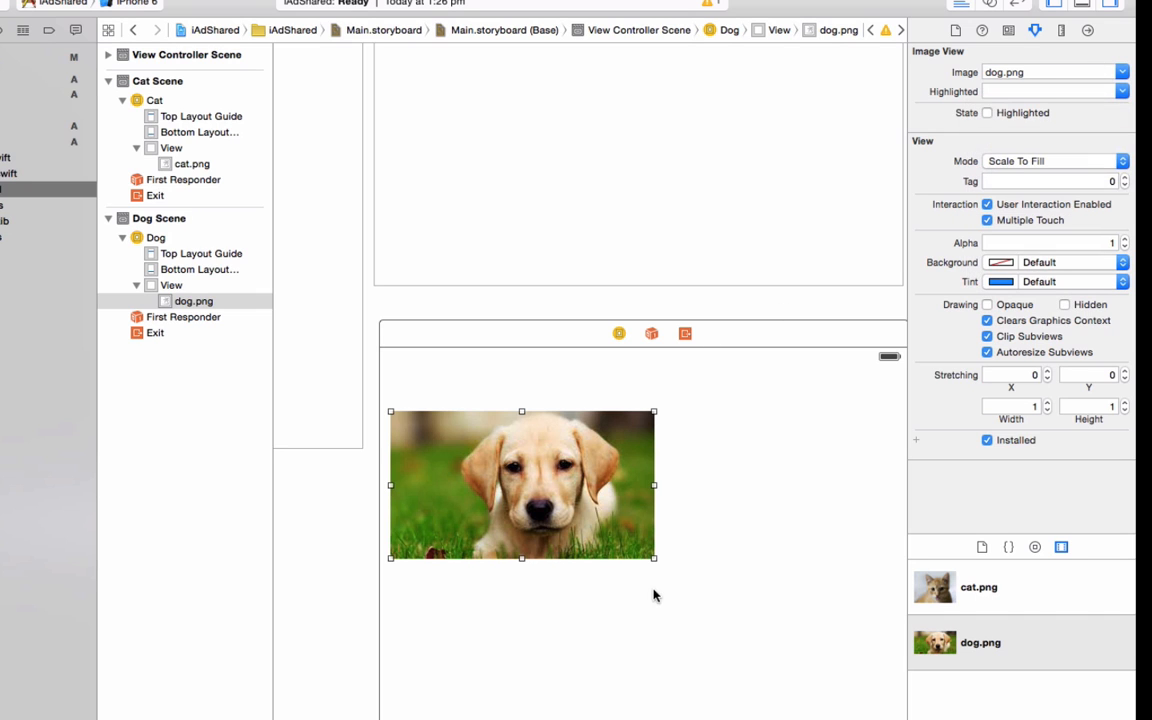
left_click_drag(653, 557, 559, 503)
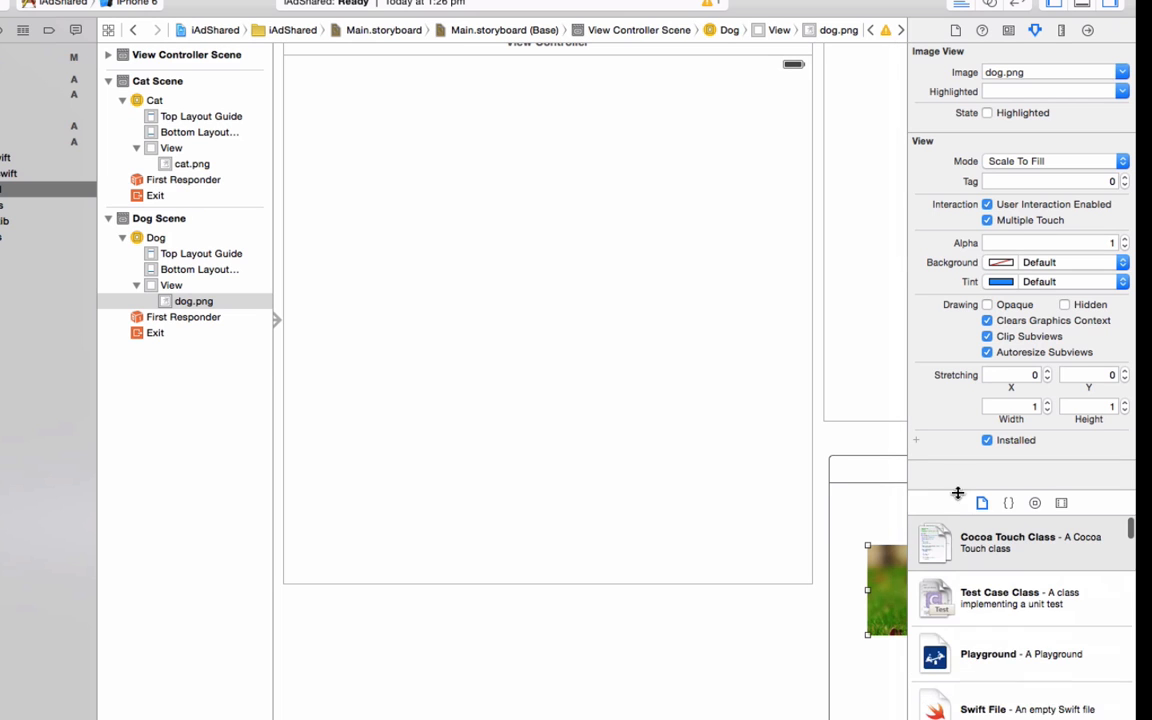
Add a 'What do you like?' label to the starting scene and begin titling a button 'Cat'
left_click(1035, 488)
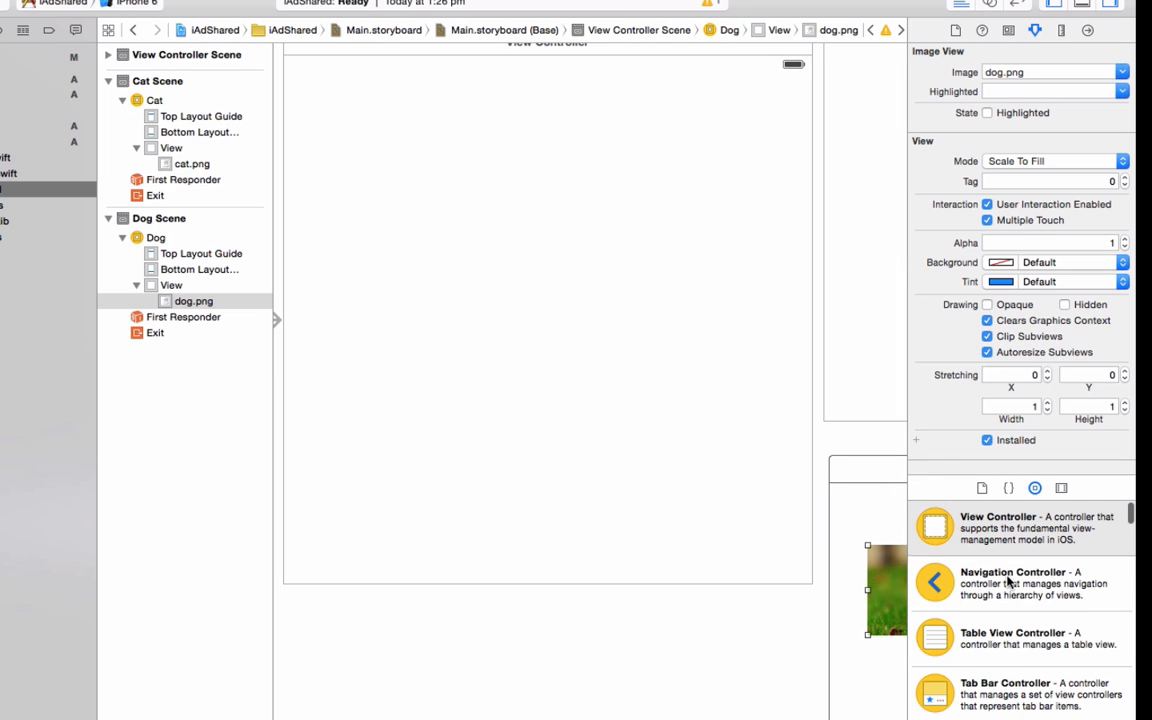
scroll("down", 3)
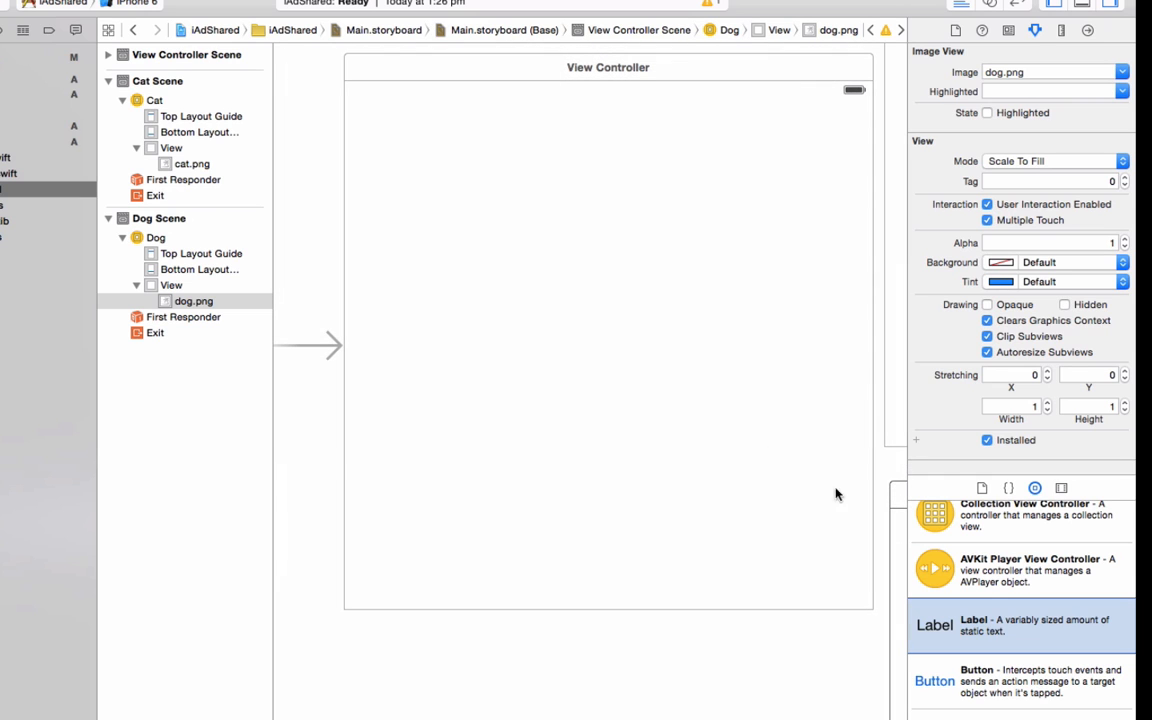
left_click_drag(934, 624, 413, 168)
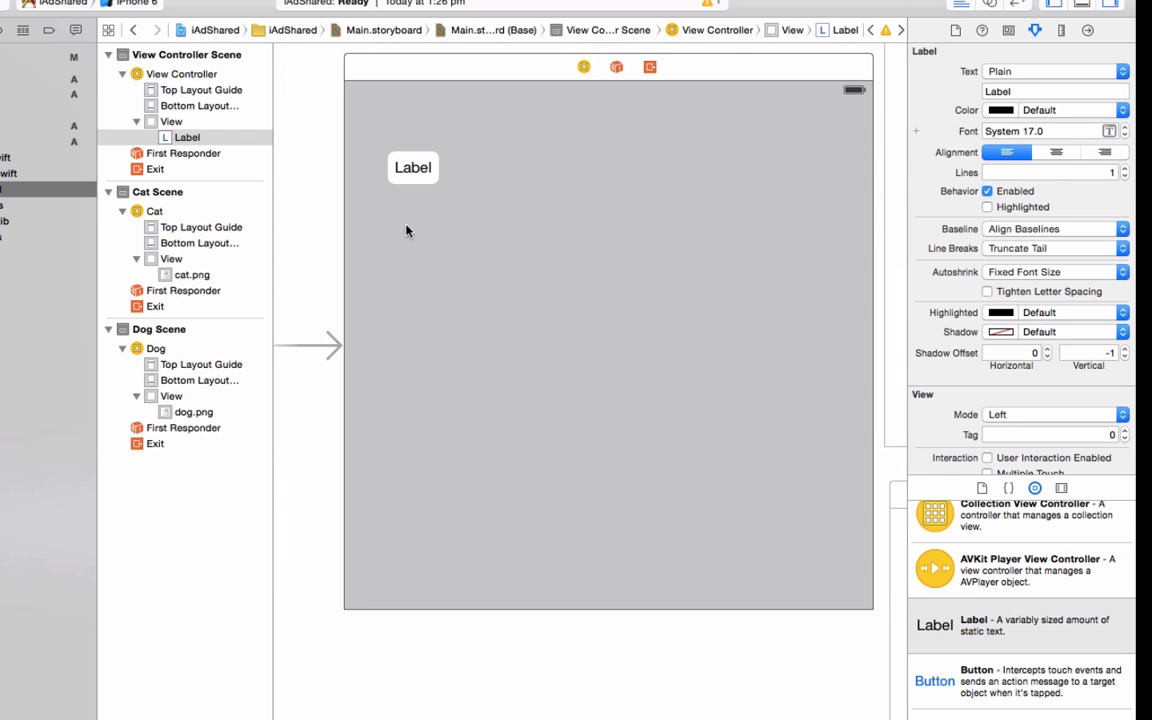
type("What")
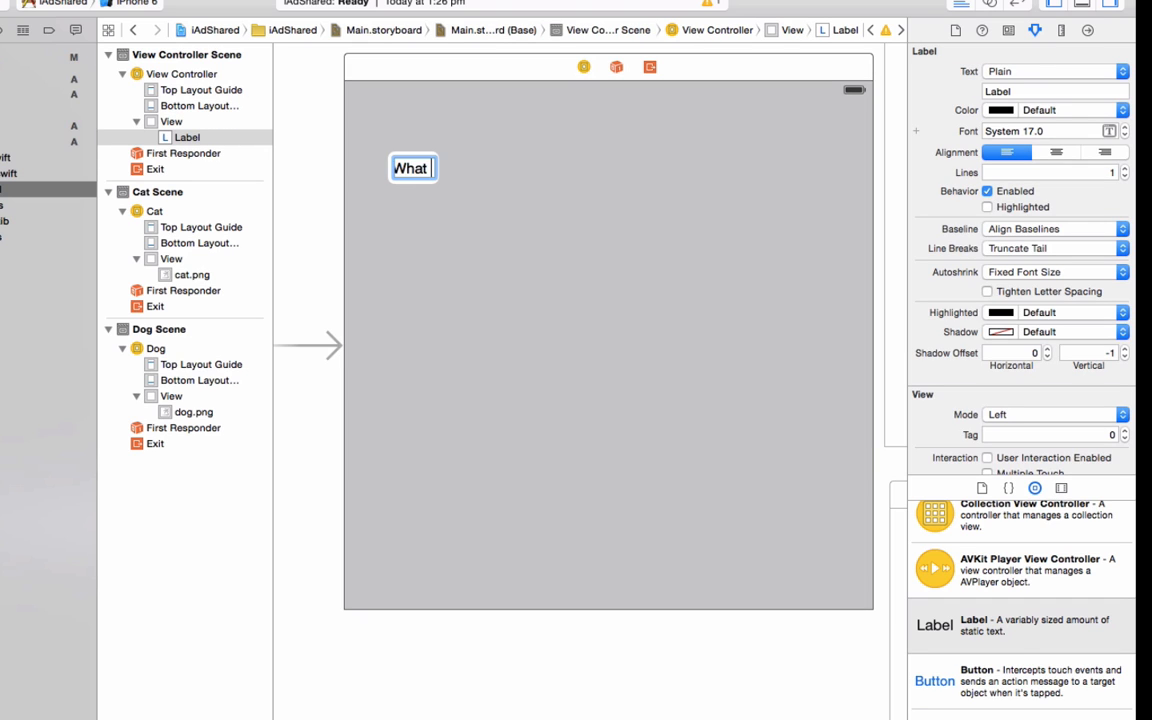
type("do you like?")
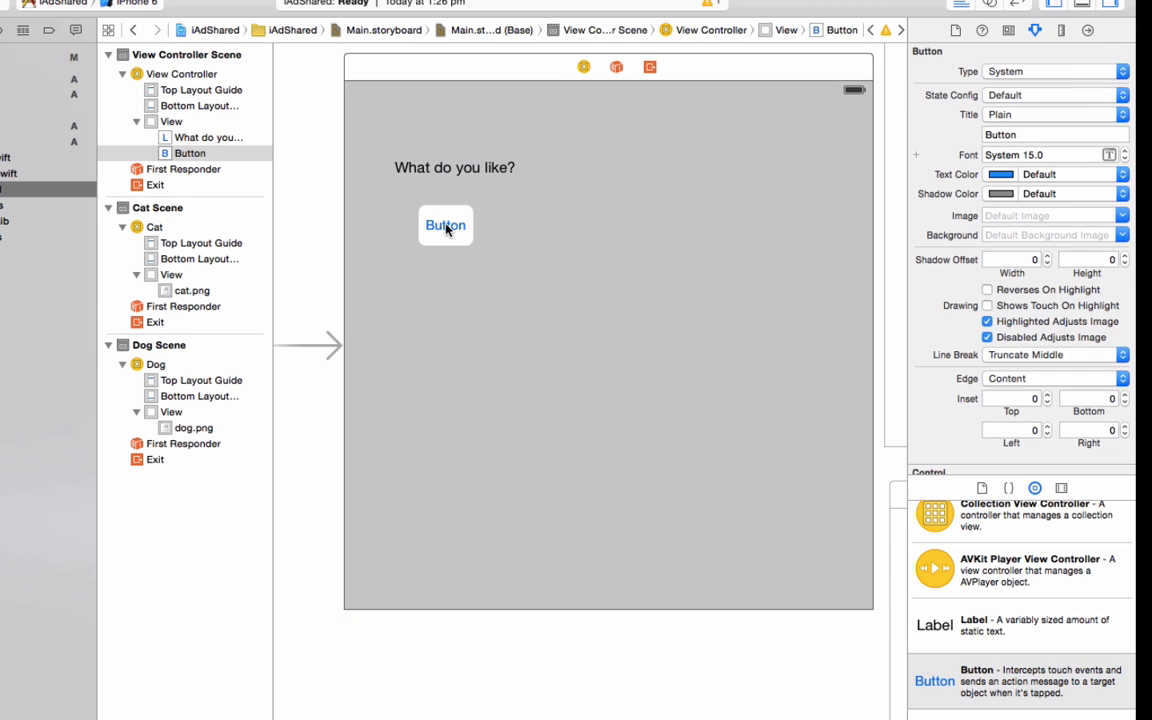
type("Cat")
type("Dog")
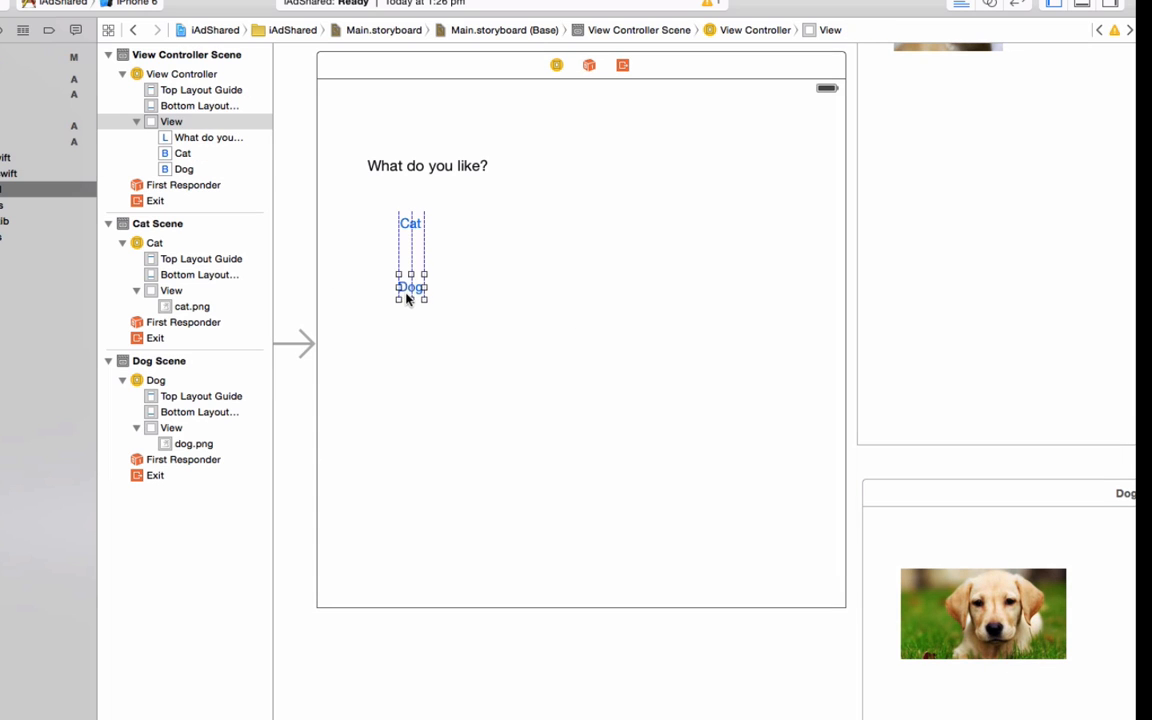
Connect the Cat and Dog buttons to their scenes with Show segues
left_click(410, 223)
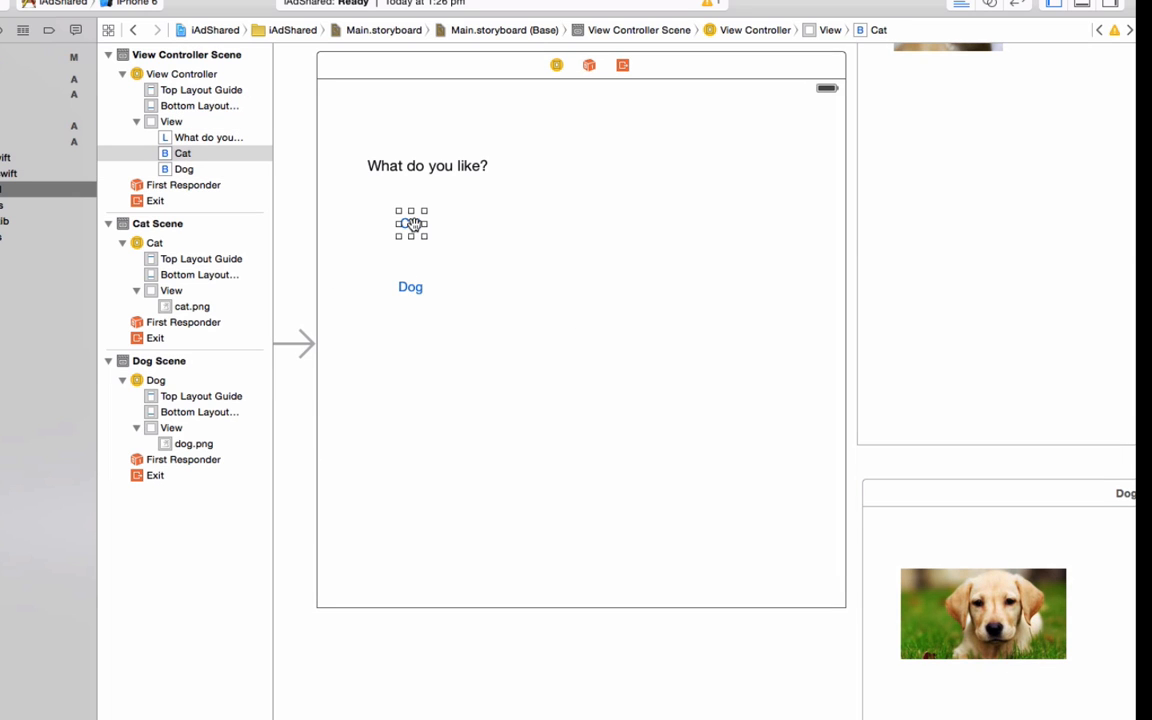
left_click_drag(412, 223, 885, 238)
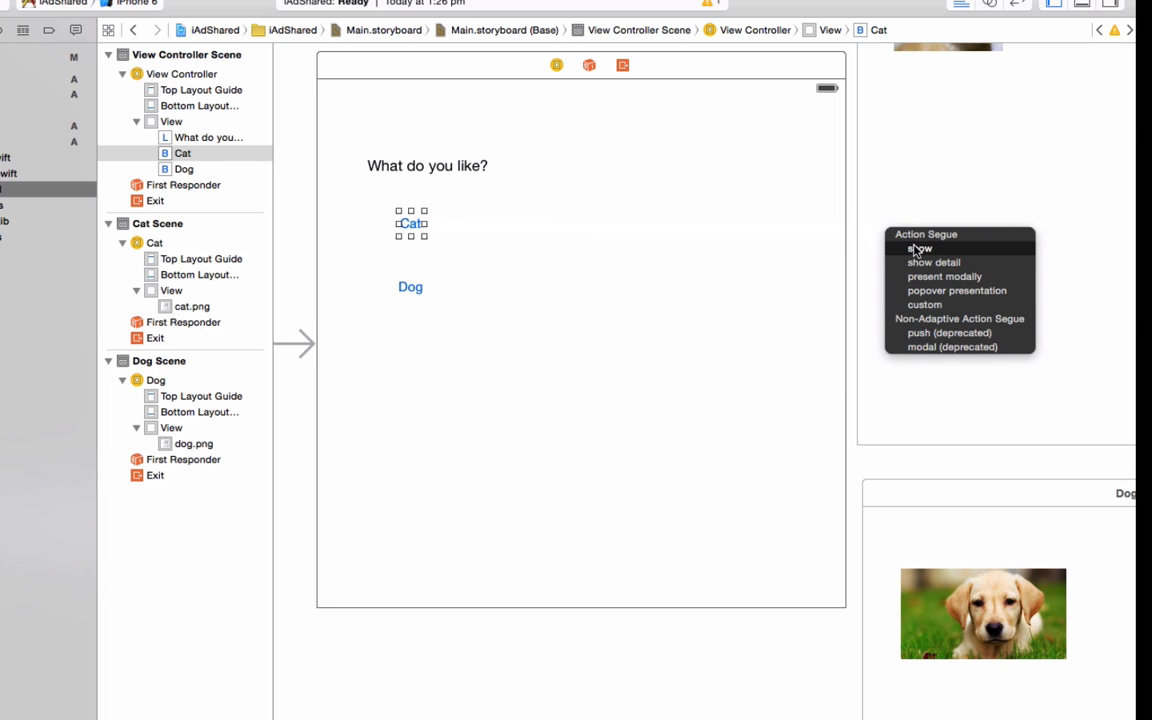
left_click(918, 248)
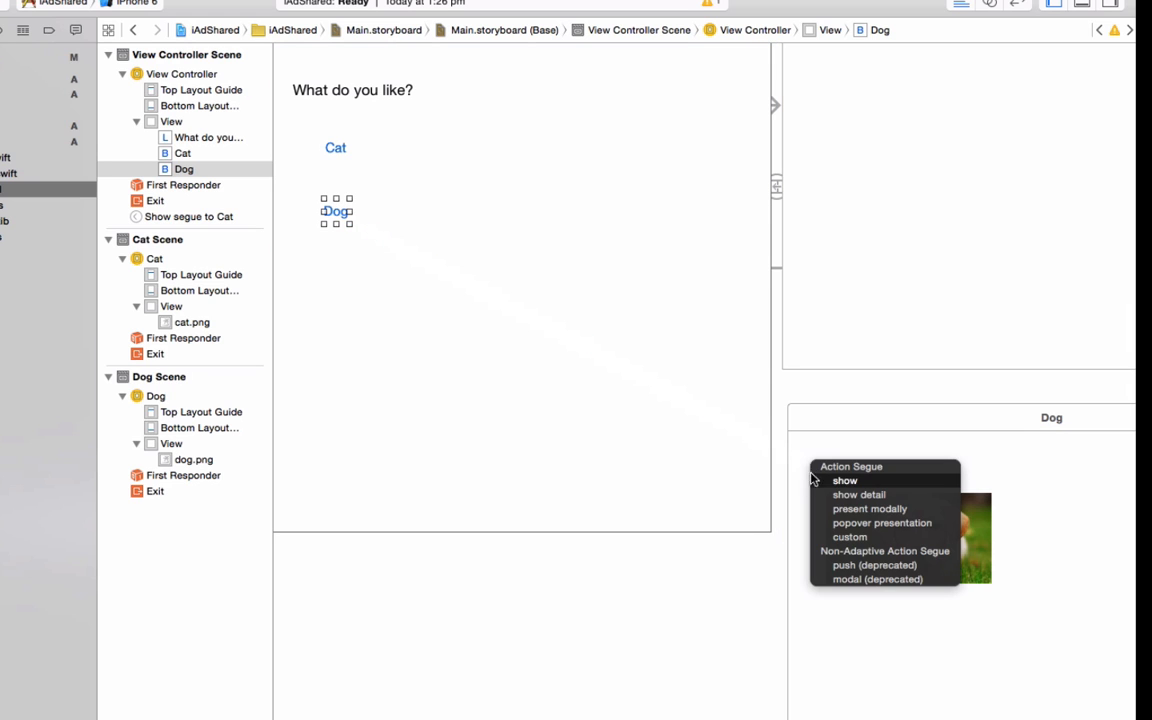
left_click(844, 480)
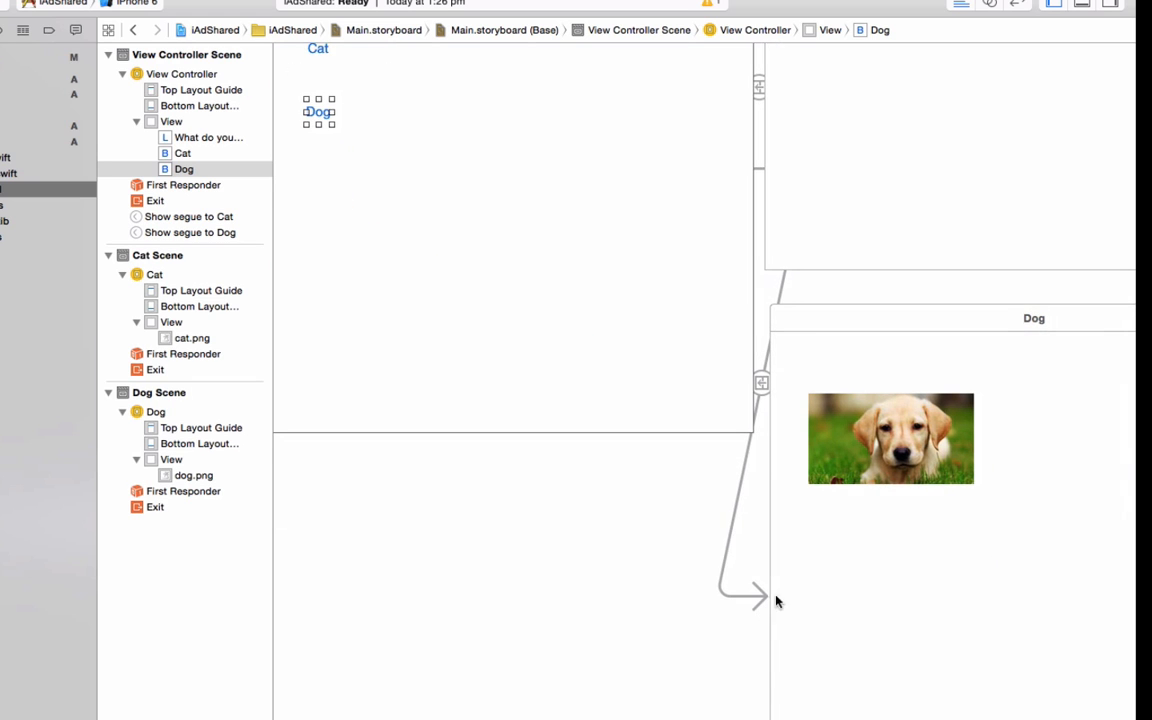
left_click(1053, 30)
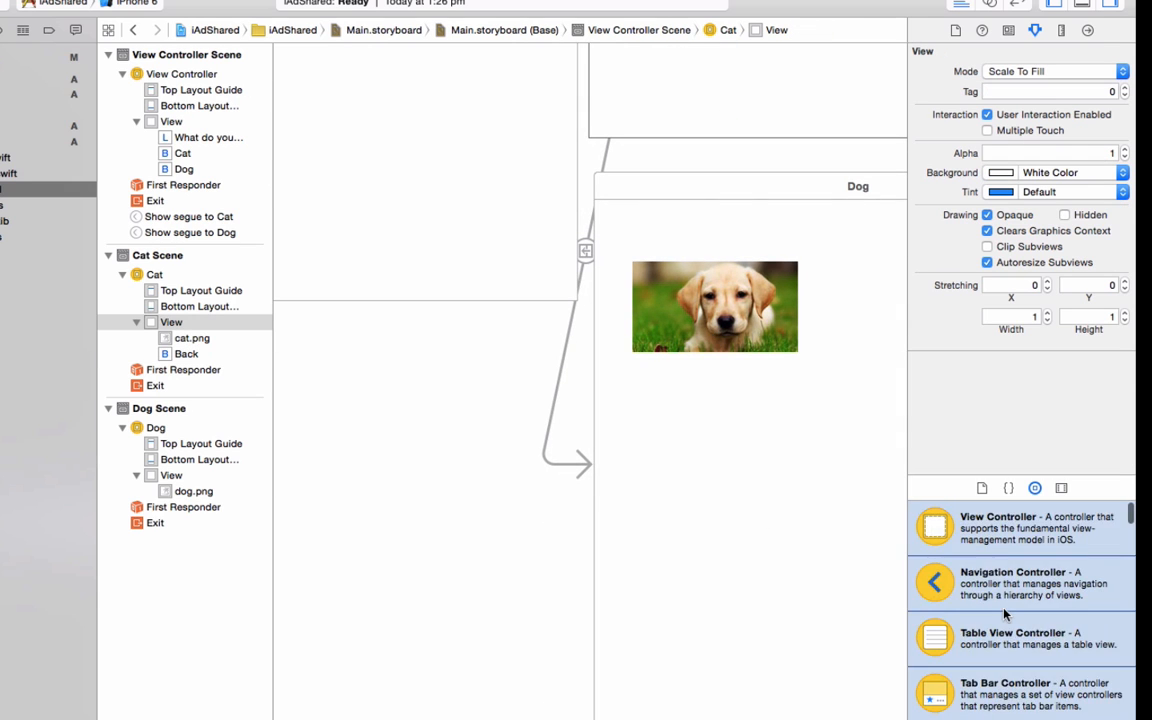
Add a button titled 'Back' below the dog photo in the Dog scene
scroll("down", 3)
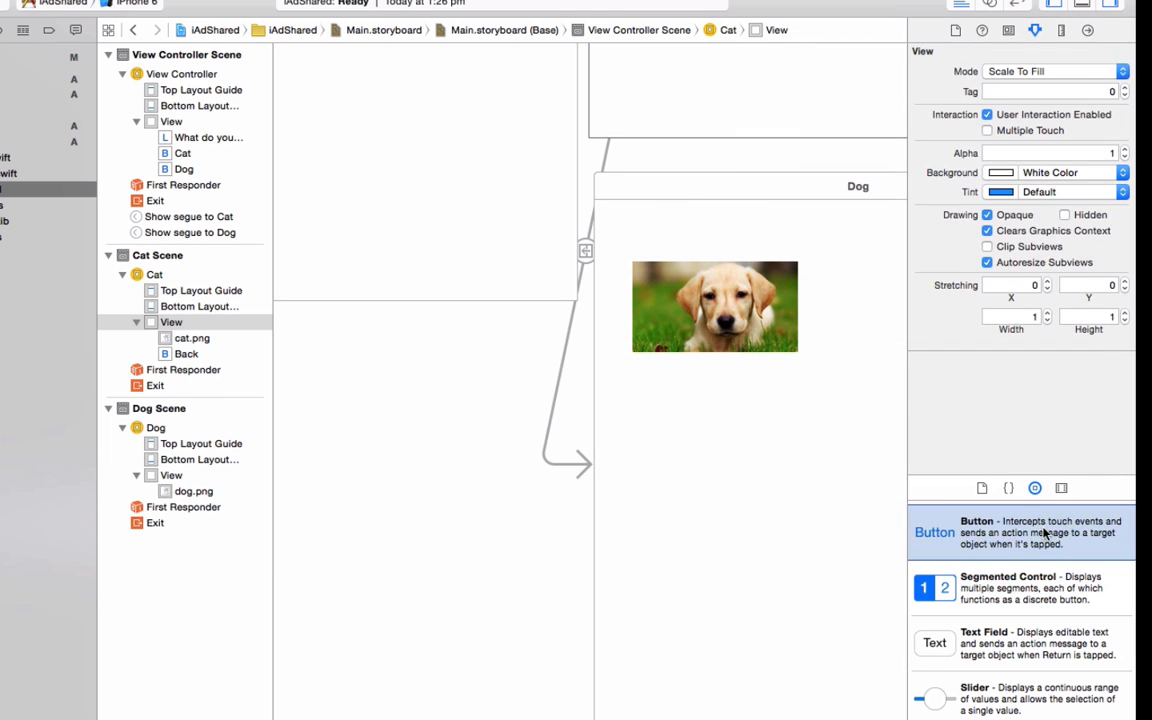
left_click_drag(935, 532, 715, 434)
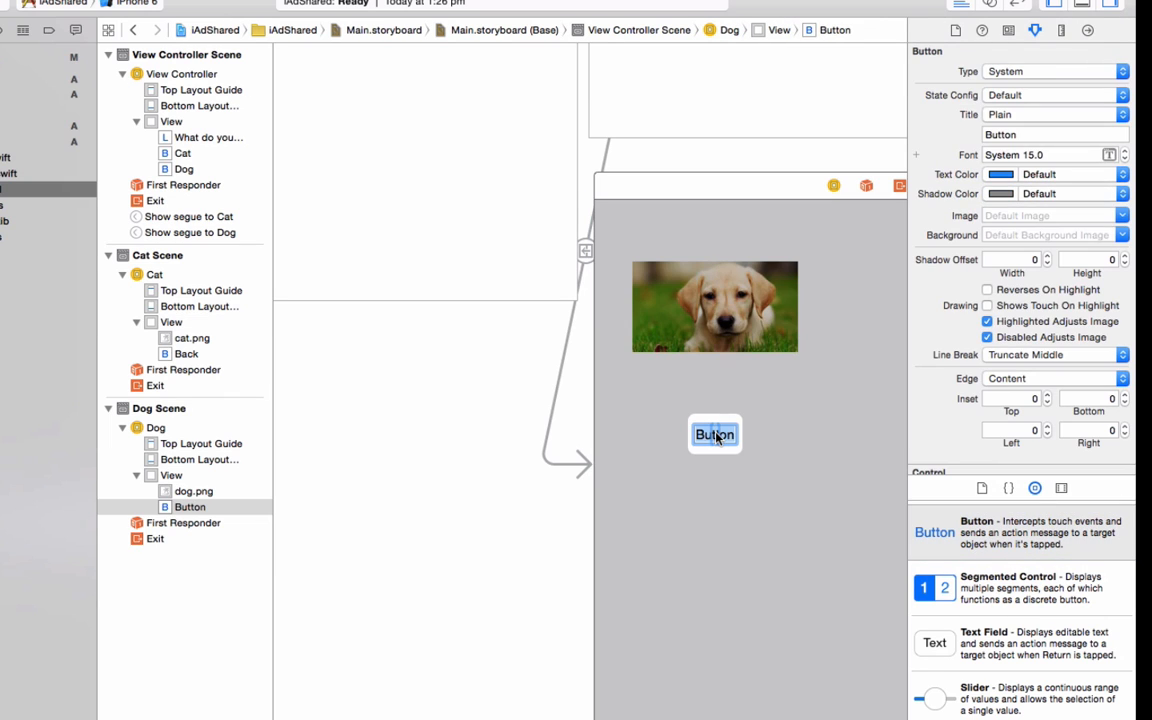
type("Back")
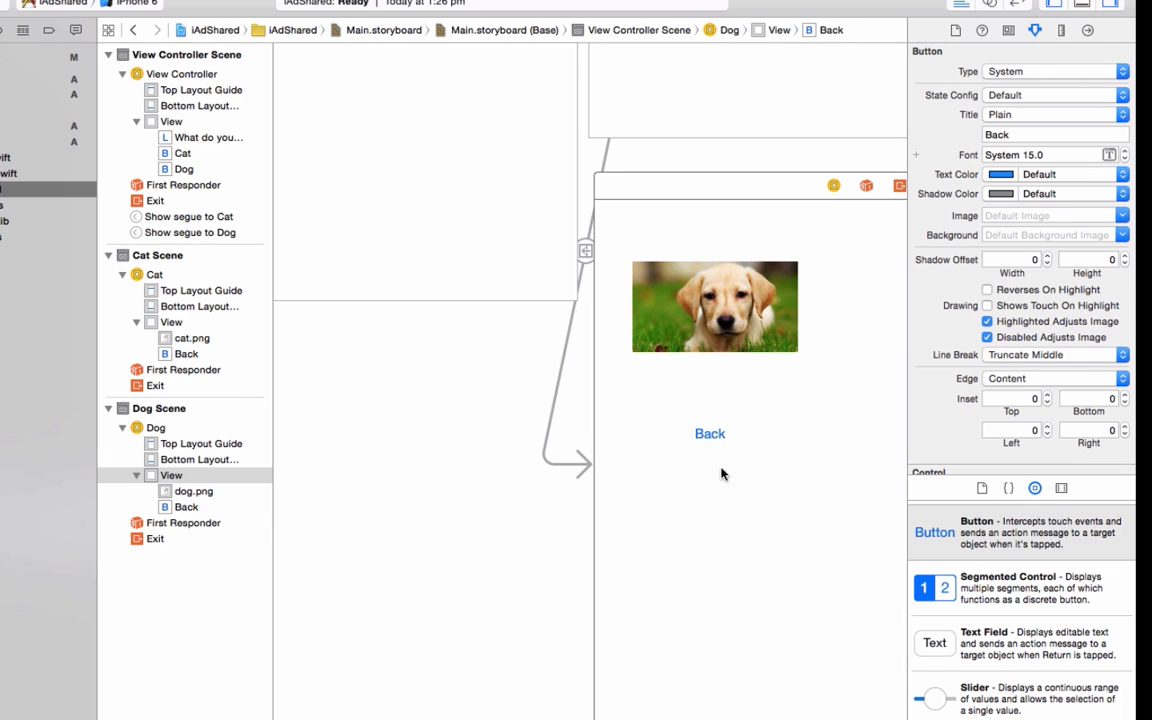
left_click(710, 433)
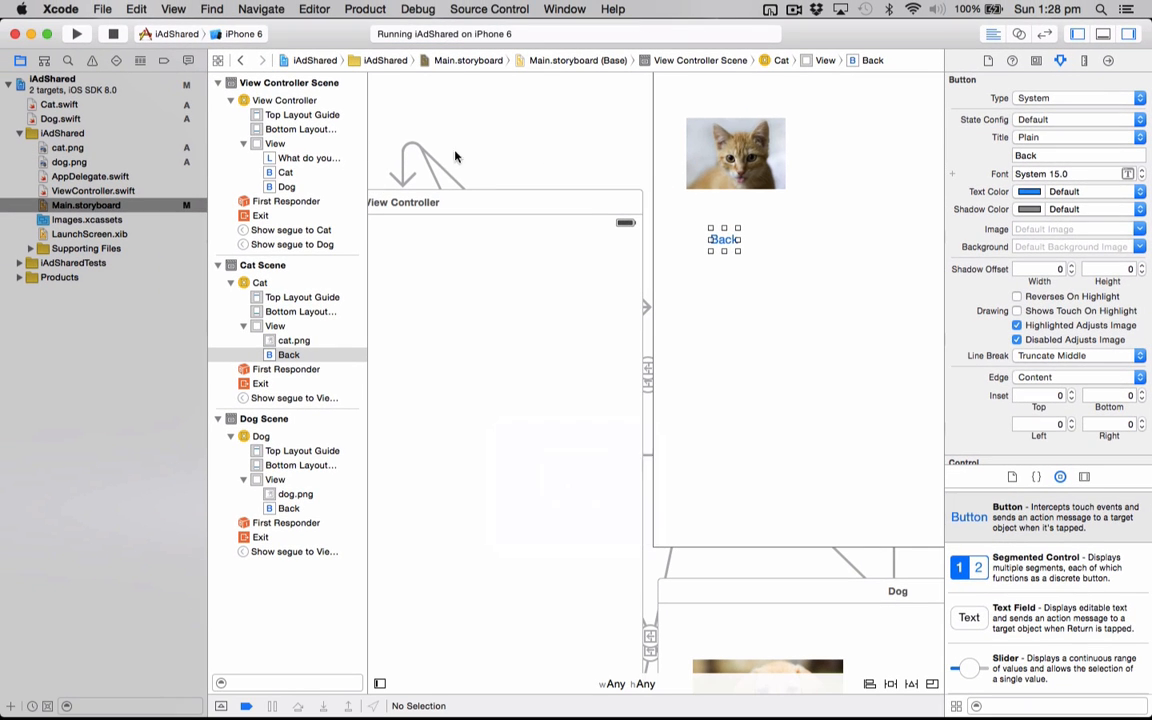
mouse_move(407, 156)
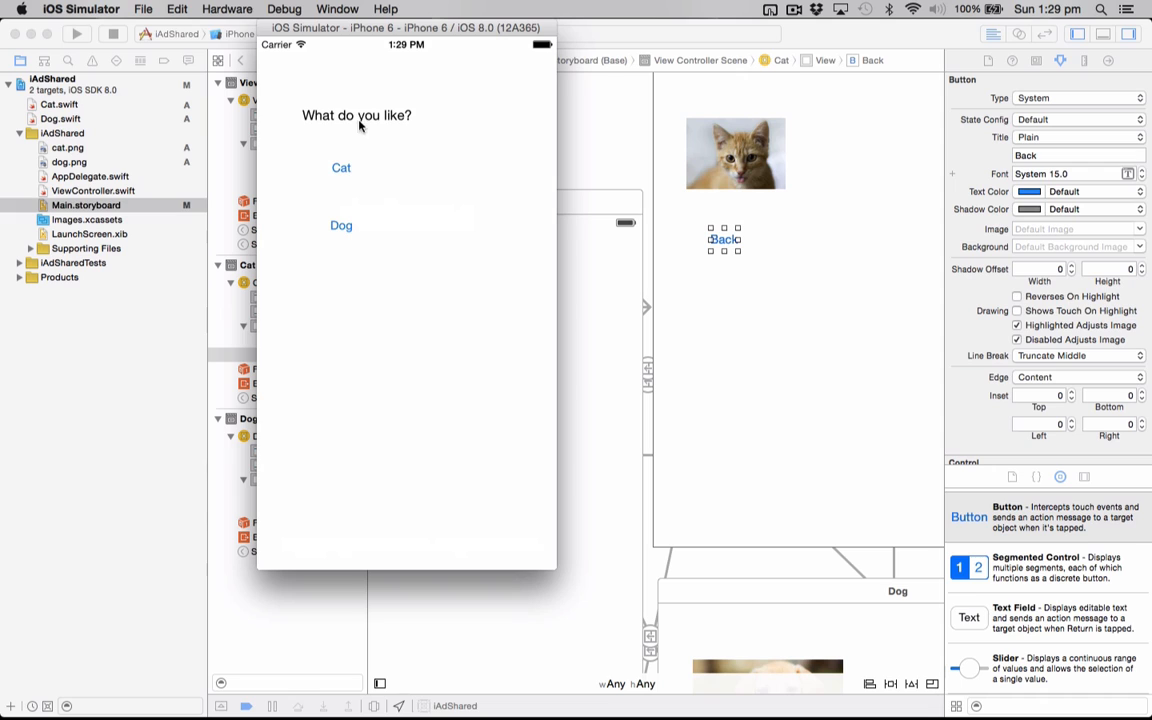
Focus the running iAdShared app in the simulator and tap the Dog button
left_click(341, 167)
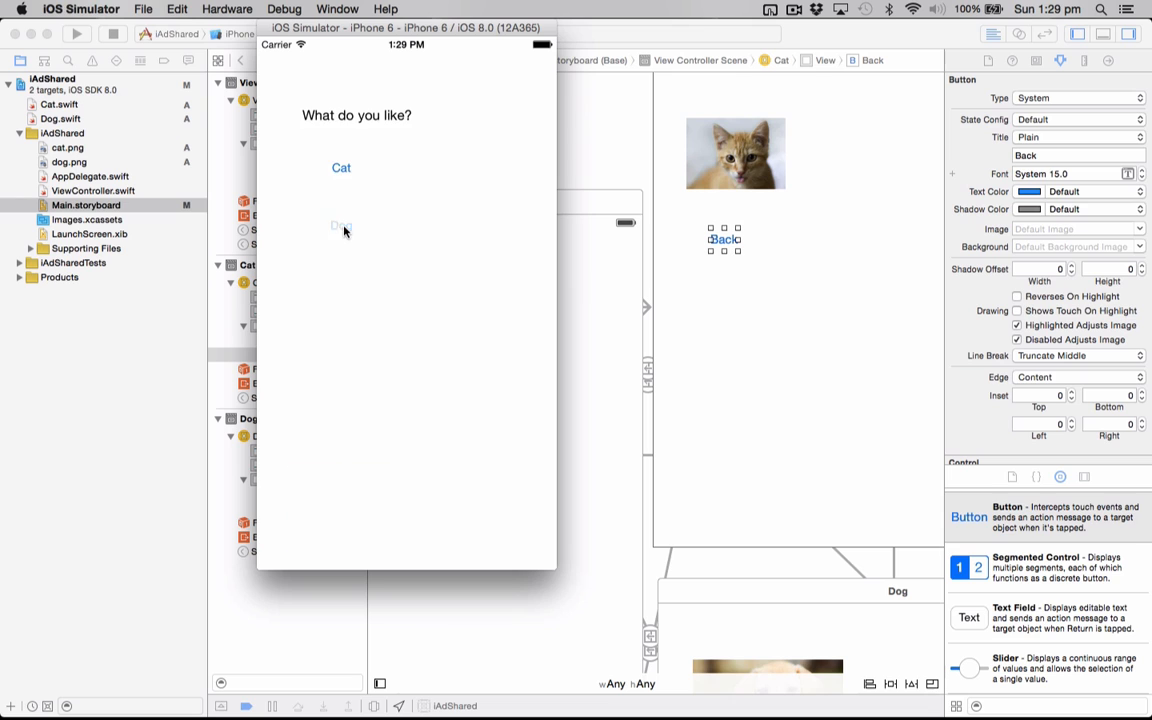
left_click(341, 225)
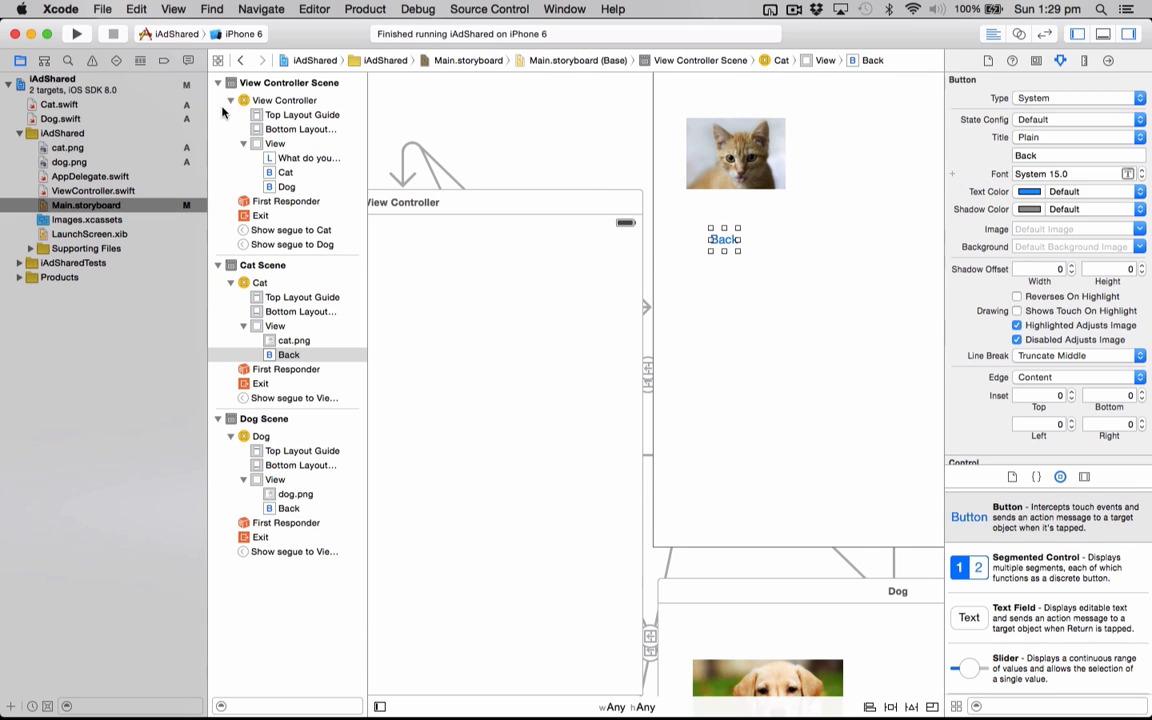
Link iAd.framework to the iAdShared target from its General settings
left_click(52, 78)
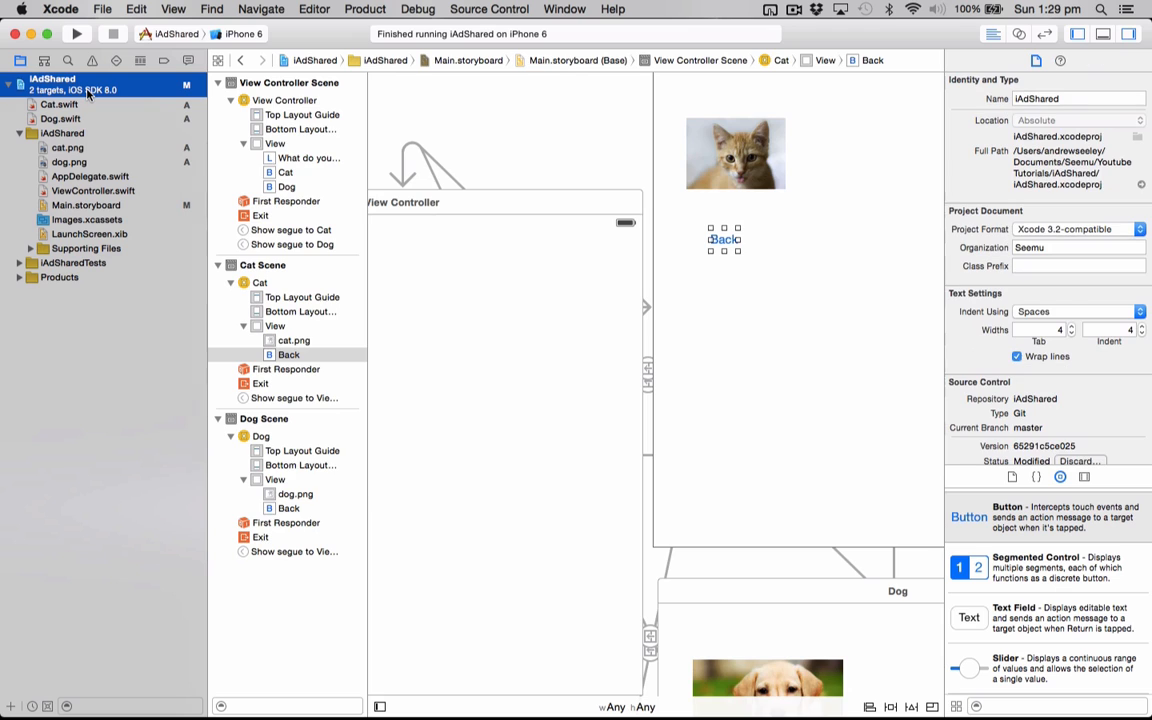
left_click(51, 78)
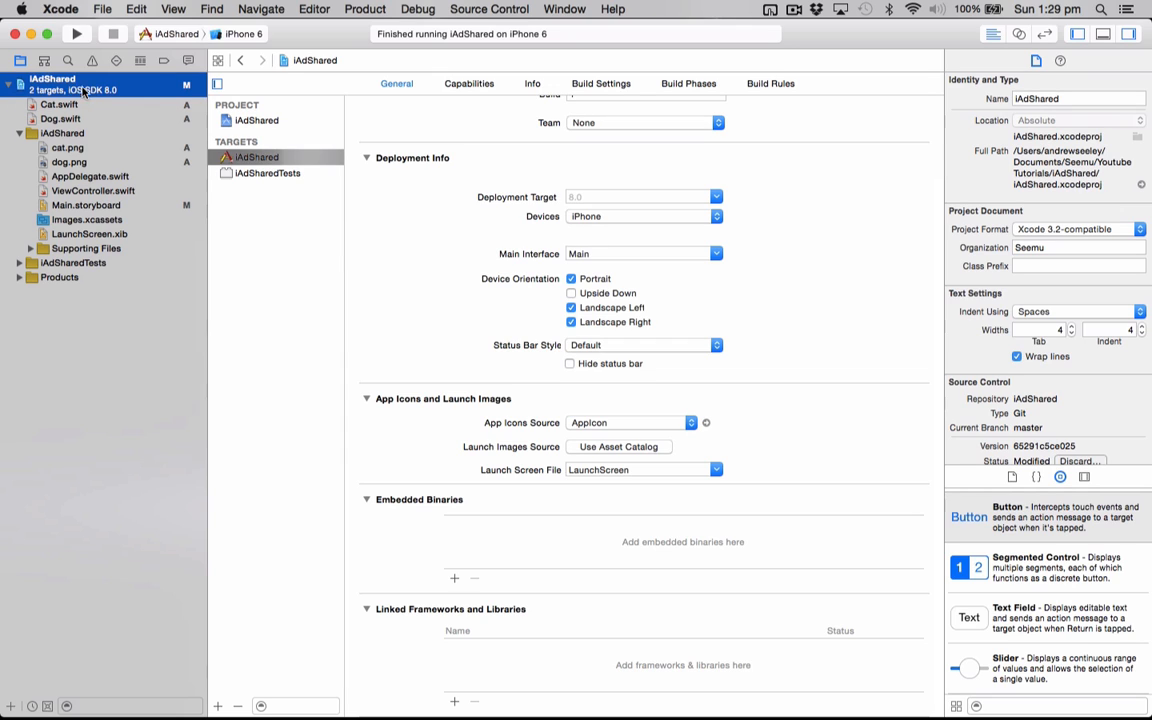
mouse_move(220, 85)
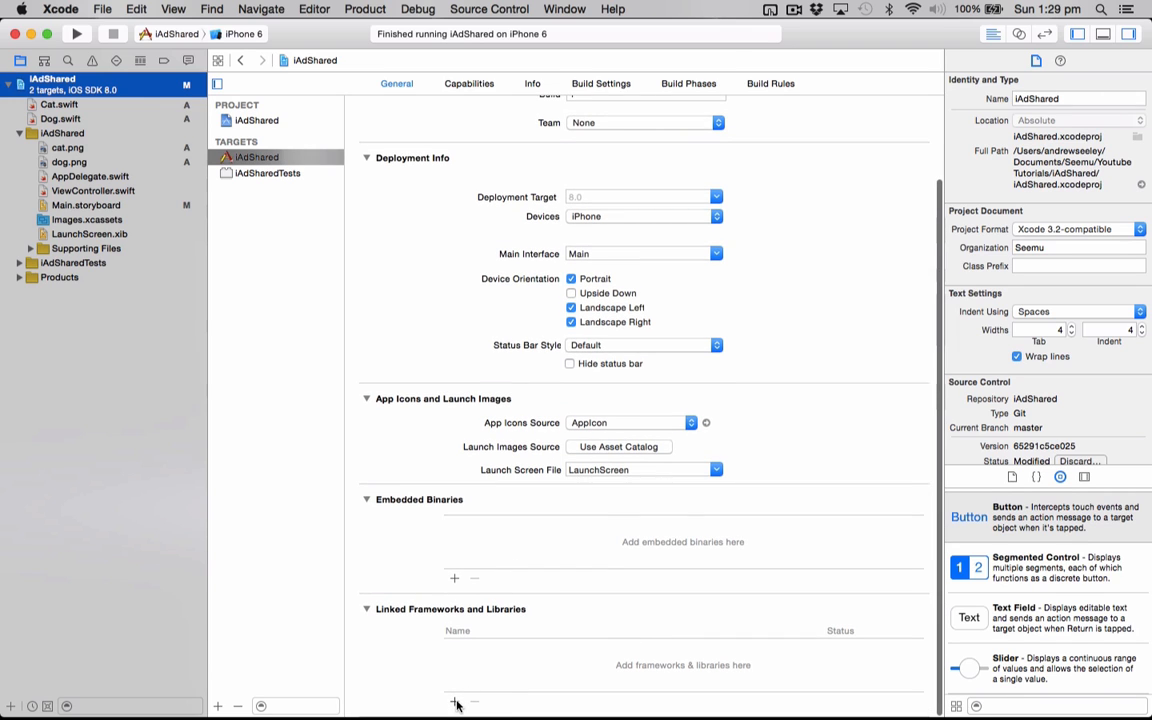
left_click(454, 701)
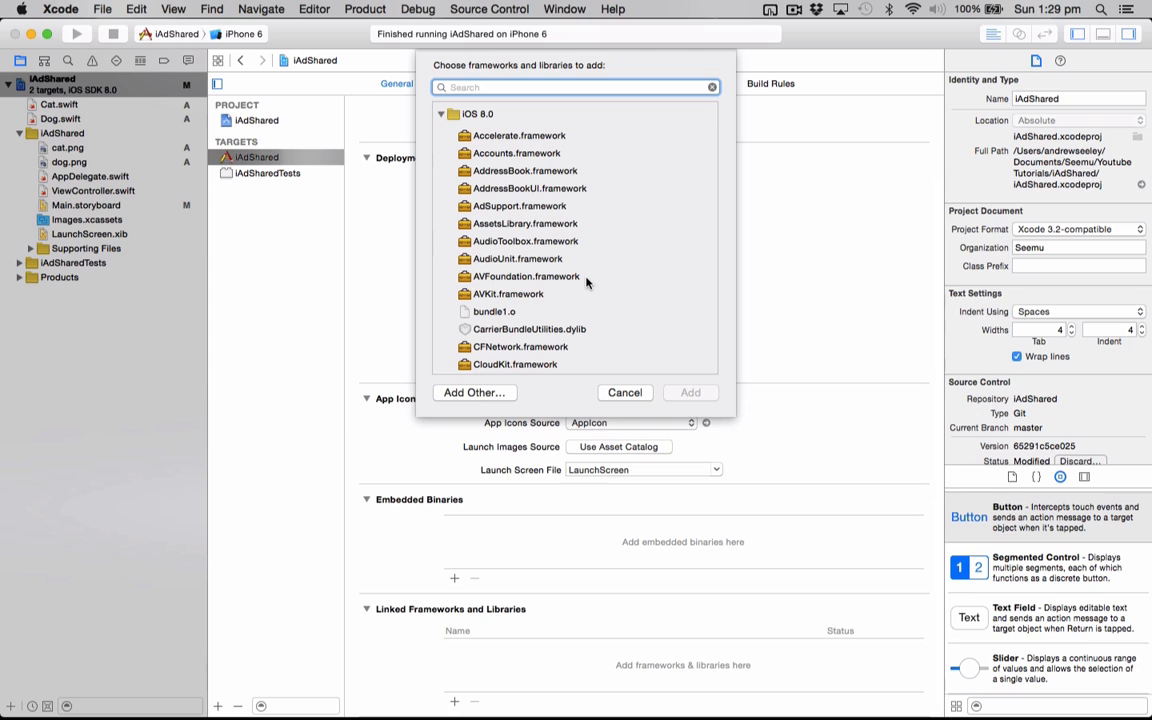
type("iAd")
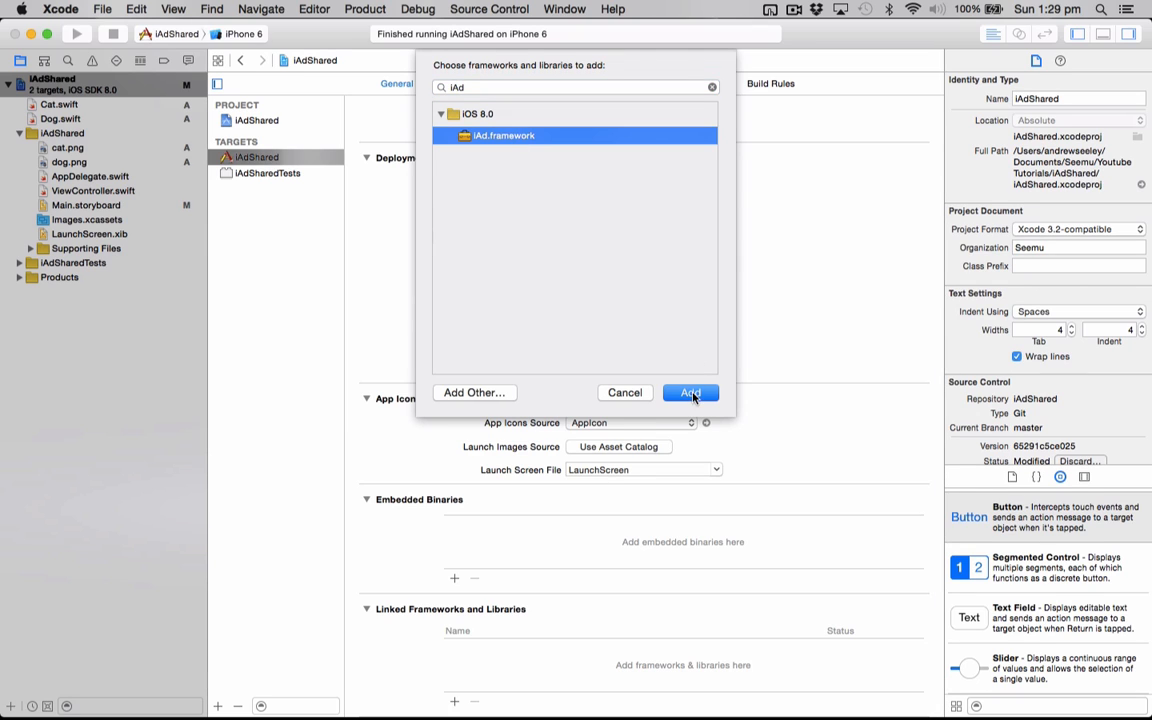
left_click(690, 392)
type("C")
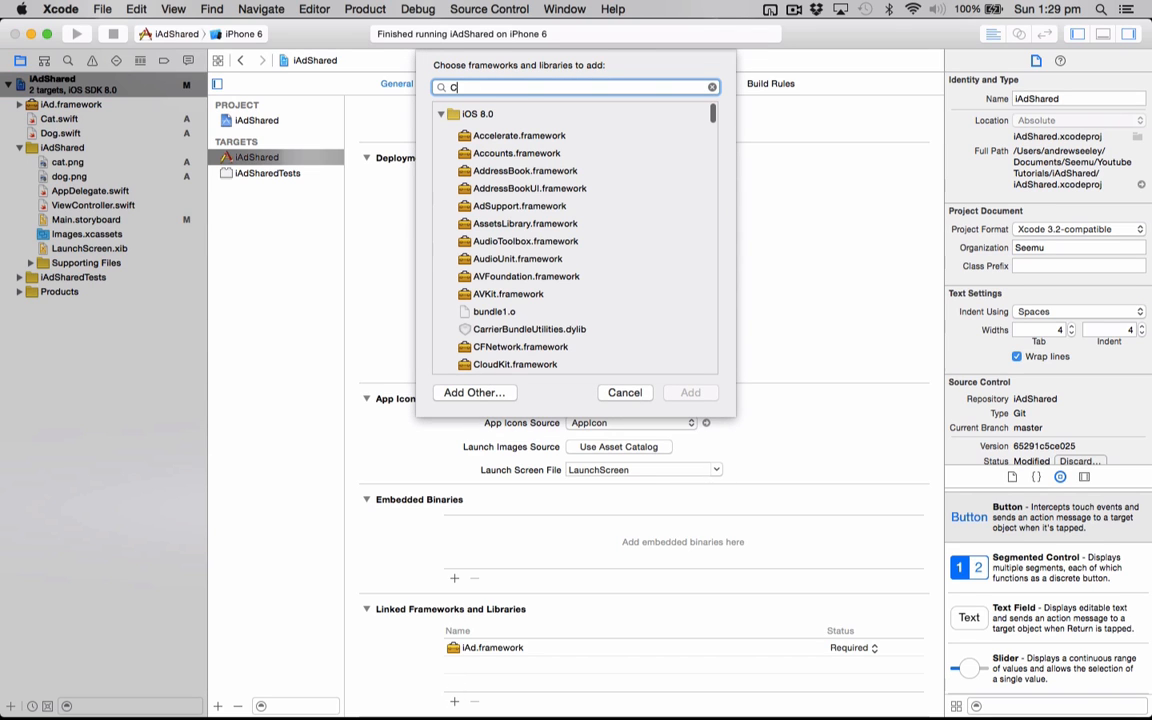
Link the CoreGraphics, UIKit and Foundation frameworks to the target as well
type("oreG")
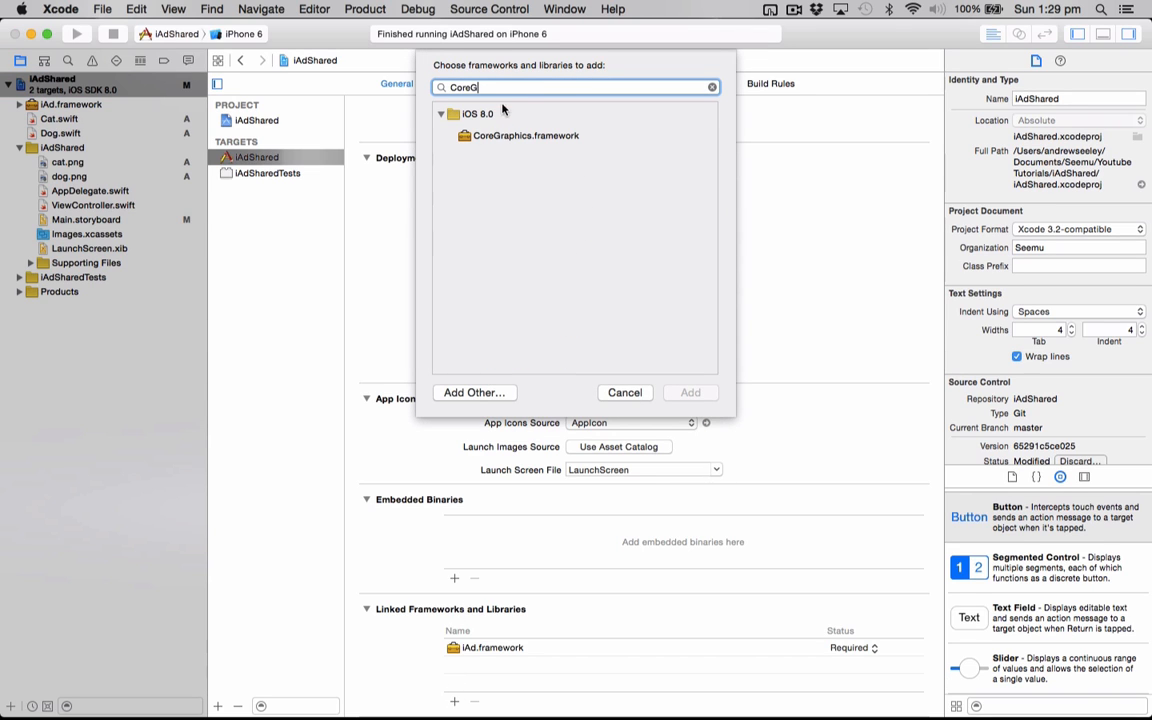
left_click(525, 135)
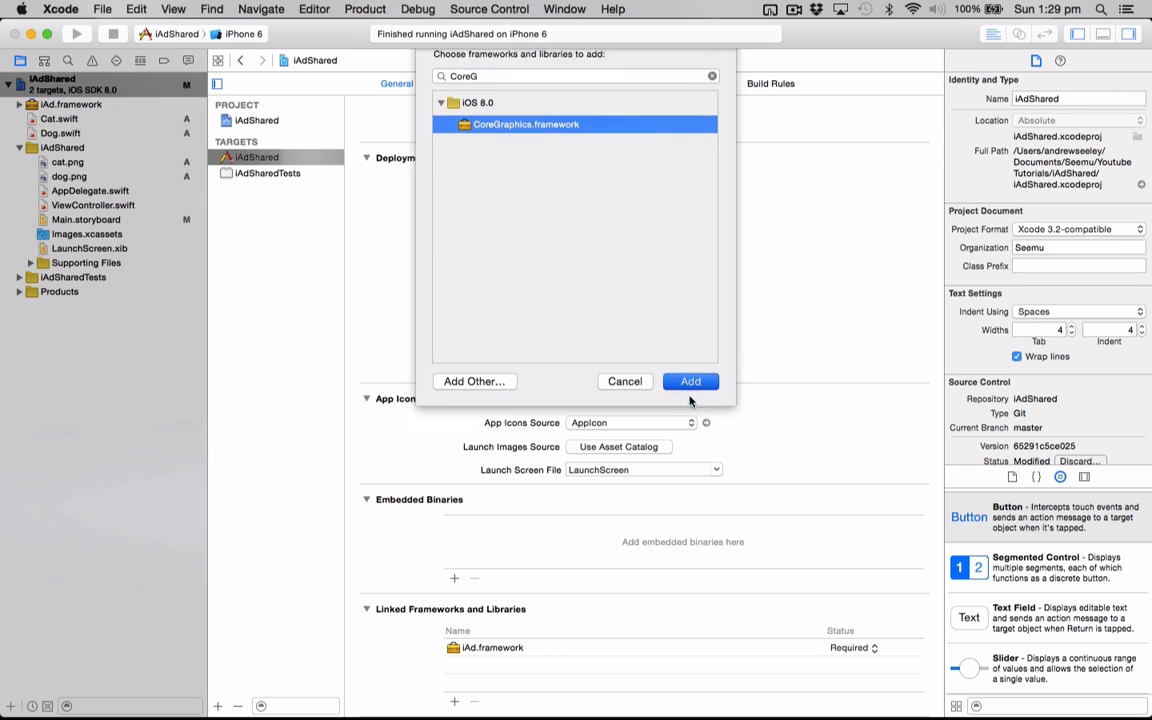
left_click(690, 381)
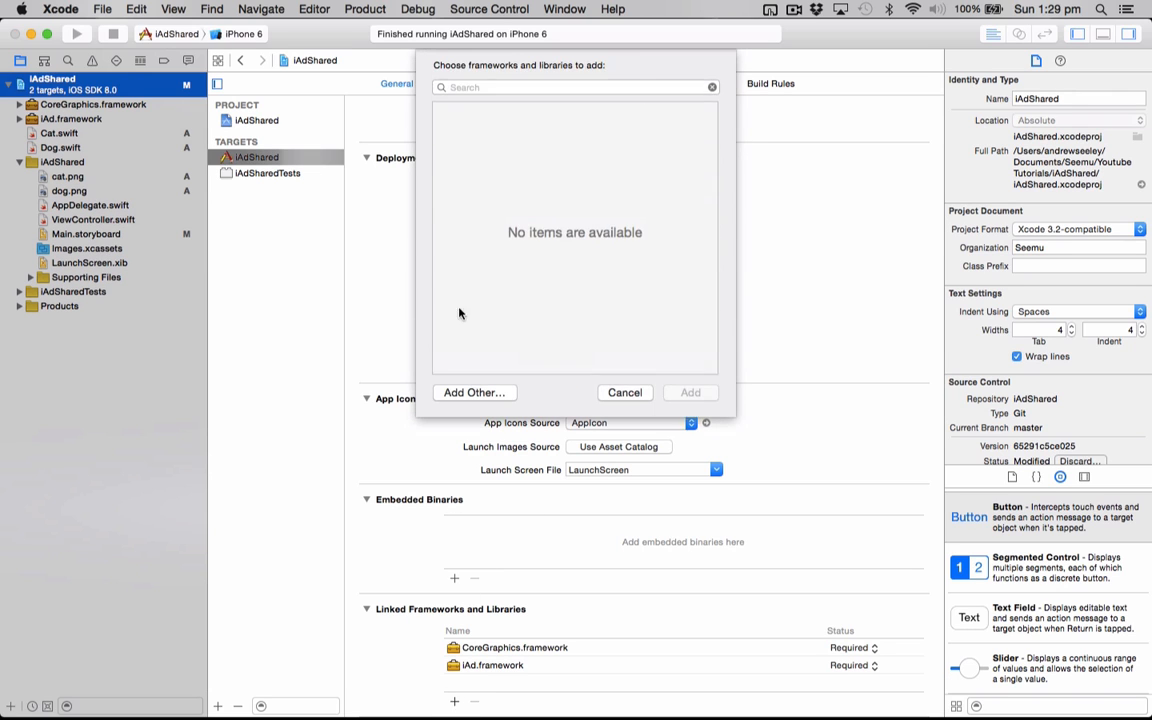
type("UIKit")
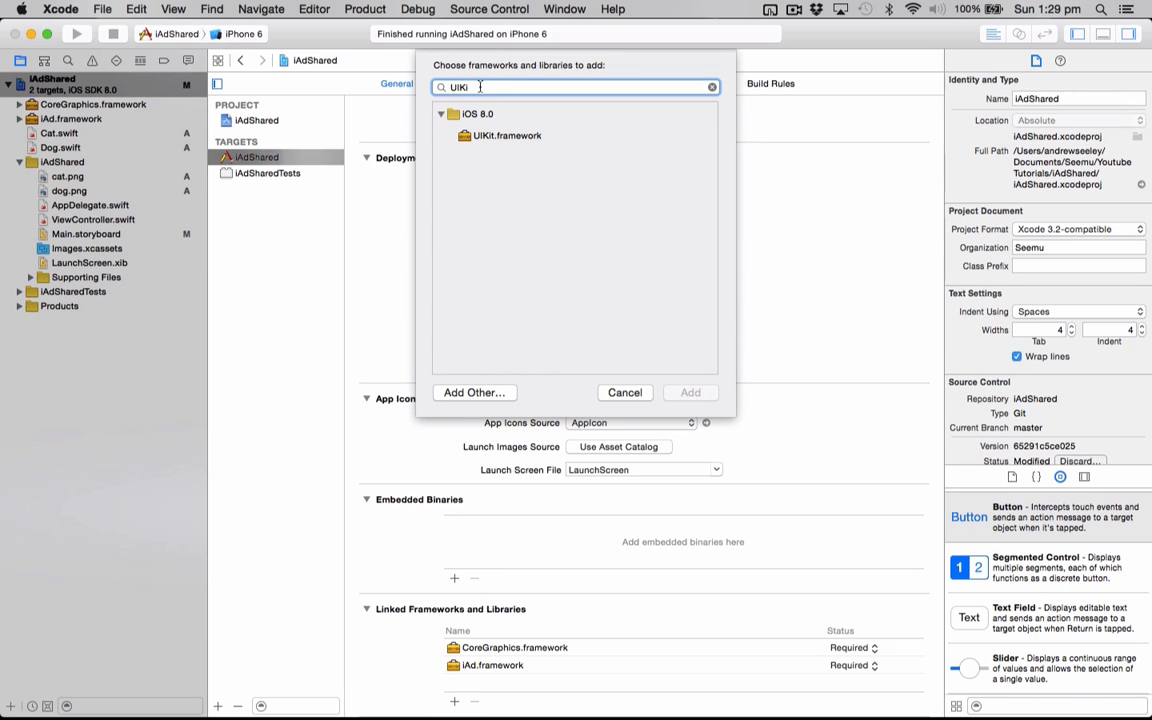
left_click(507, 135)
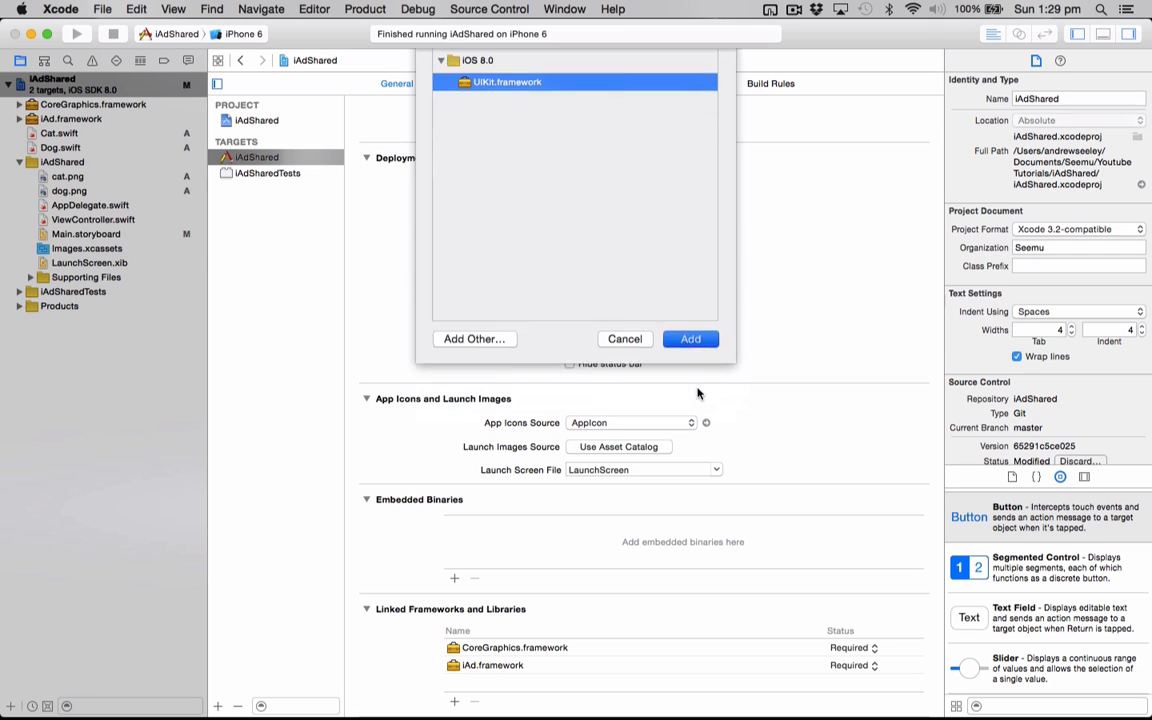
left_click(690, 338)
type("Found")
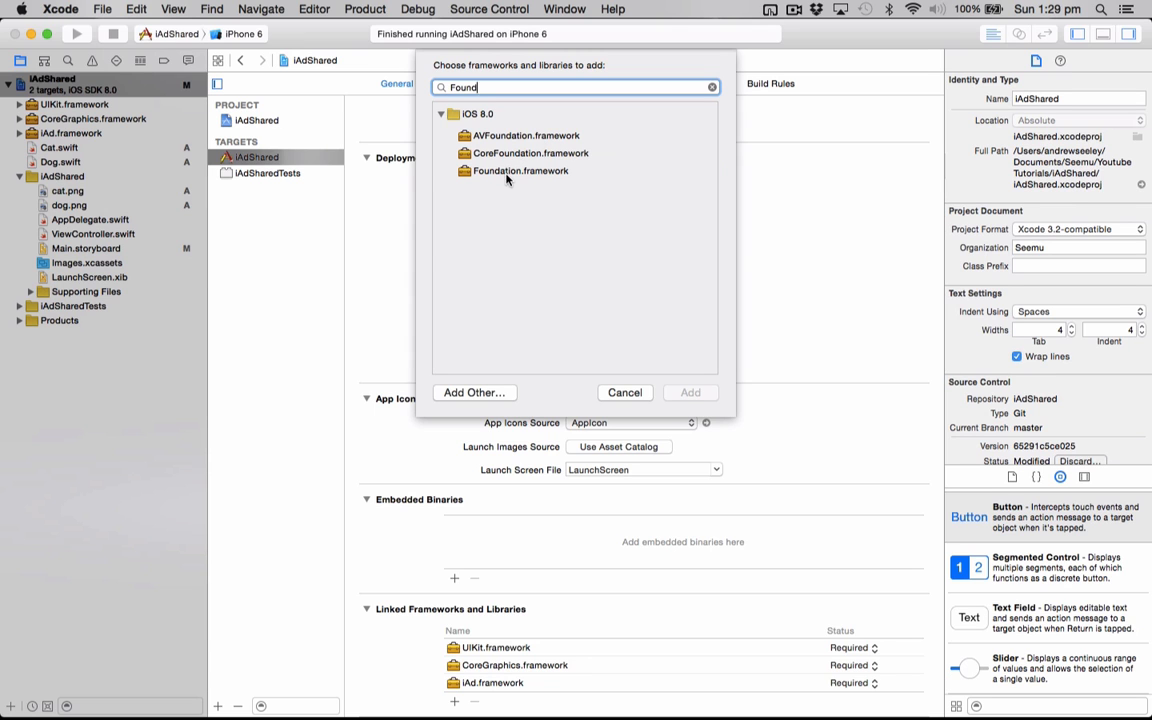
left_click(690, 392)
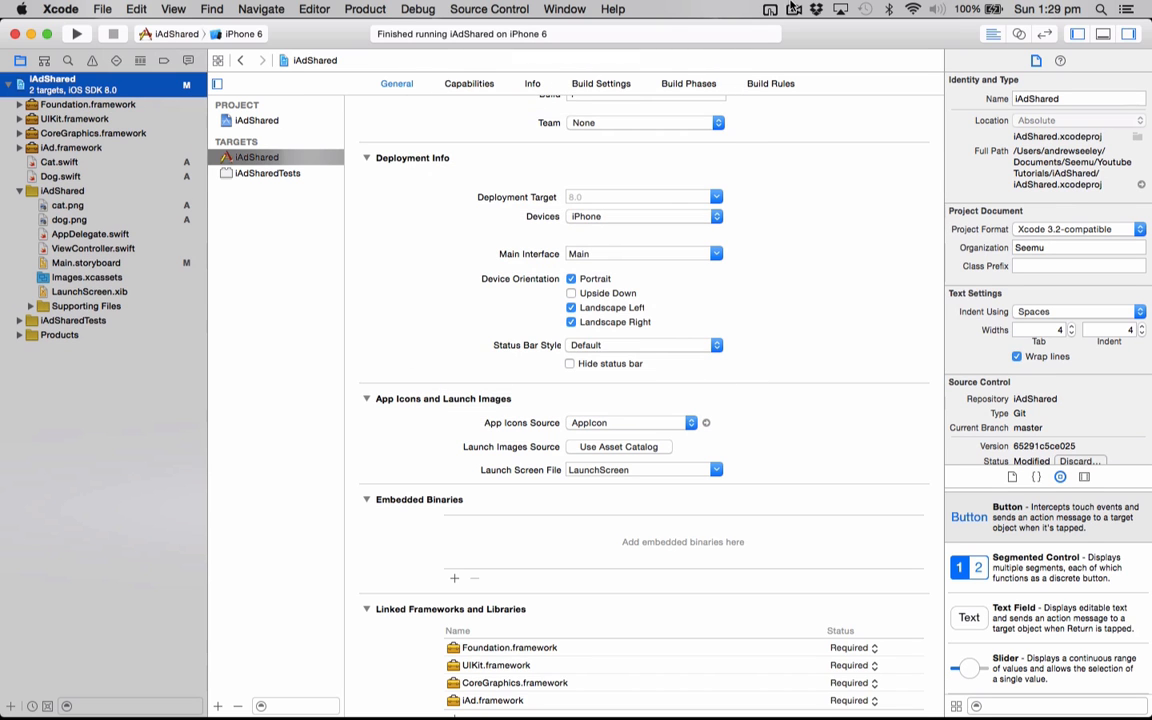
left_click(90, 233)
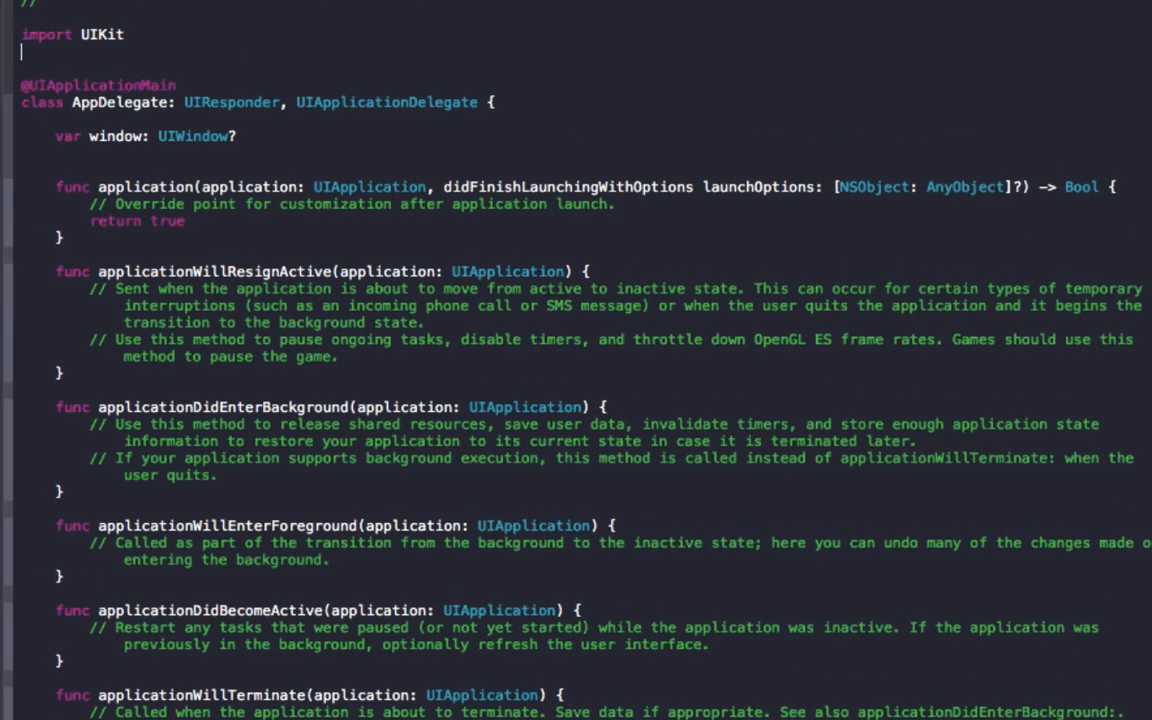
Add 'import iAd' and 'var UIiAd: ADBannerView = ADBannerView()' to AppDelegate.swift
type("import iA")
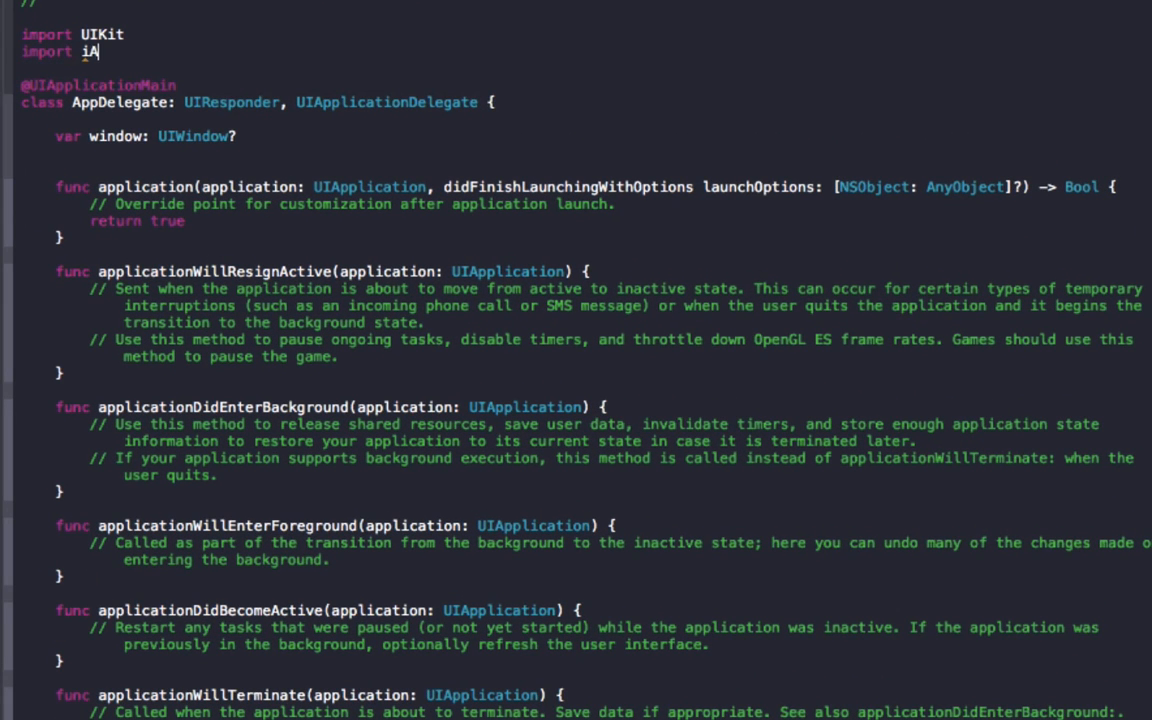
type("d")
left_click(586, 153)
type("var U")
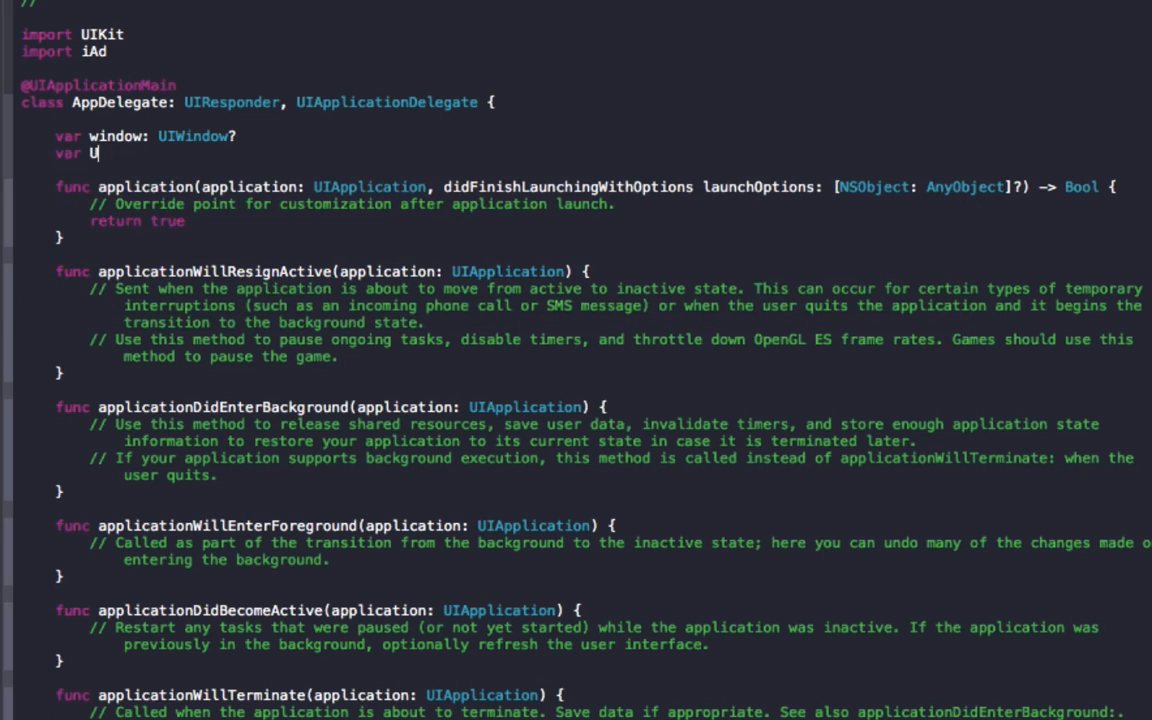
type("IiA")
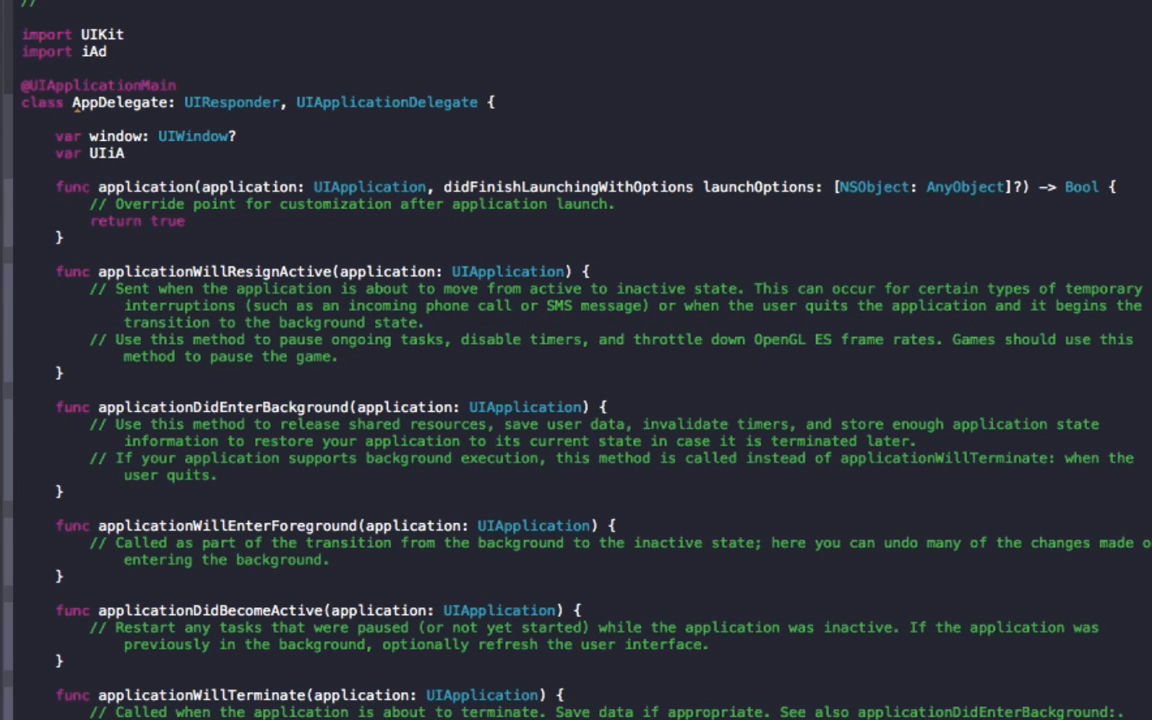
type("d: ADBannerView = ADBannerView")
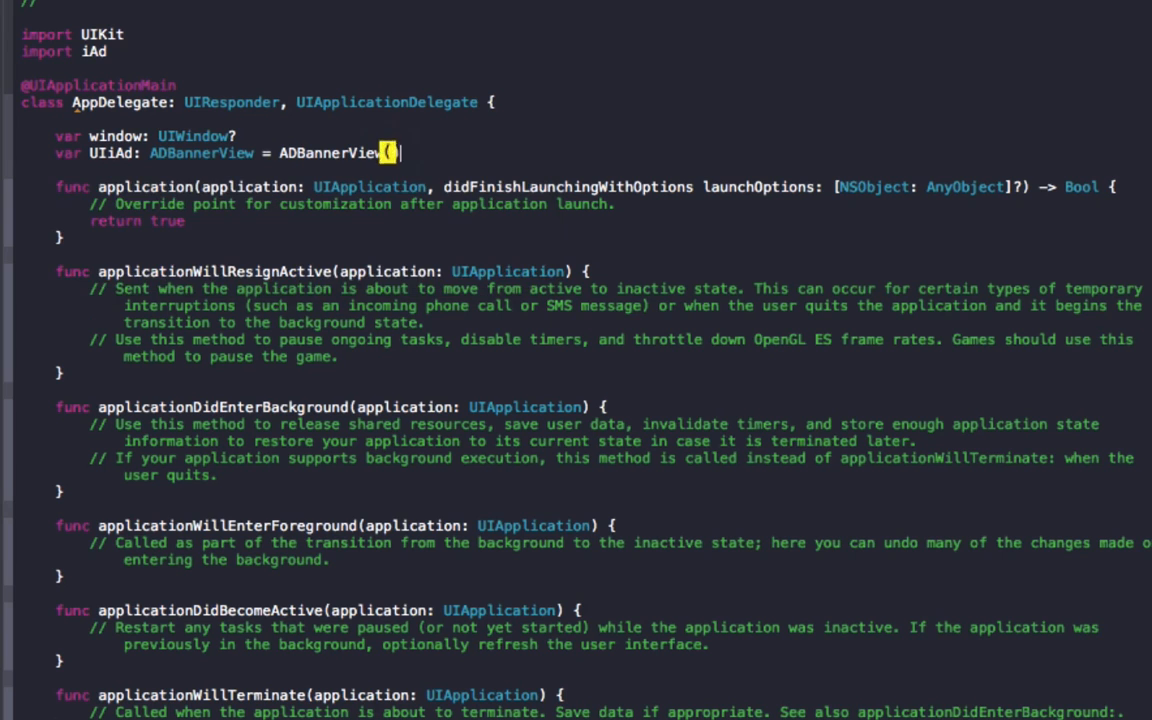
type("()")
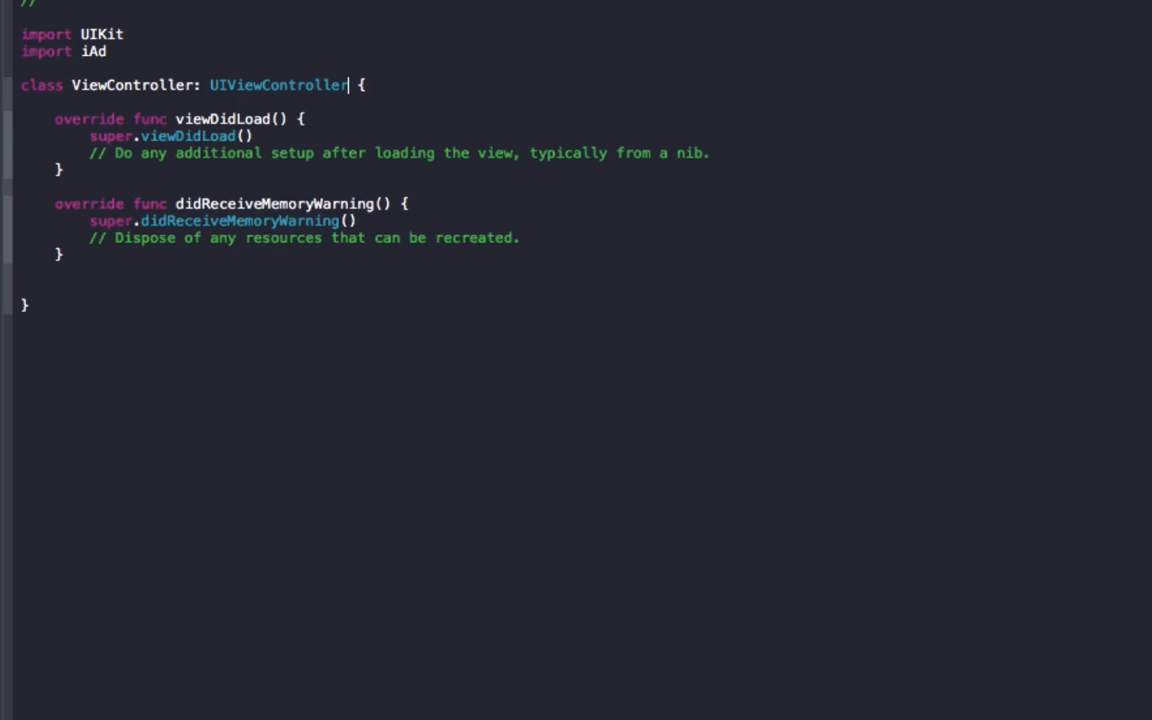
Adopt ADBannerViewDelegate and write appdelegate() -> AppDelegate returning the shared application's delegate
type(", ADBannerViewDelegate")
type("func")
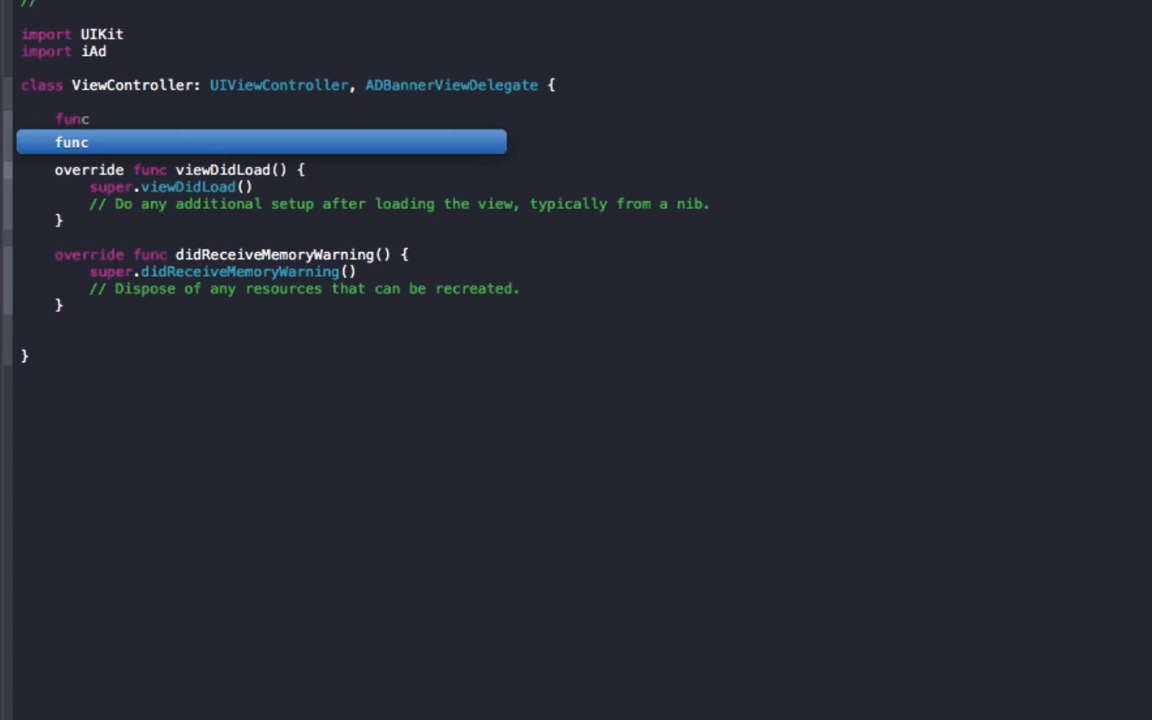
type("appDe")
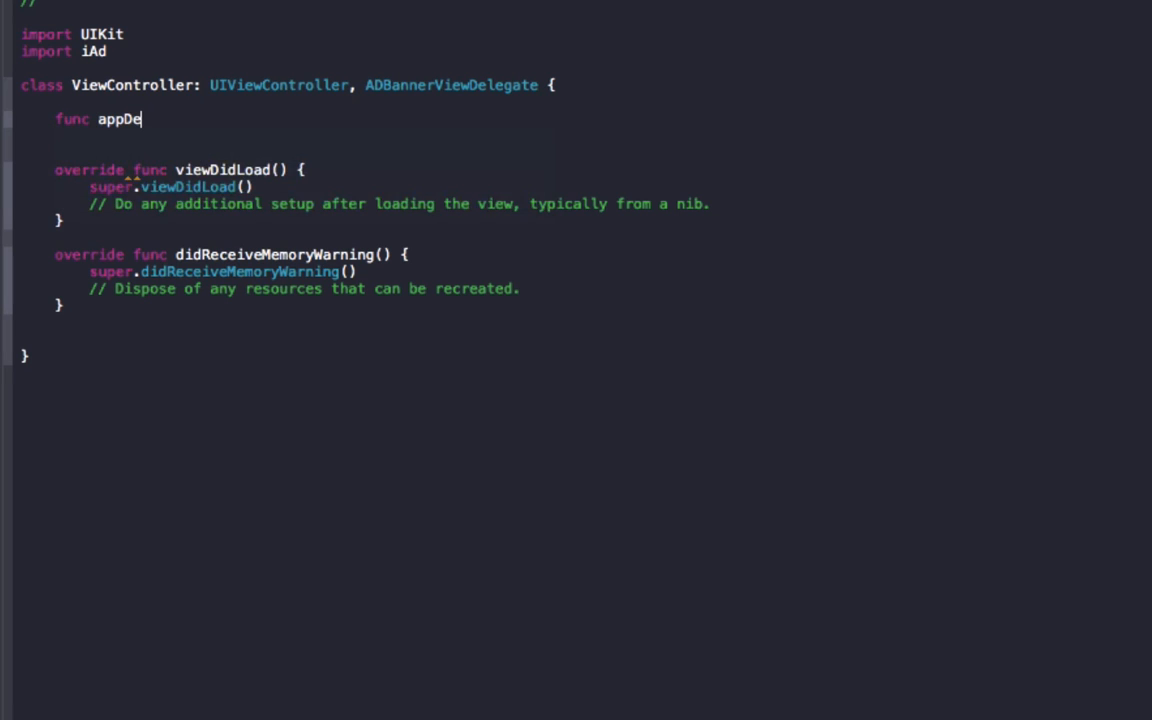
type("leg")
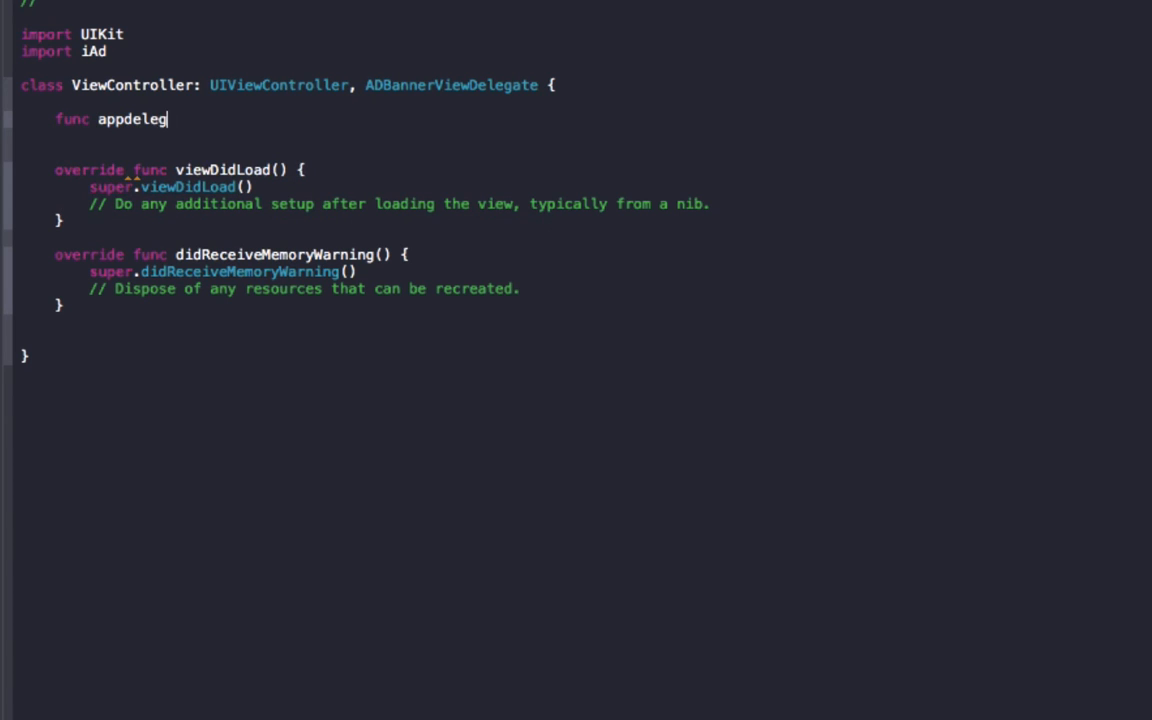
type("ate()")
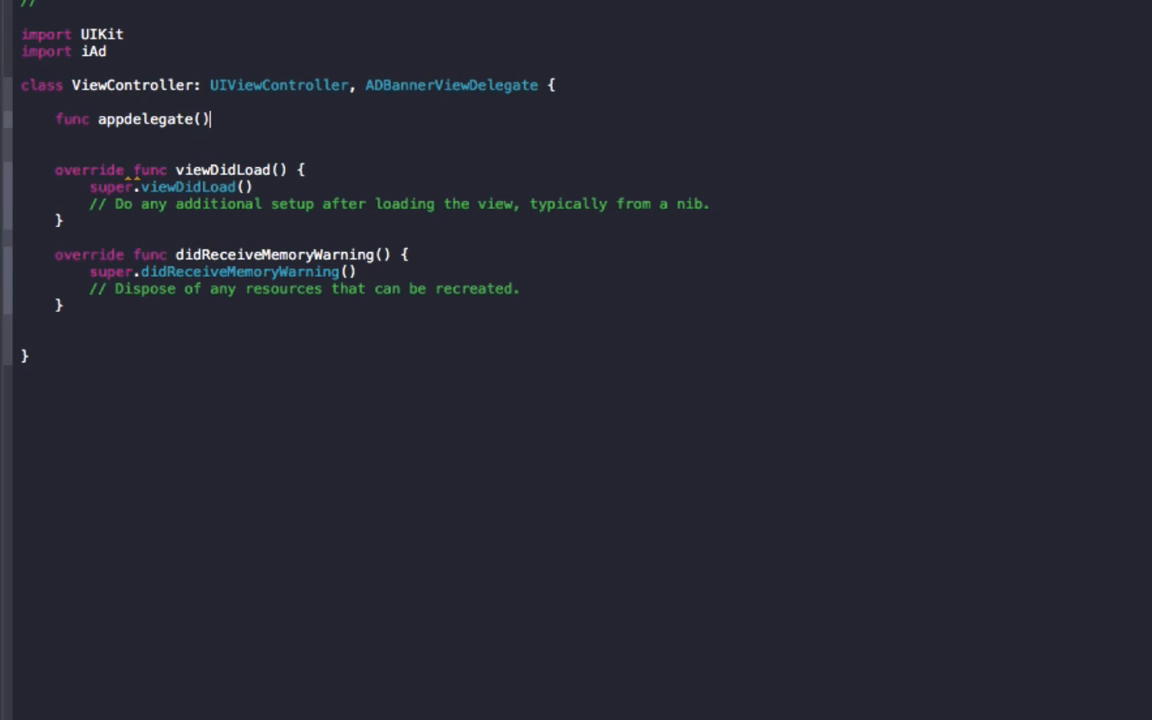
type("-")
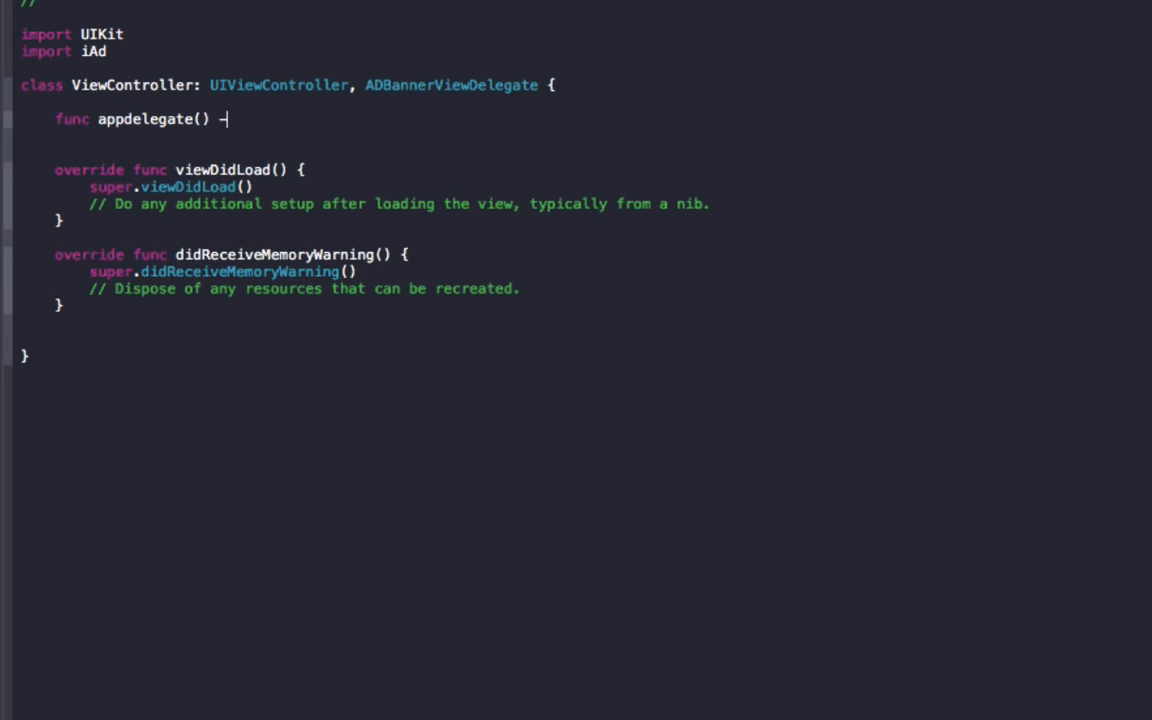
type(">")
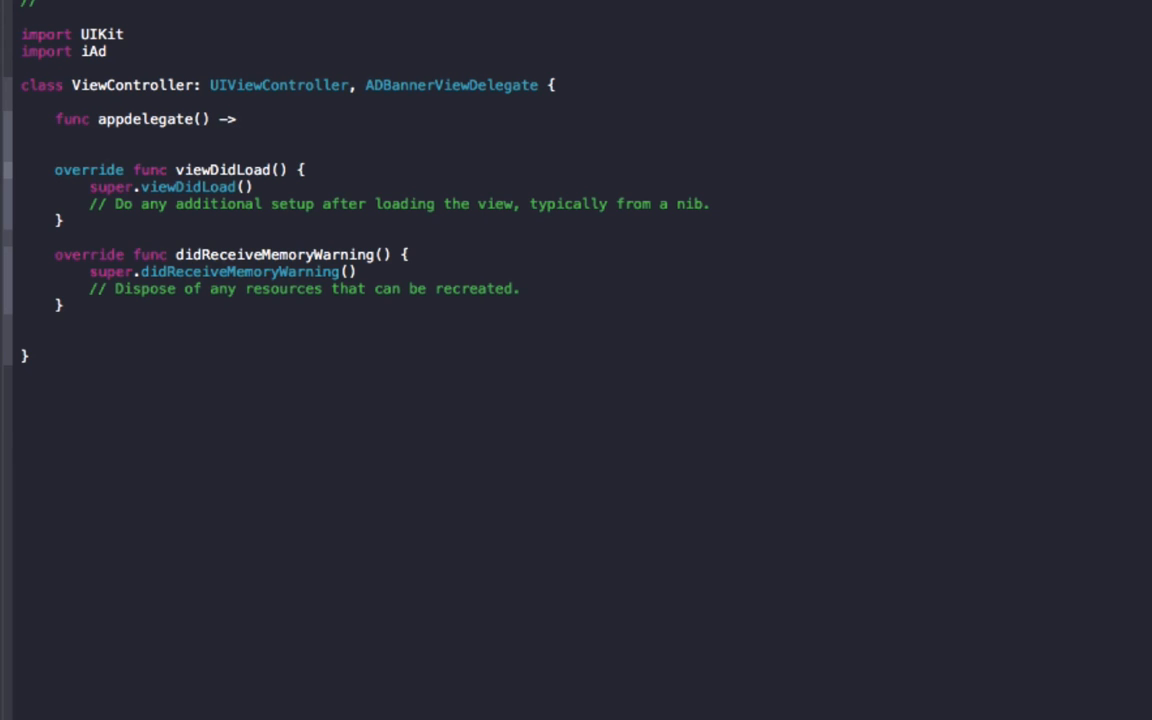
type("AppDelegate {")
type("return")
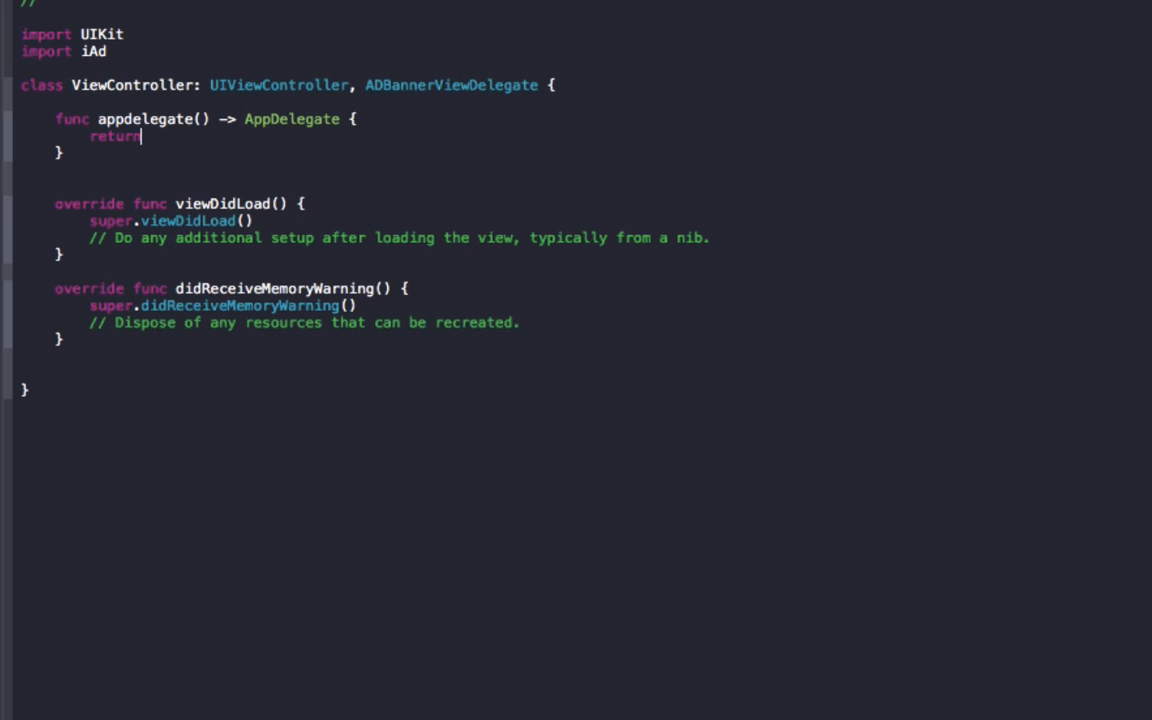
type("UIAplication.sharedApplication(). as AppDelegate")
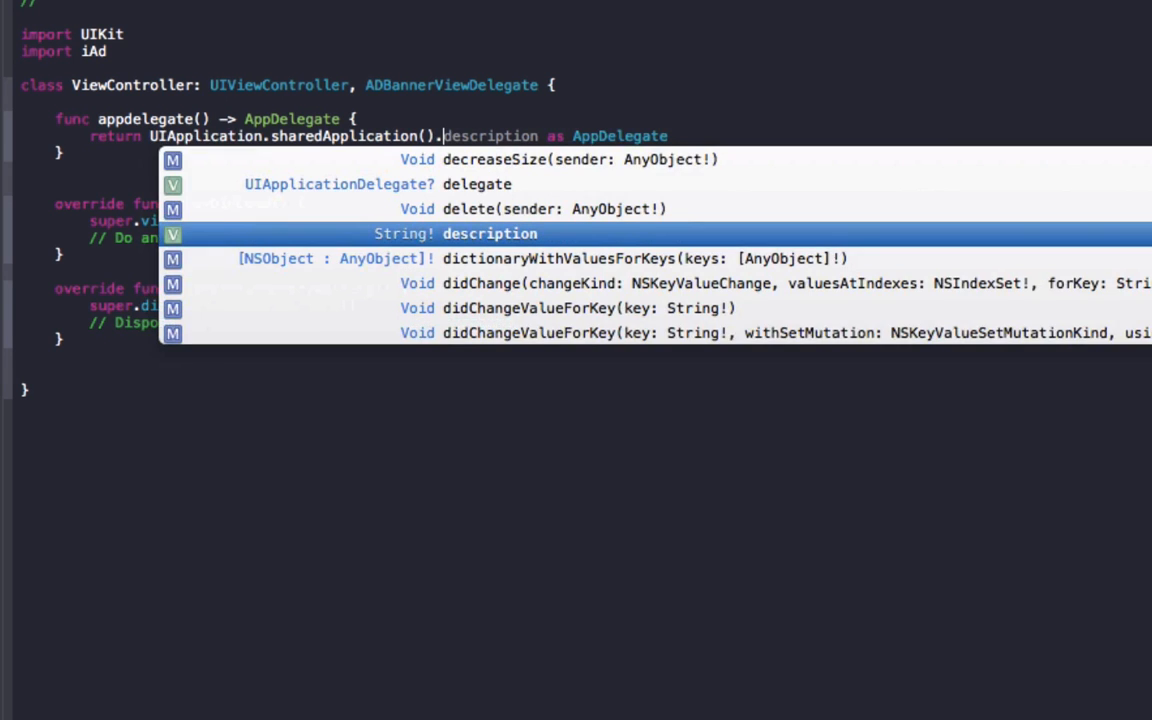
type("delegate as AppDelegate")
type("override func viewWillAppear(animated: Bool) {")
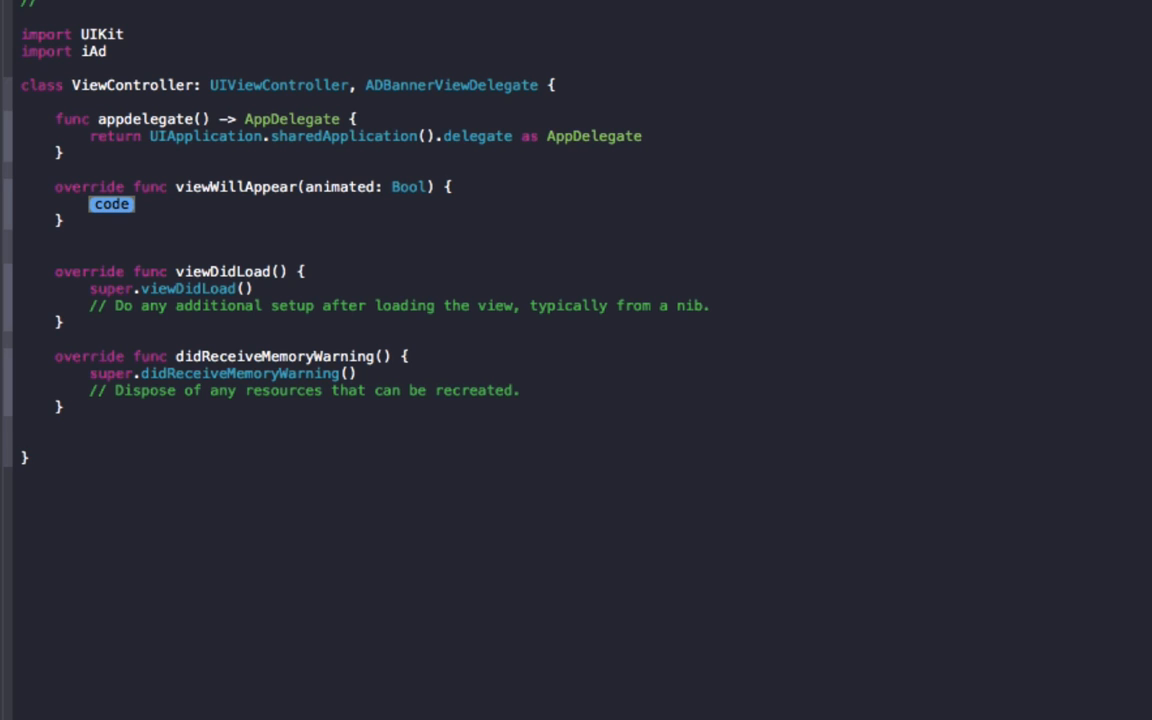
Insert a viewWillAppear override and declare var UIiAd: ADBannerView = ADBannerView()
type("UIImage")
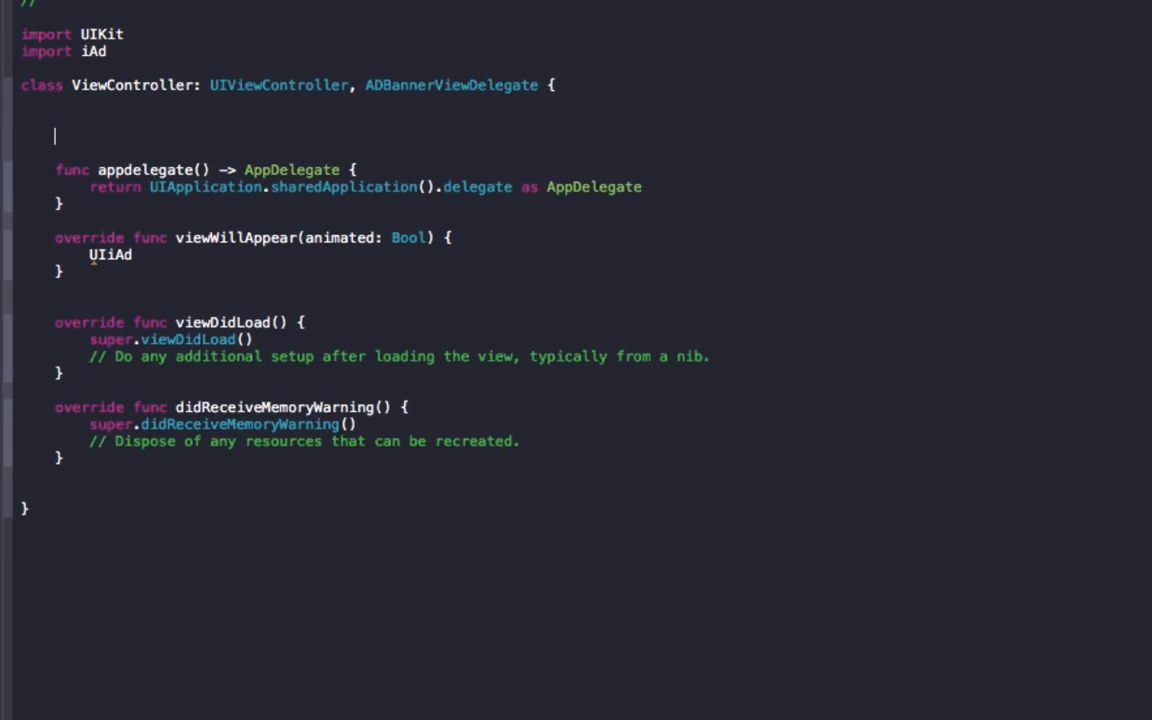
type("var")
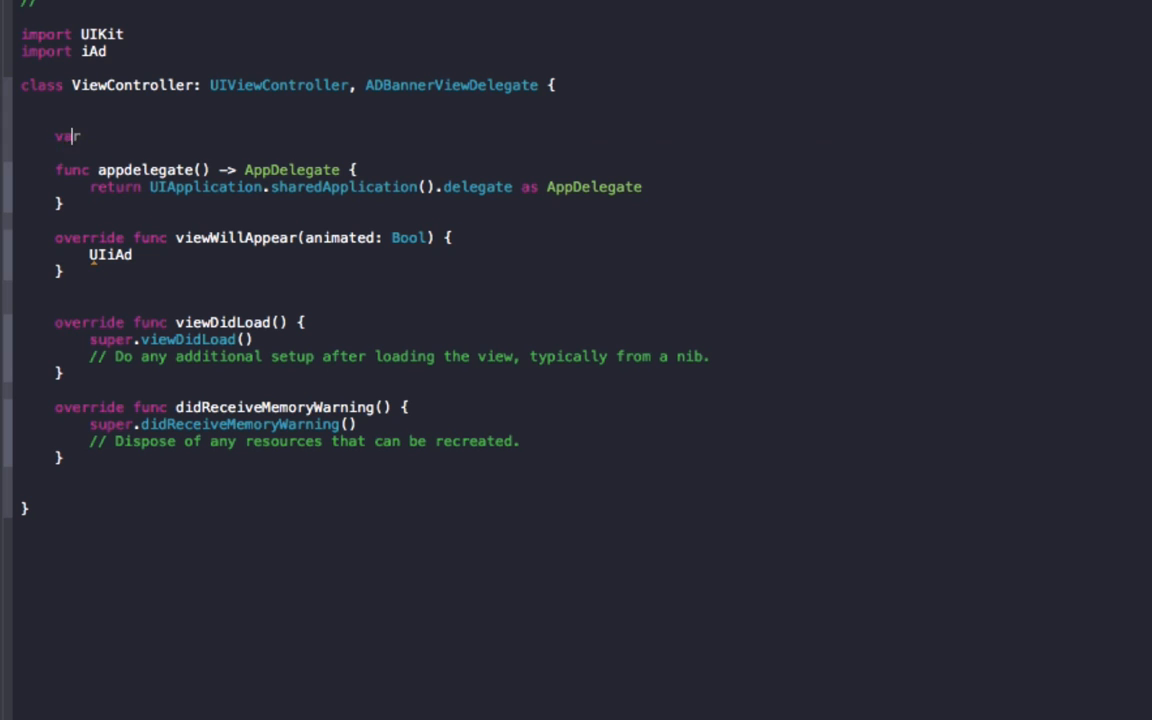
type("UIiAD")
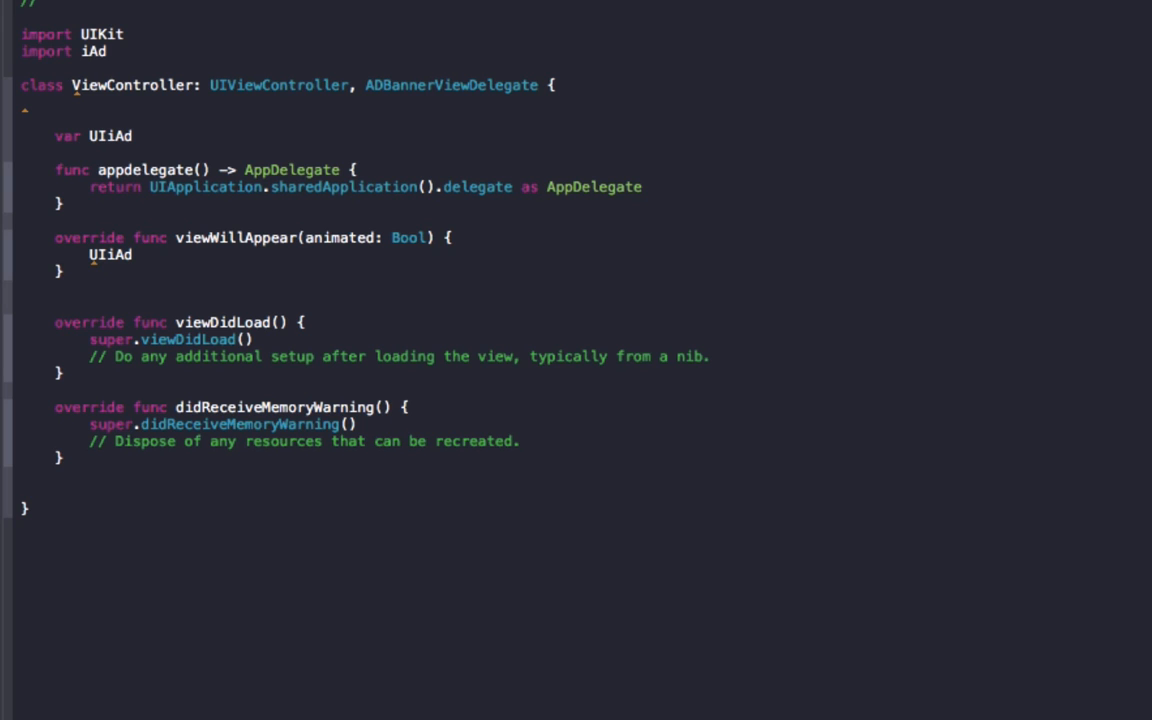
type(": Ba")
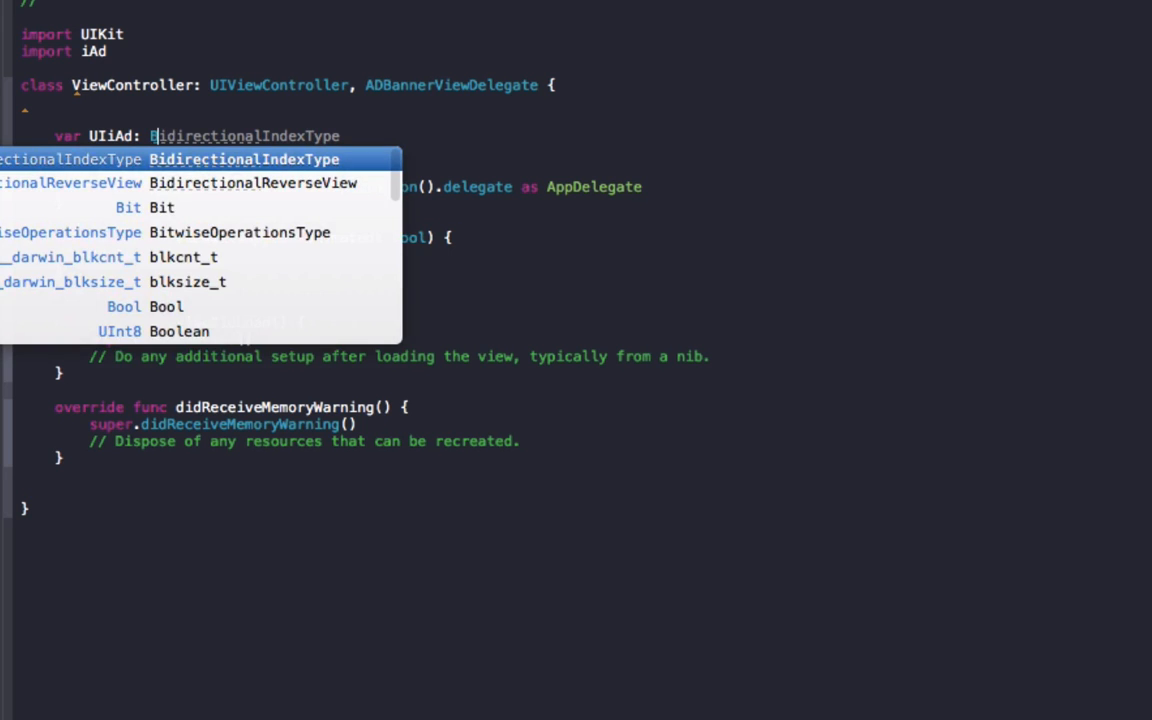
type("ADBannerView = AD")
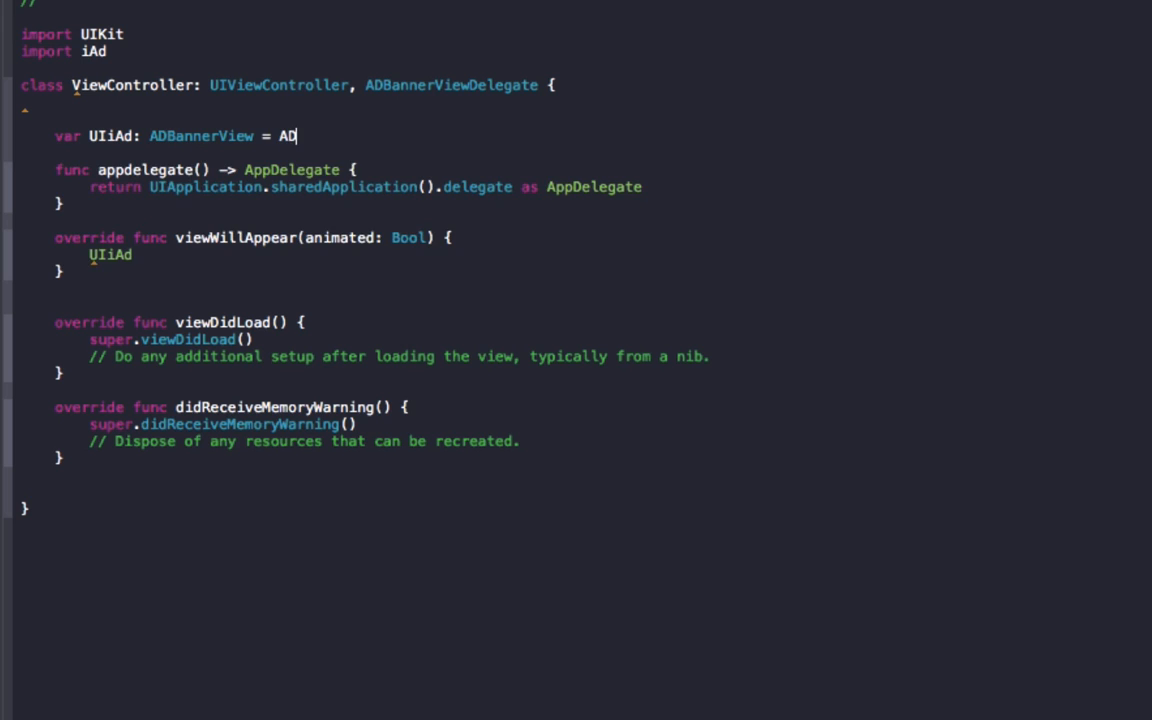
type("BannerView()")
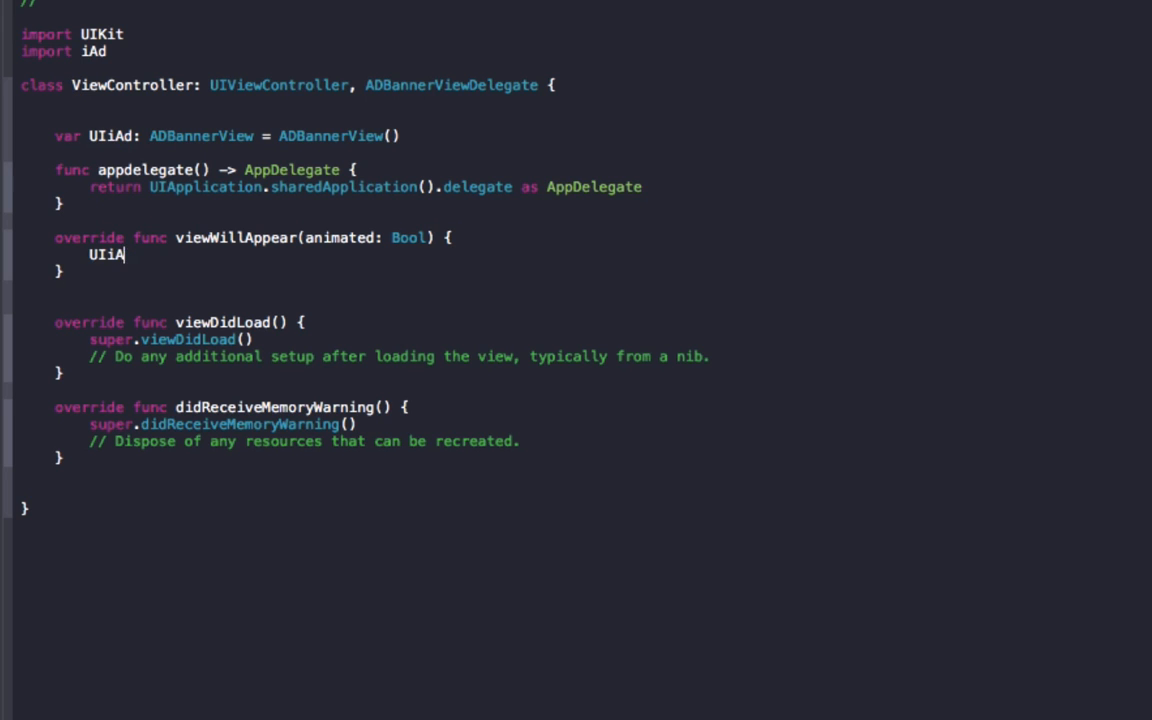
In viewWillAppear, set UIiAd.delegate = self and assign UIiAd = self.appdelegate().UIiAd
type("Image")
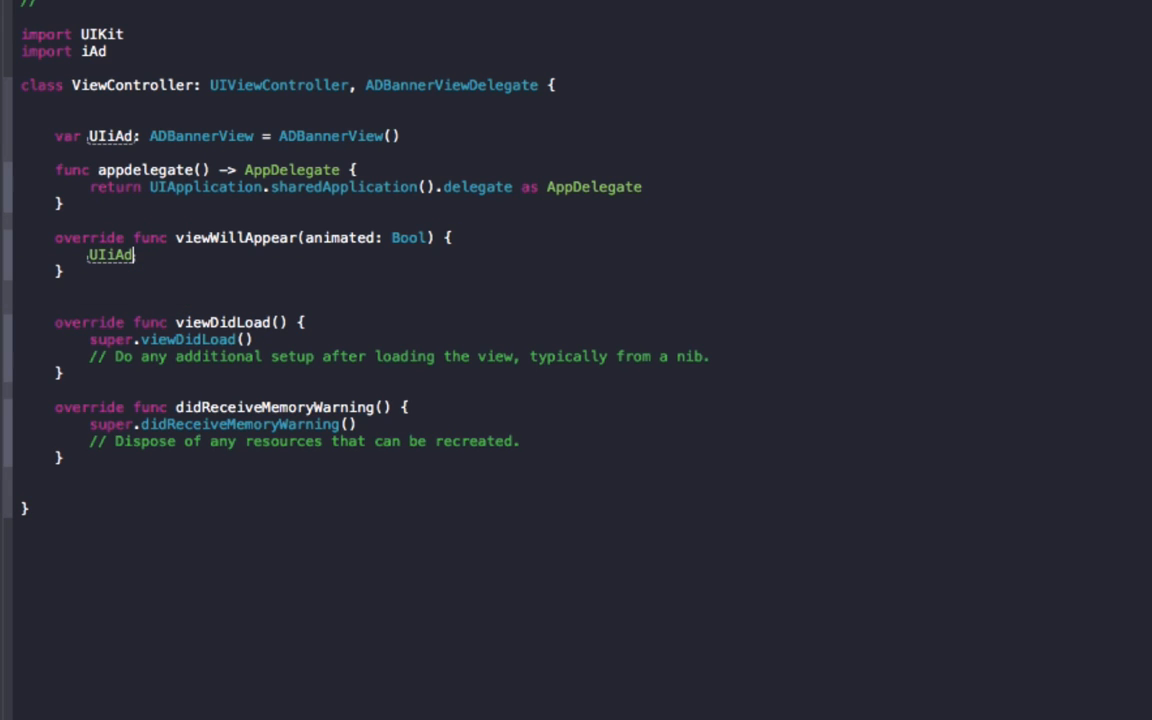
type(".delegate")
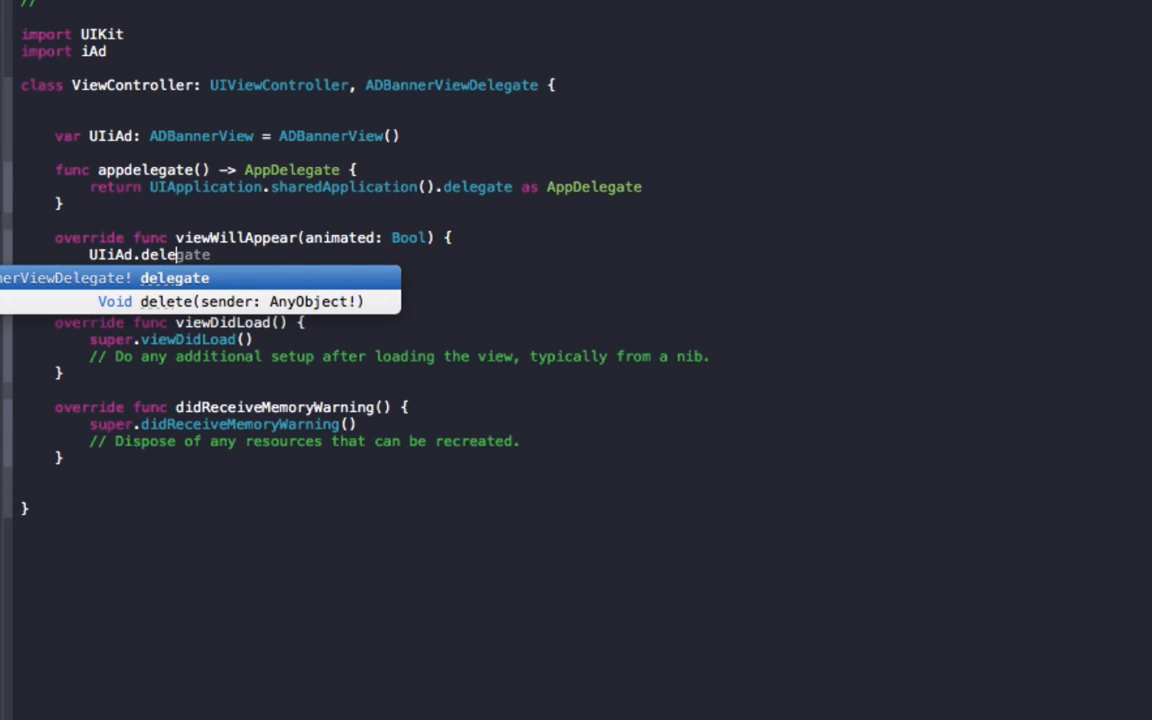
type("= self")
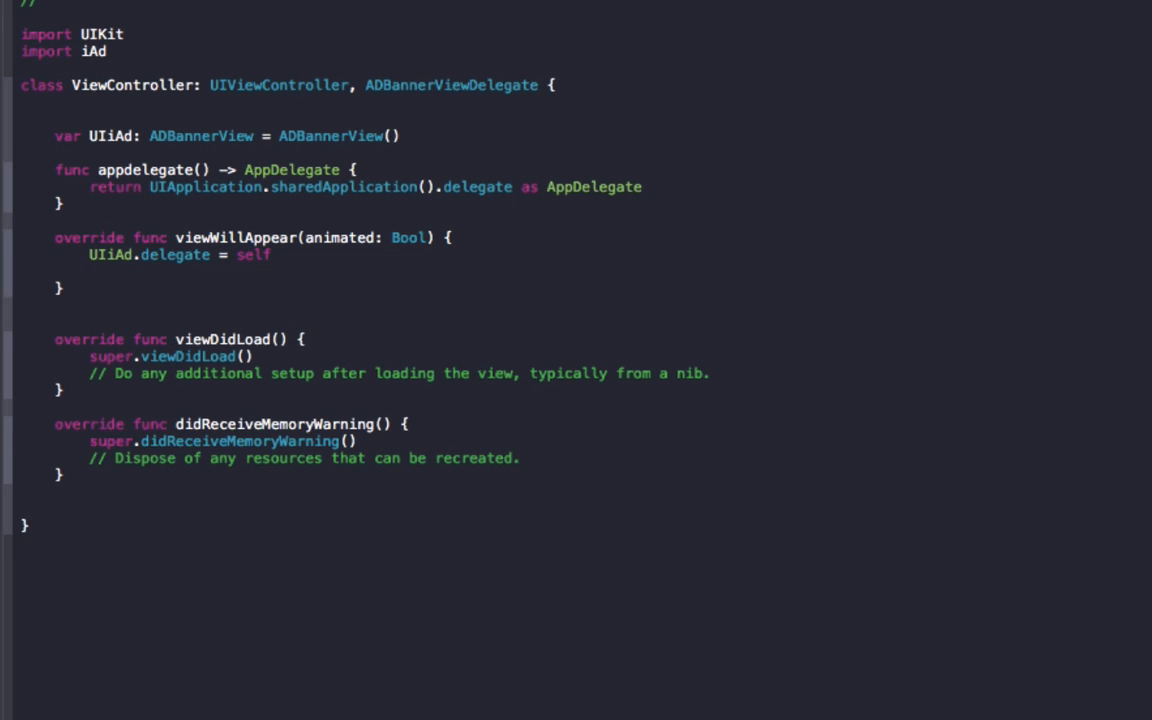
type("UIiAd = self.appdelegate(")
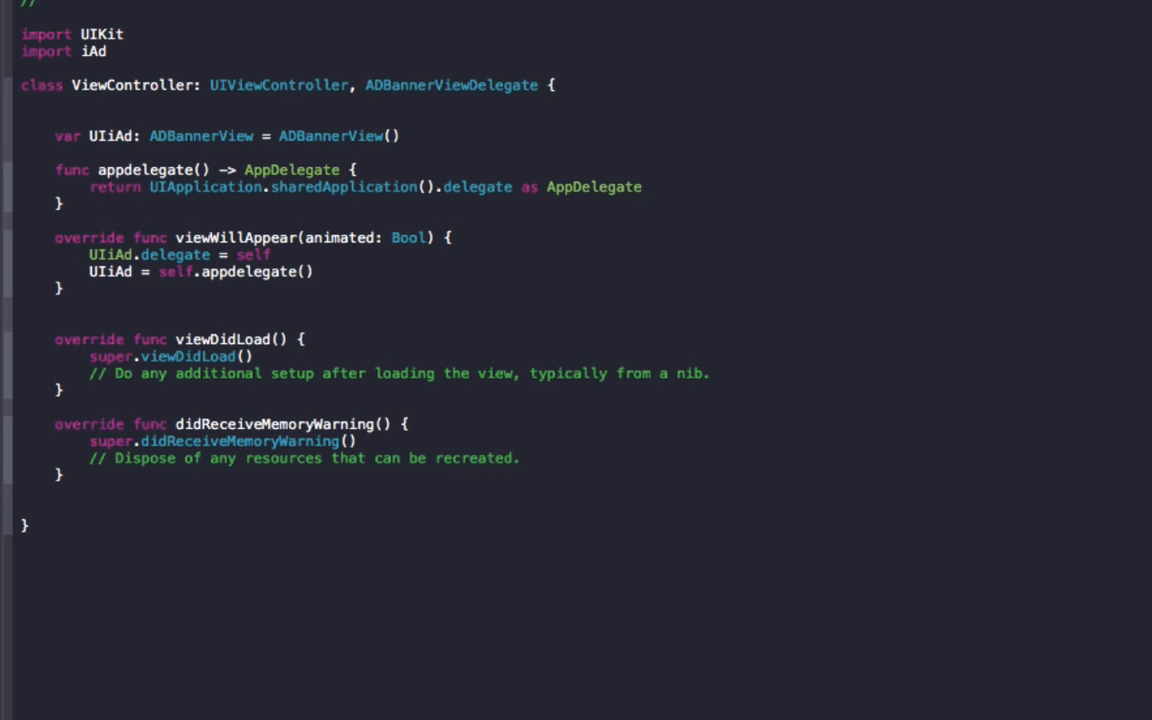
type(".")
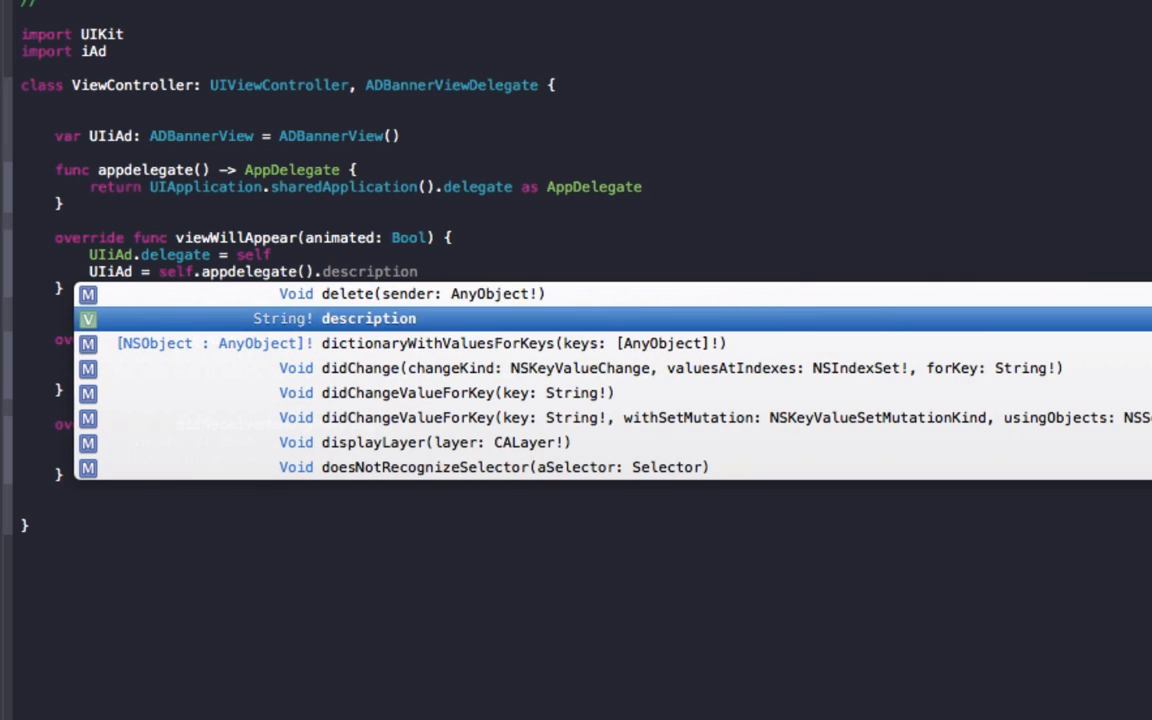
type("undoManager")
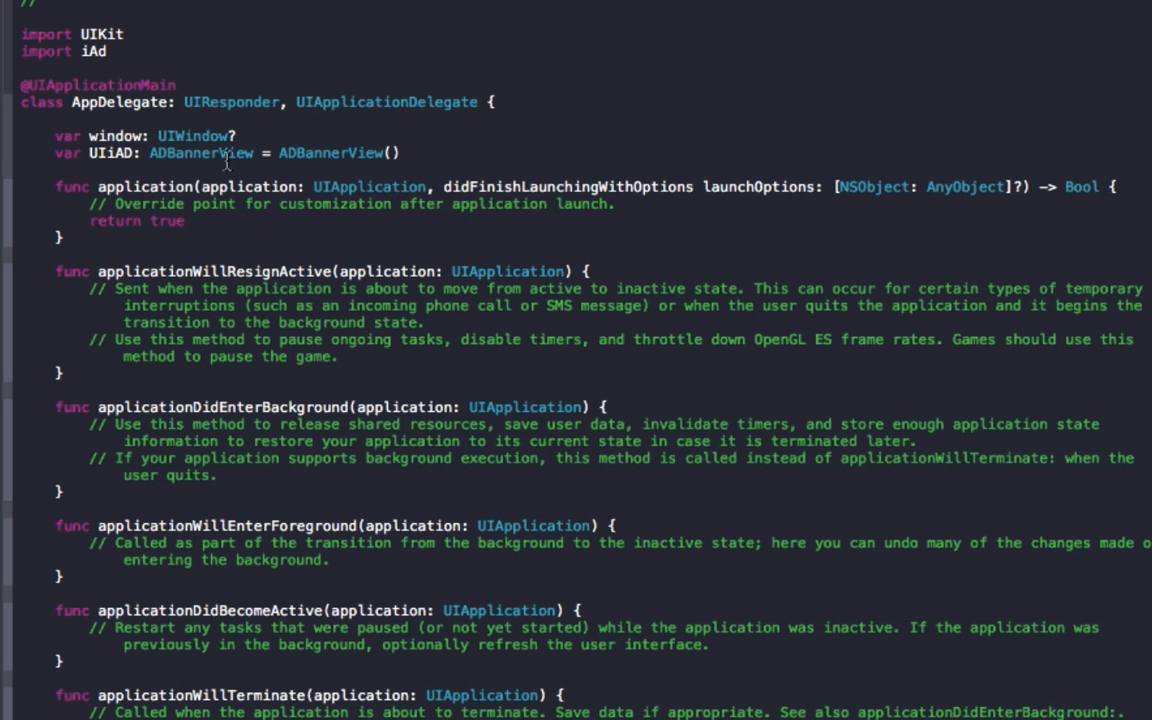
mouse_move(322, 155)
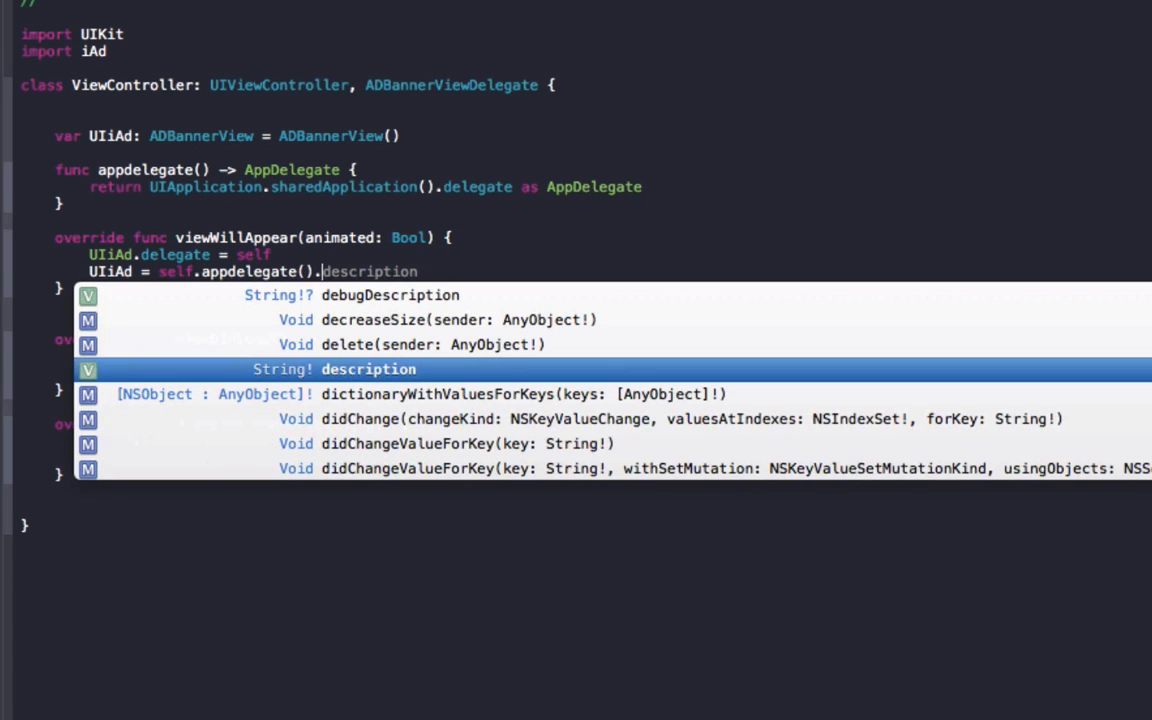
type("UIiAD")
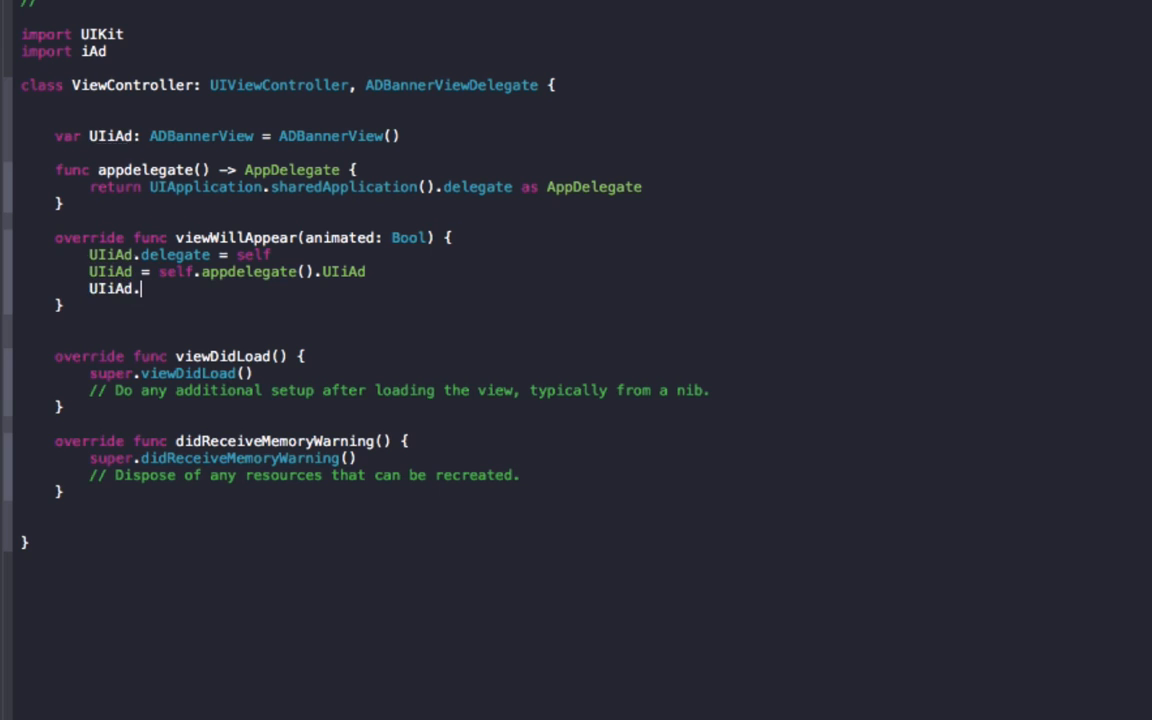
Set UIiAd.frame = CGRectMake(0, 21, 0, 0) in viewWillAppear
type("frame")
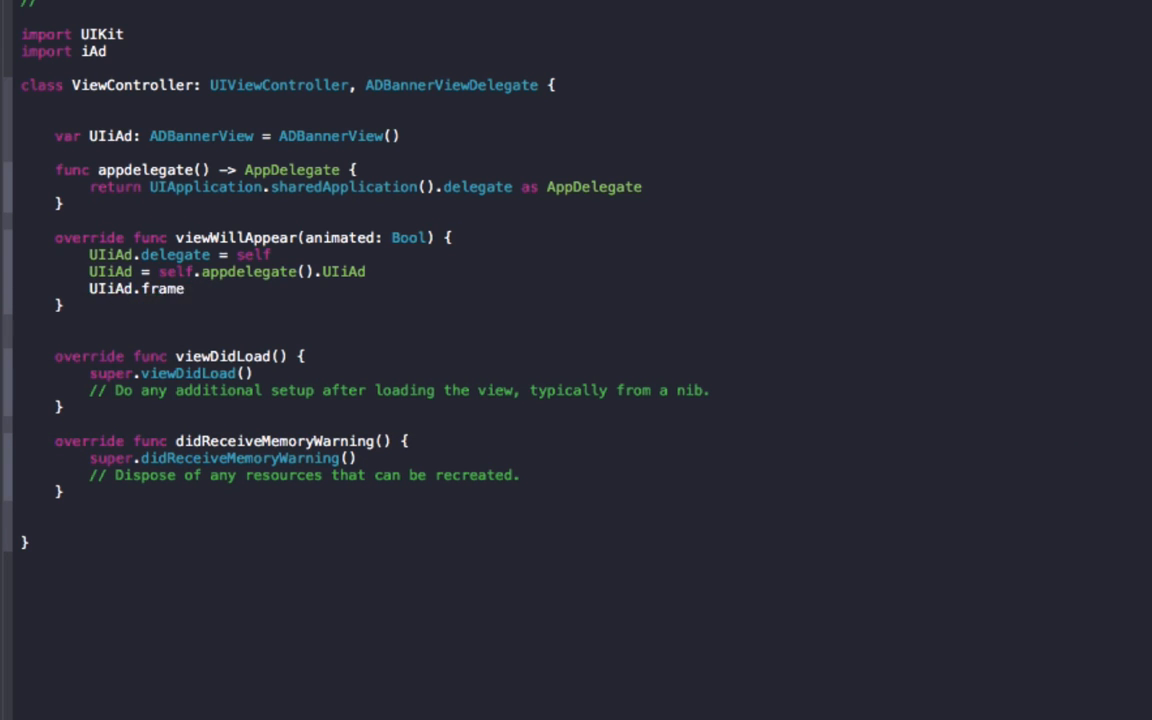
type("=")
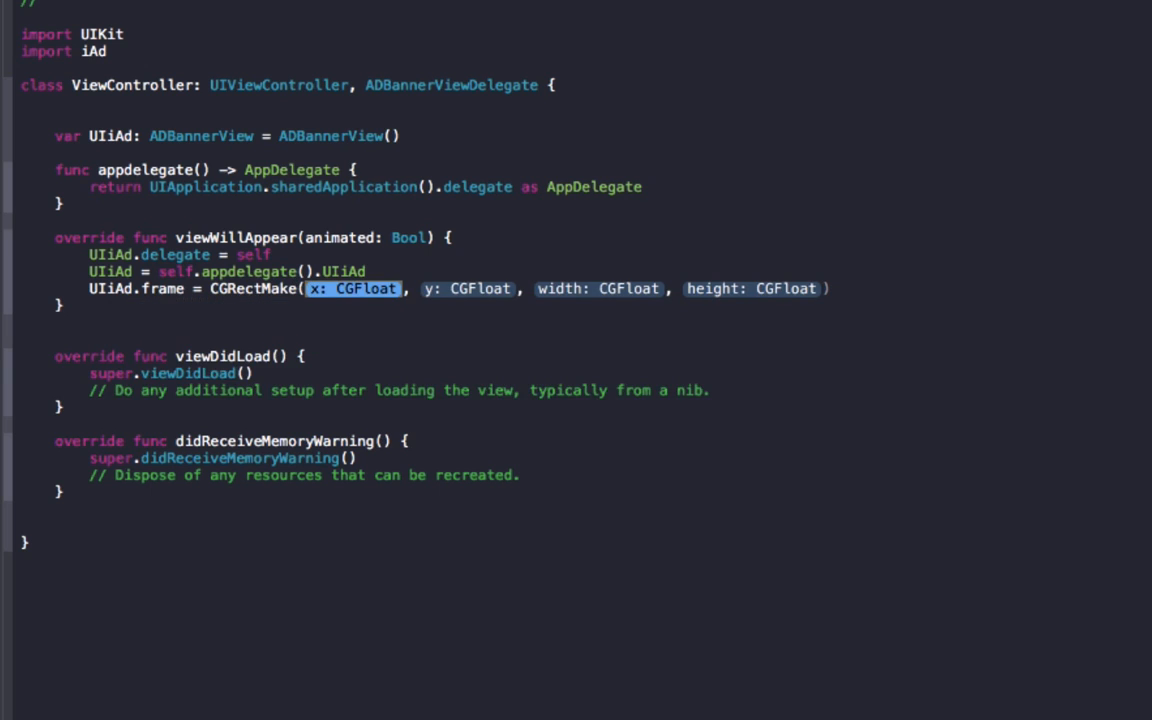
type("0, 20, 0, 0)")
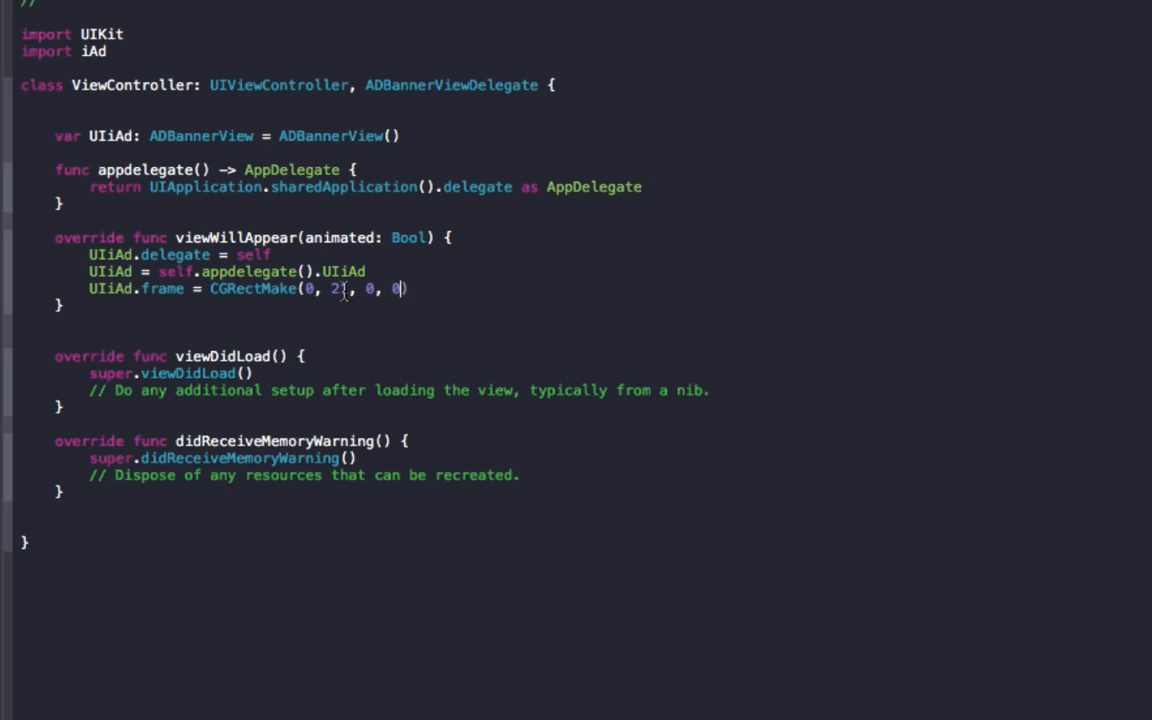
type("1")
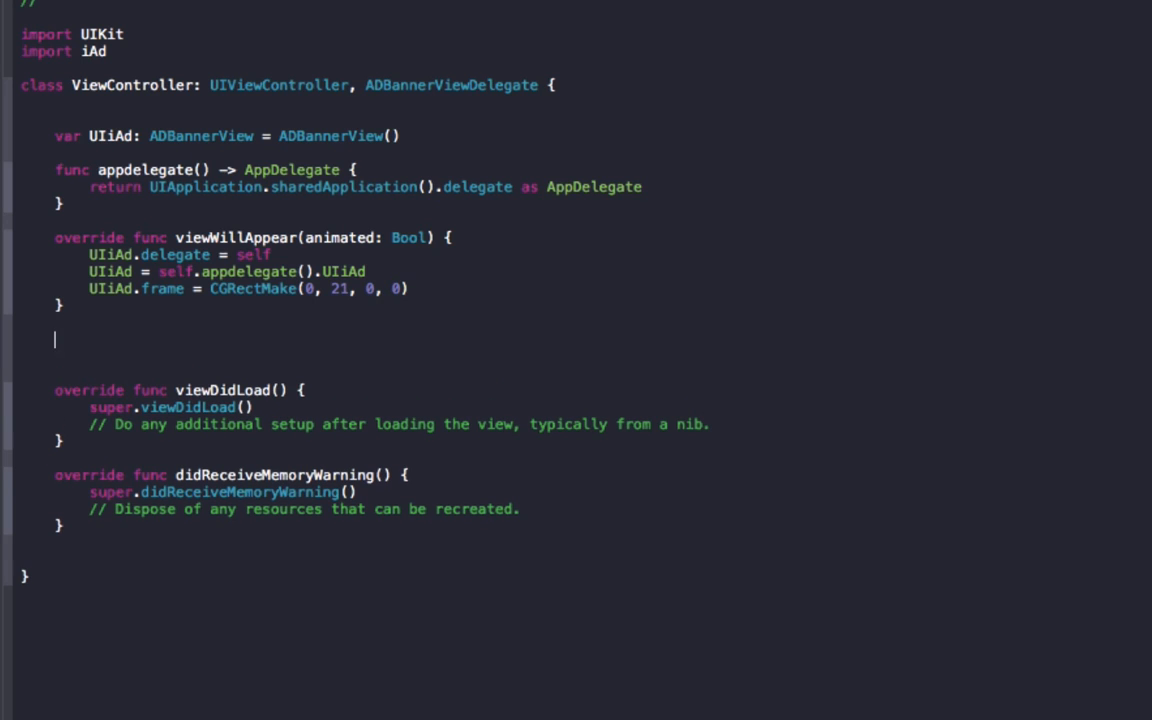
Add viewWillDisappear setting UIiAd.delegate = nil and calling removeFromSuperview(), plus a bannerViewDidLoadAd stub
type("vieWill")
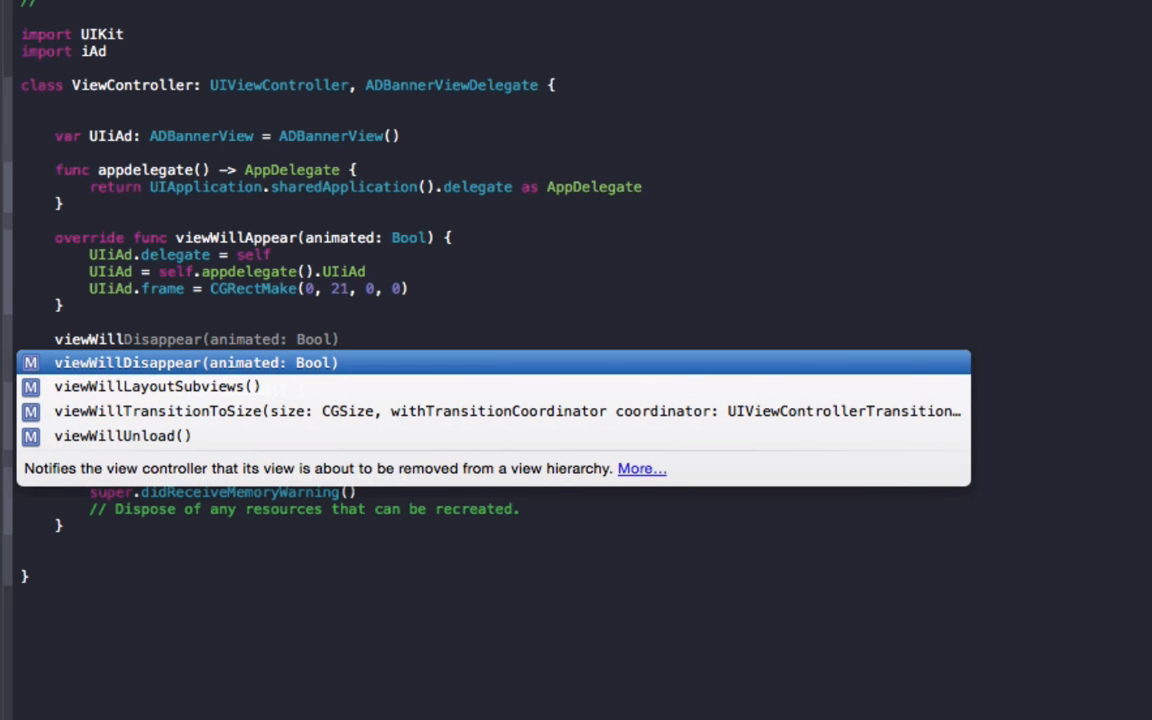
left_click(195, 362)
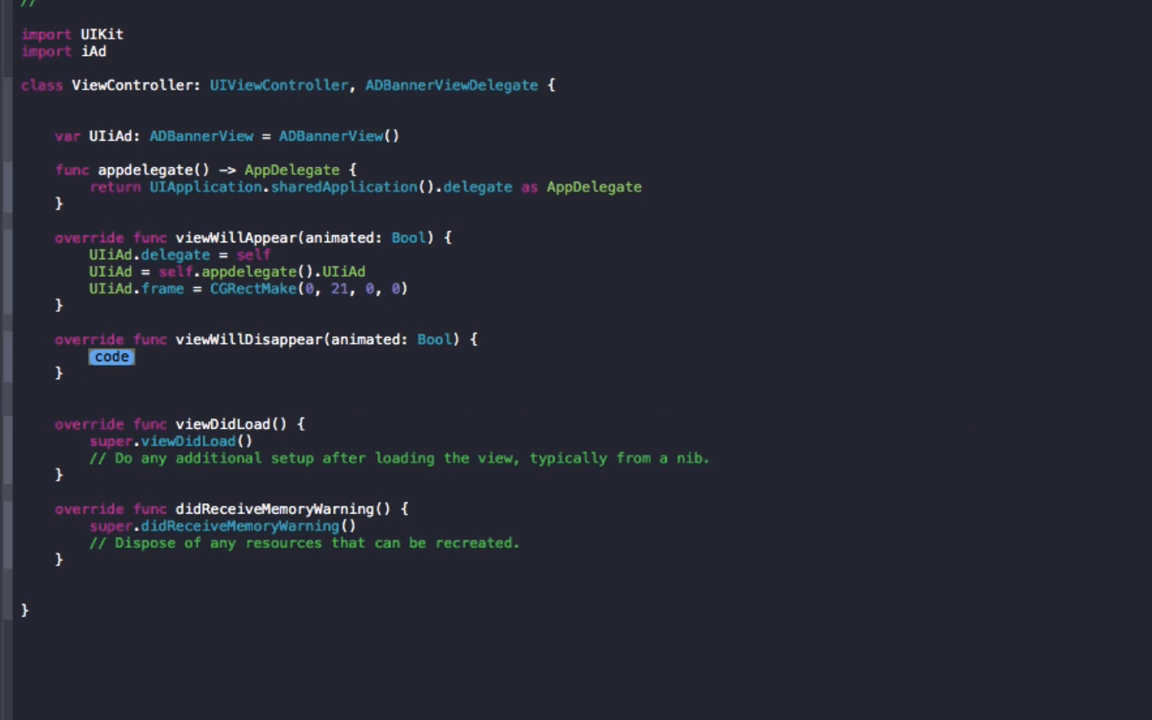
type("UIiAd.delegate = nil")
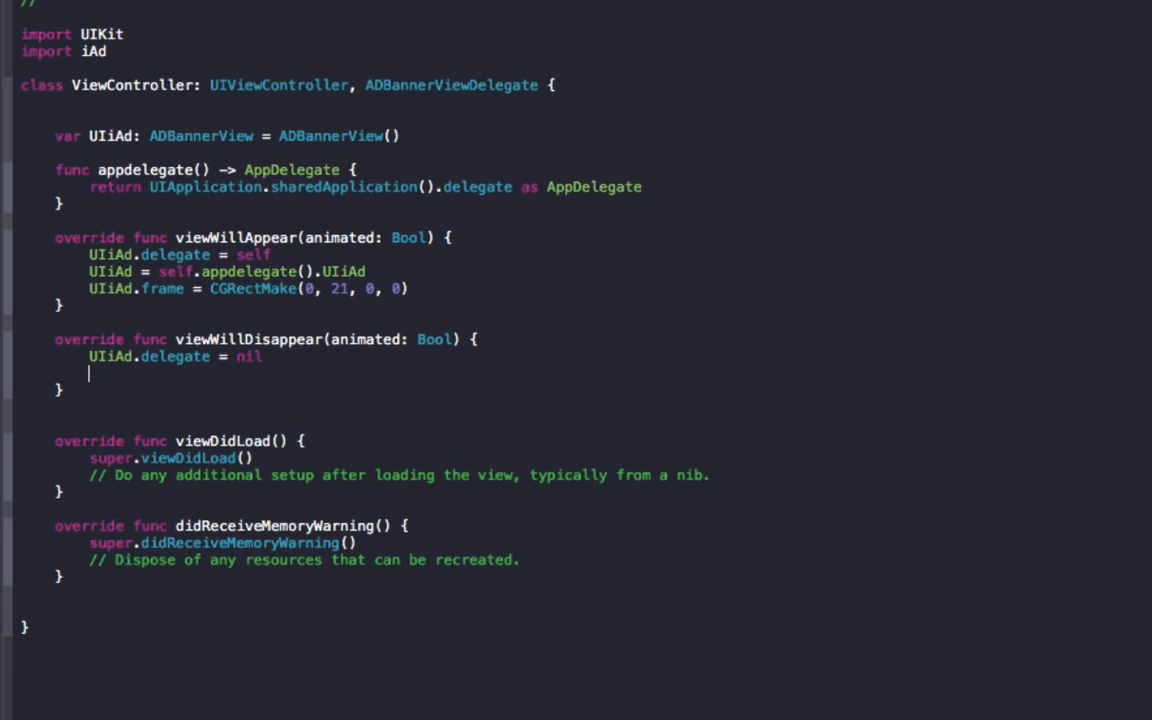
type("UIiAd.removeFromSuperview(")
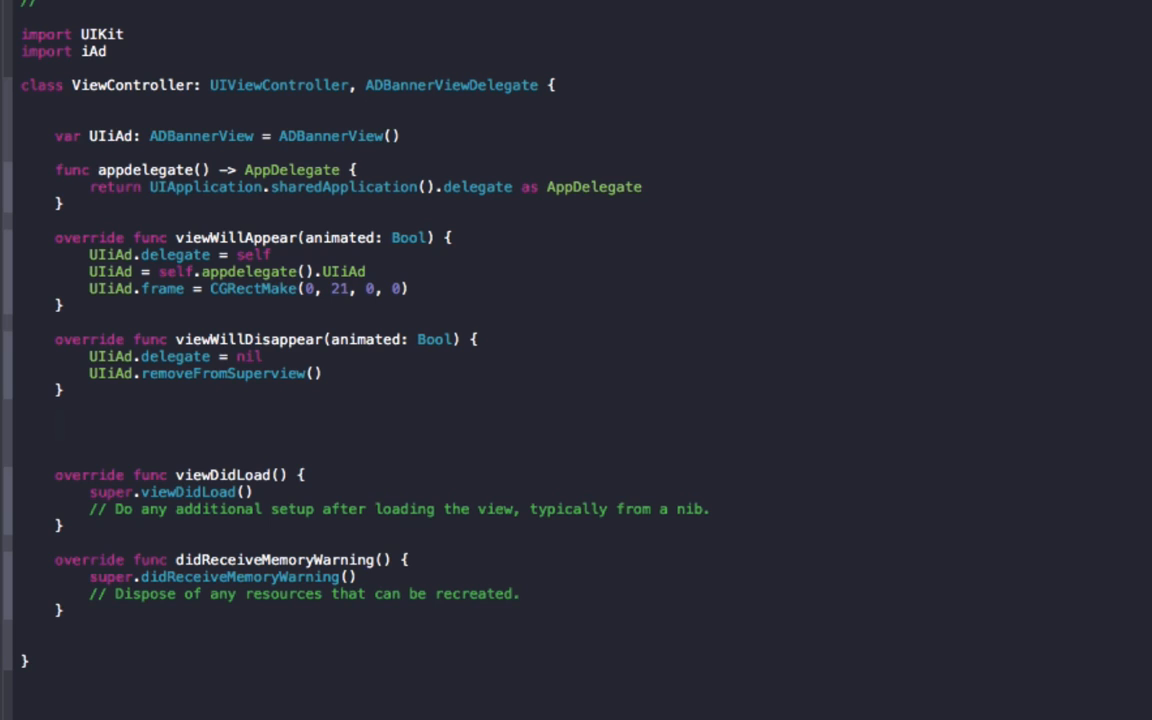
left_click(55, 423)
type("func bannerViewDidLoadAd(banner: ADBannerView!) {")
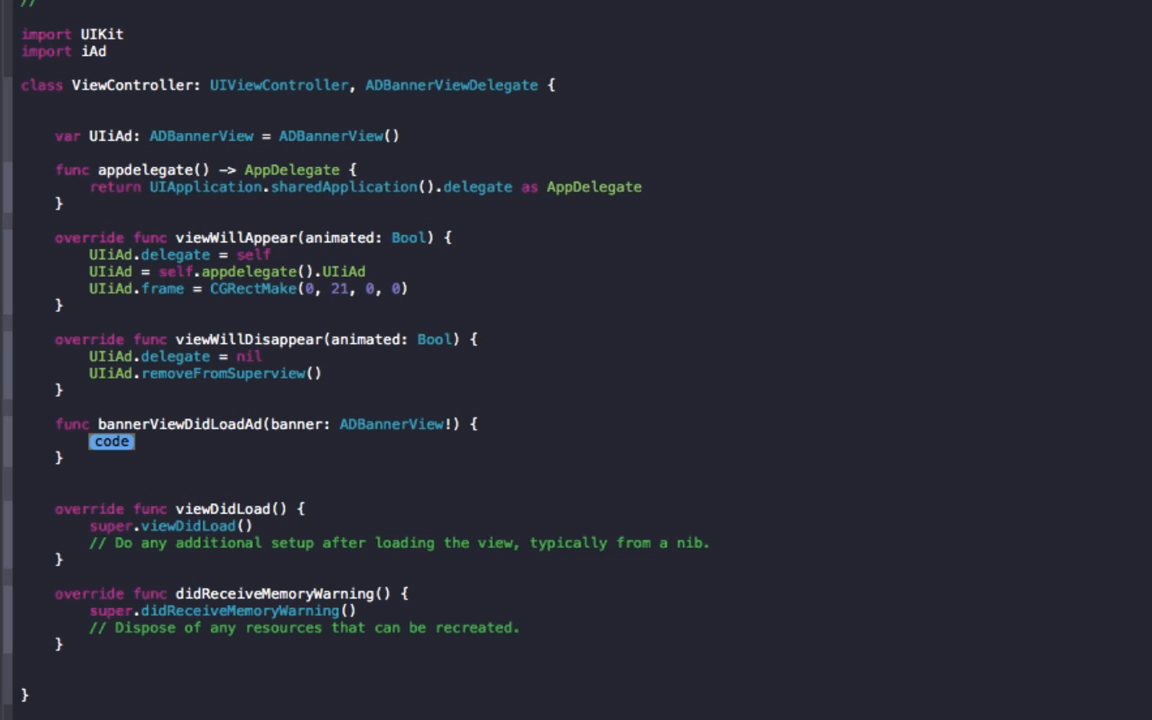
Wrap UIiAd.alpha = 1 in beginAnimations, setAnimationDuration(1) and commitAnimations()
type("UIVIew.bei")
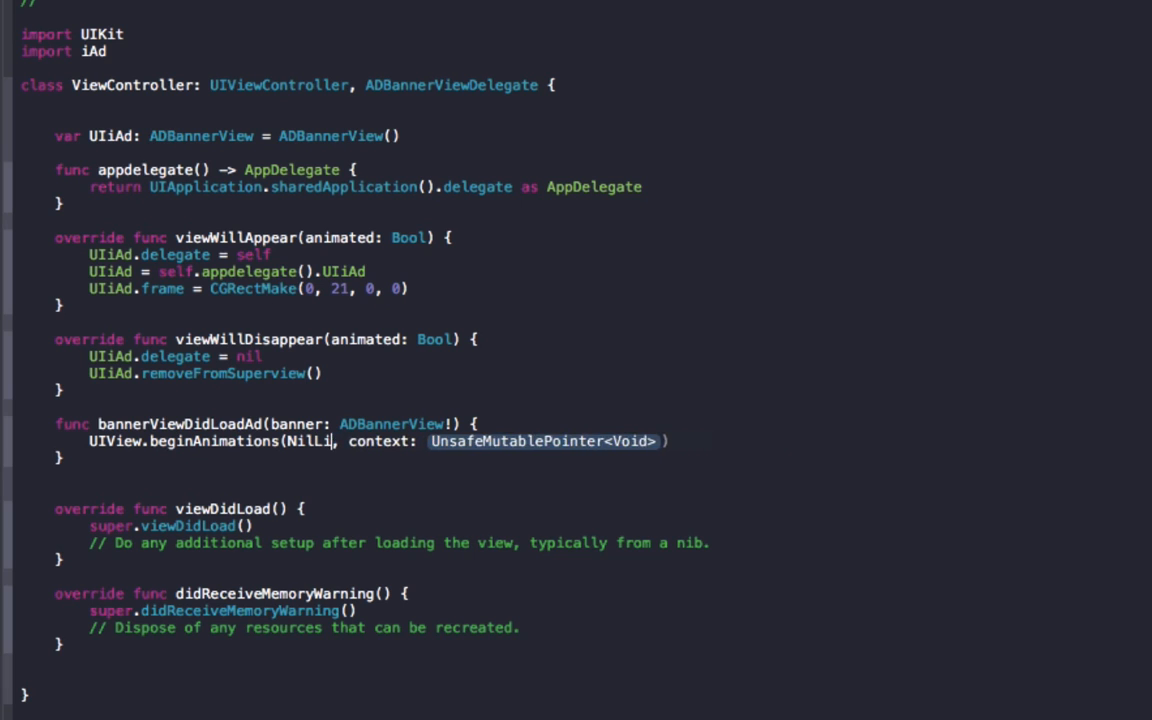
type("L")
type("UIView.setAnimationDuration(")
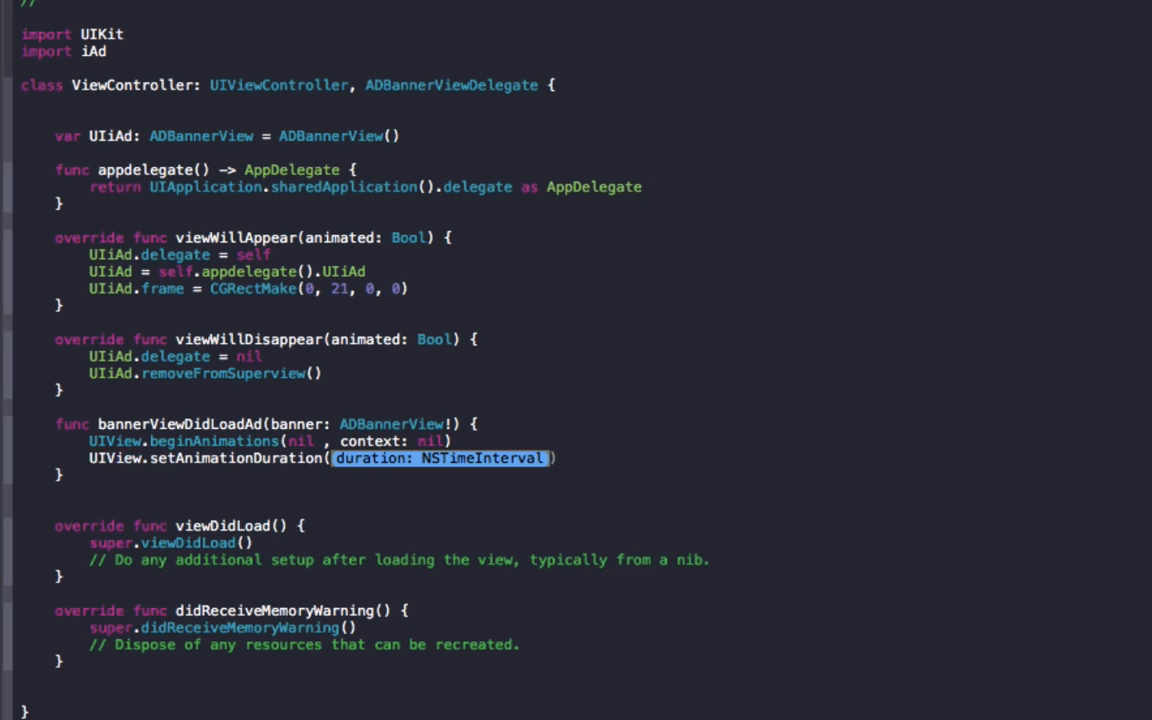
type("1")
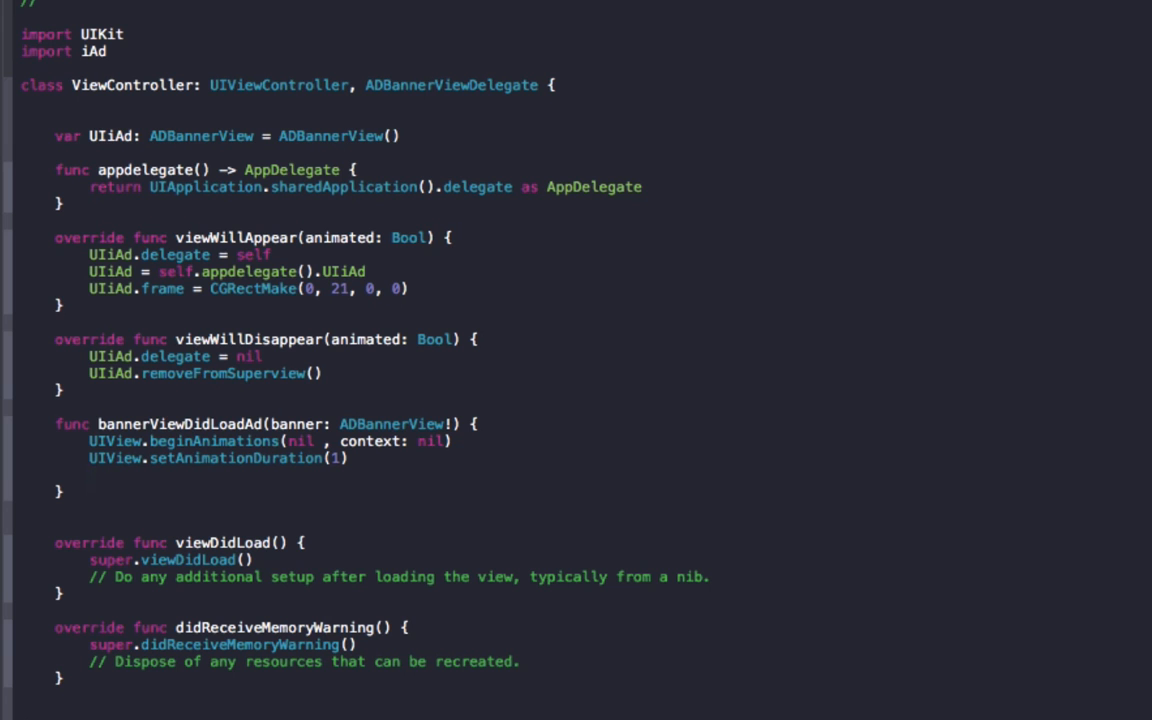
type("UIImage")
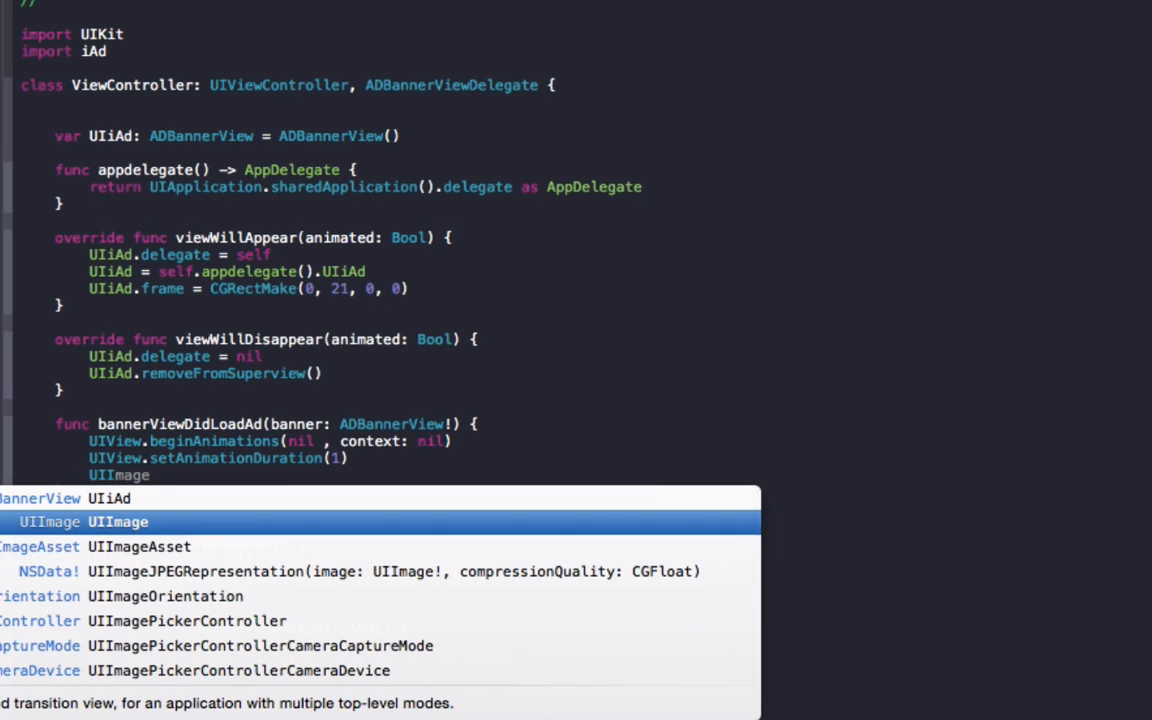
type("alpha")
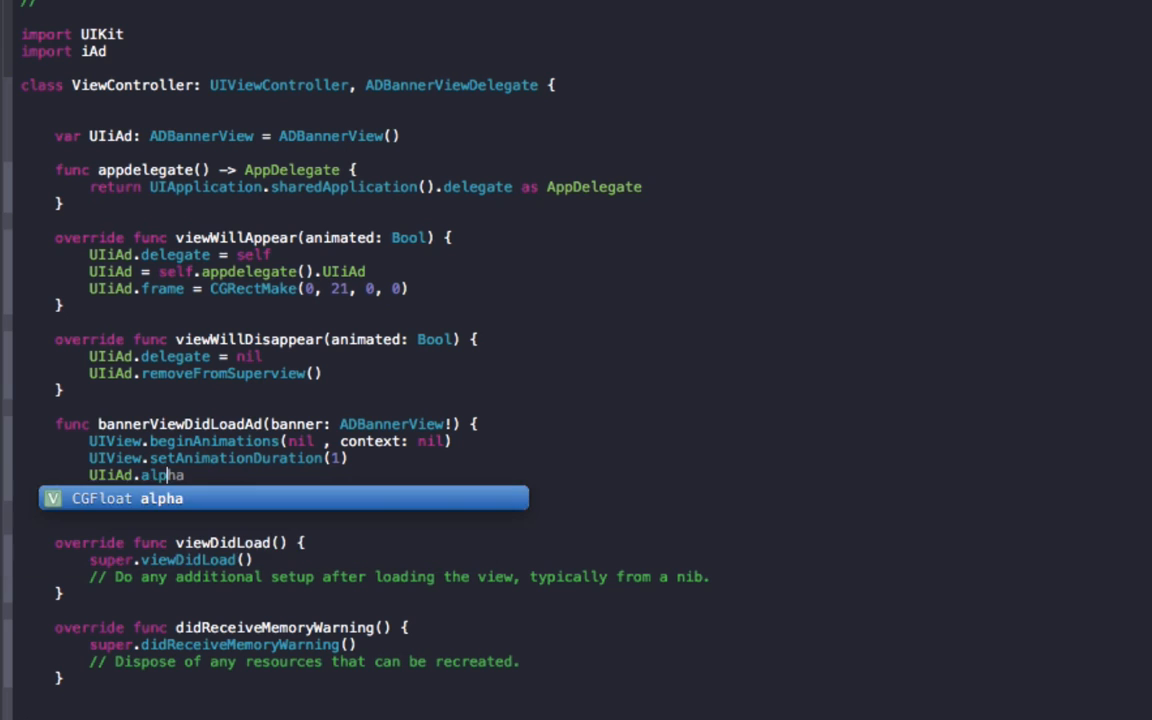
type("= 1")
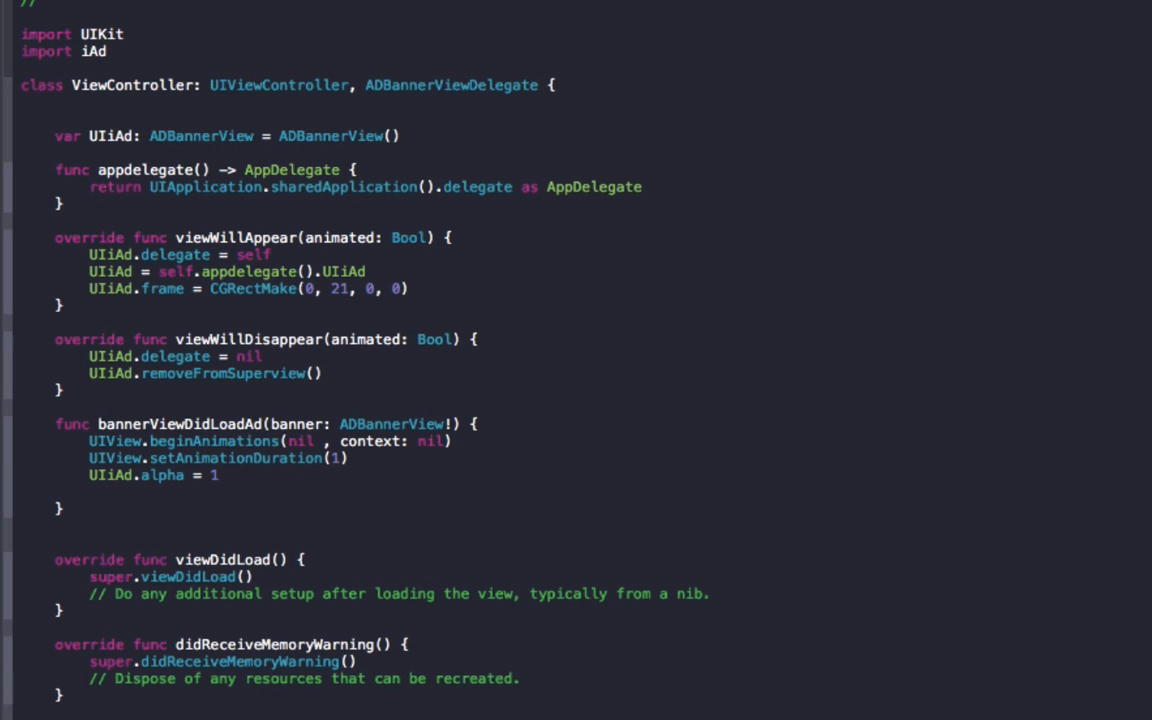
type("UIVIew.co")
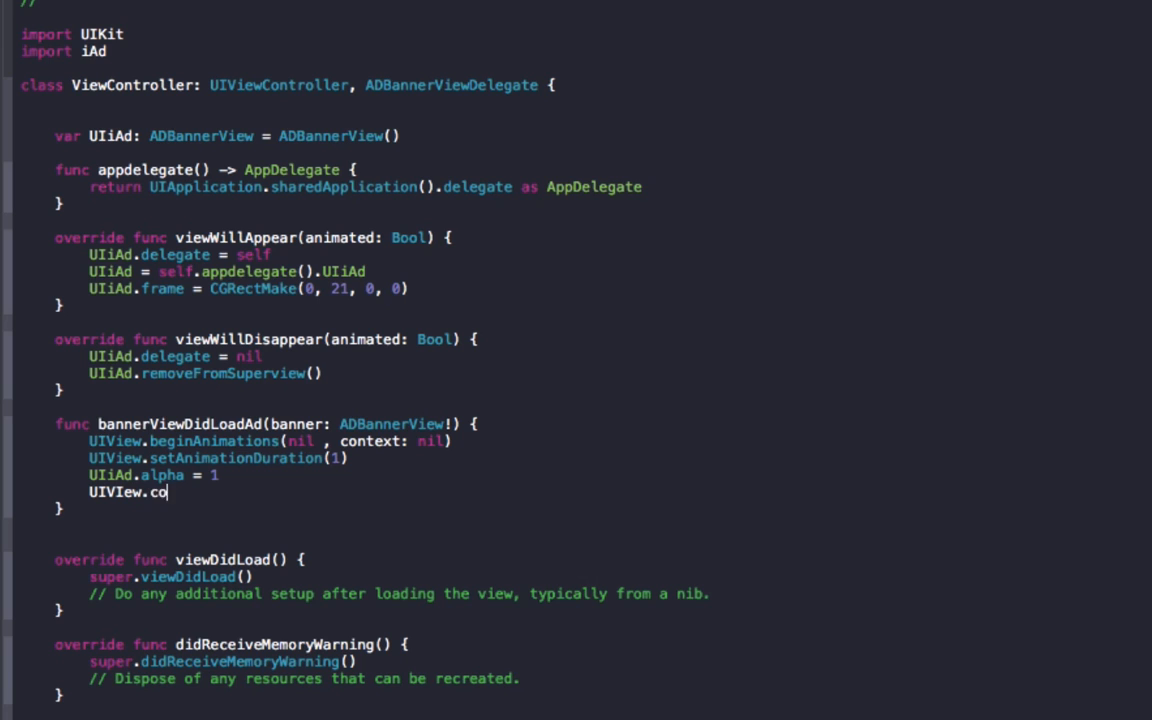
key("BackSpace")
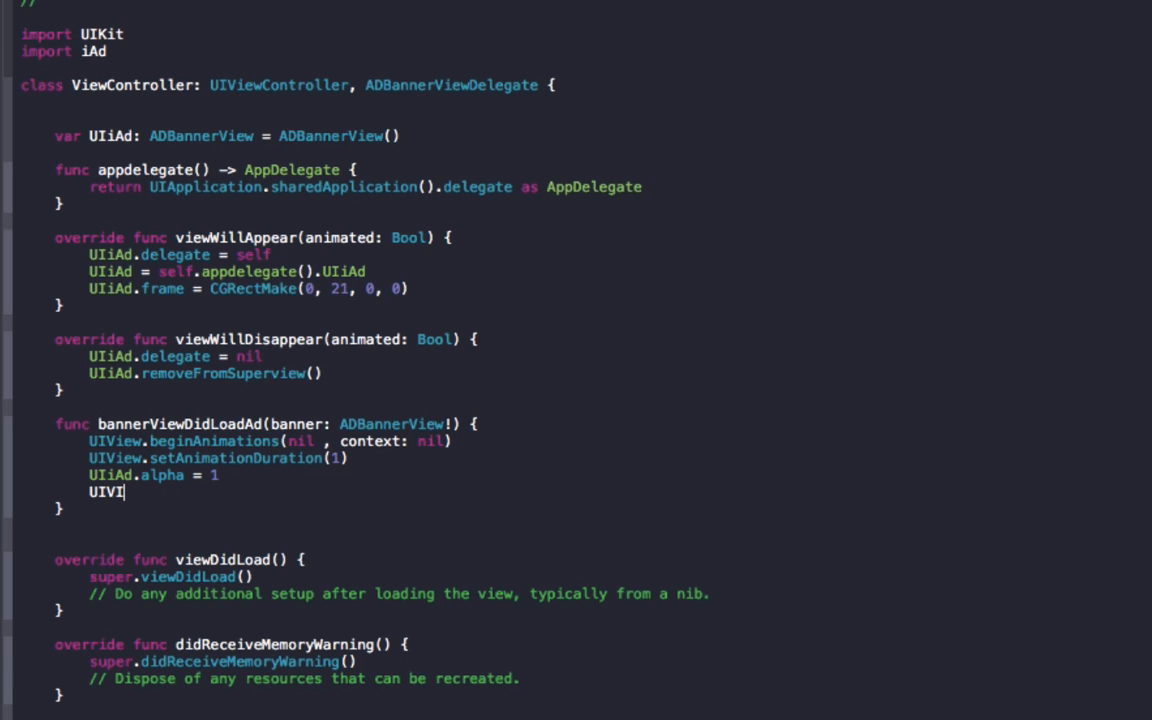
type("ew.commitAnimations()")
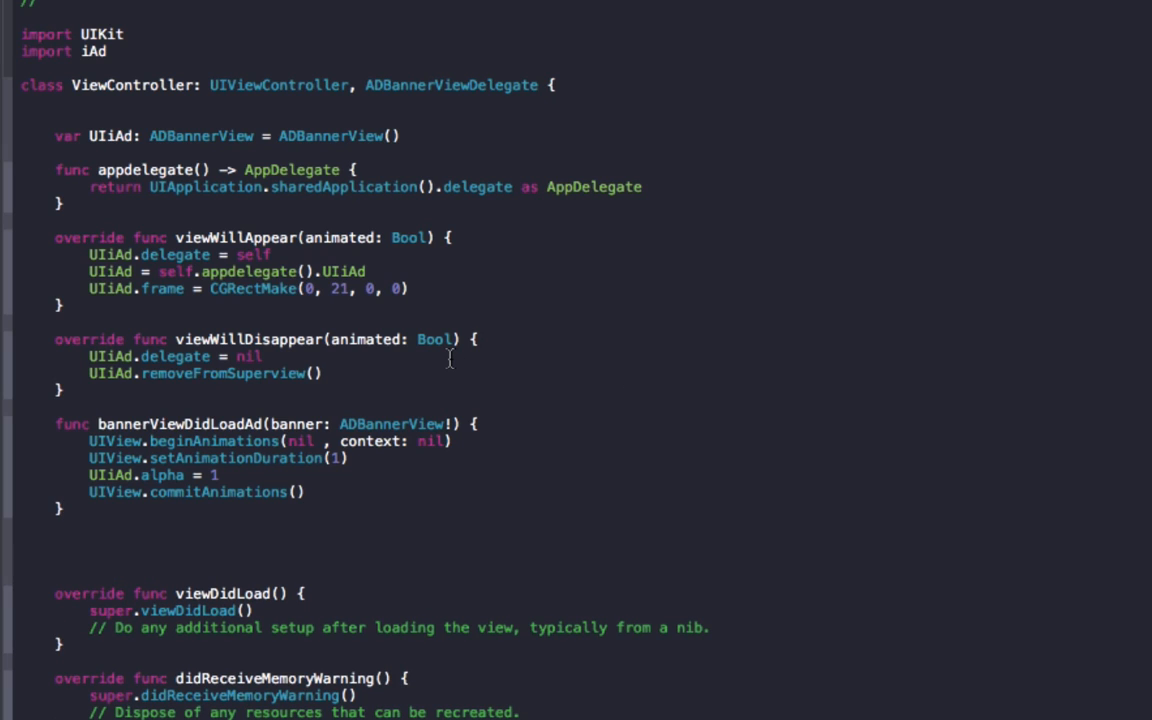
Add bannerView didFailToReceiveAdWithError animating UIiAd.alpha to 0 over one second
left_click(56, 542)
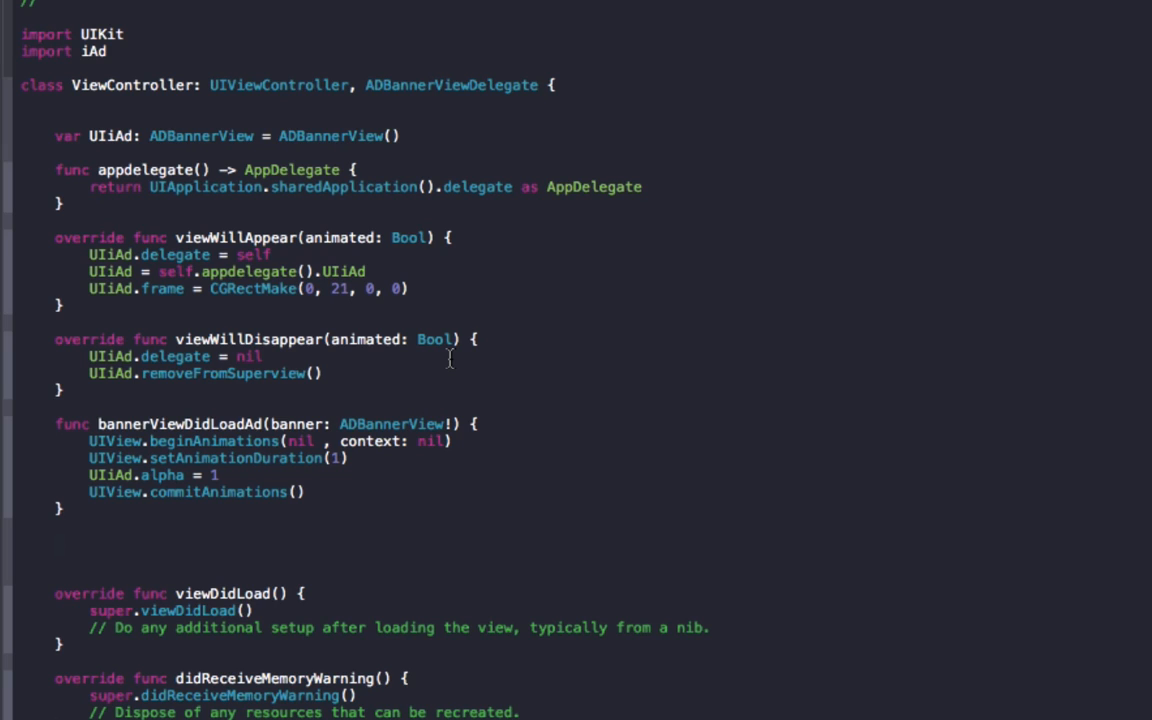
type("banv")
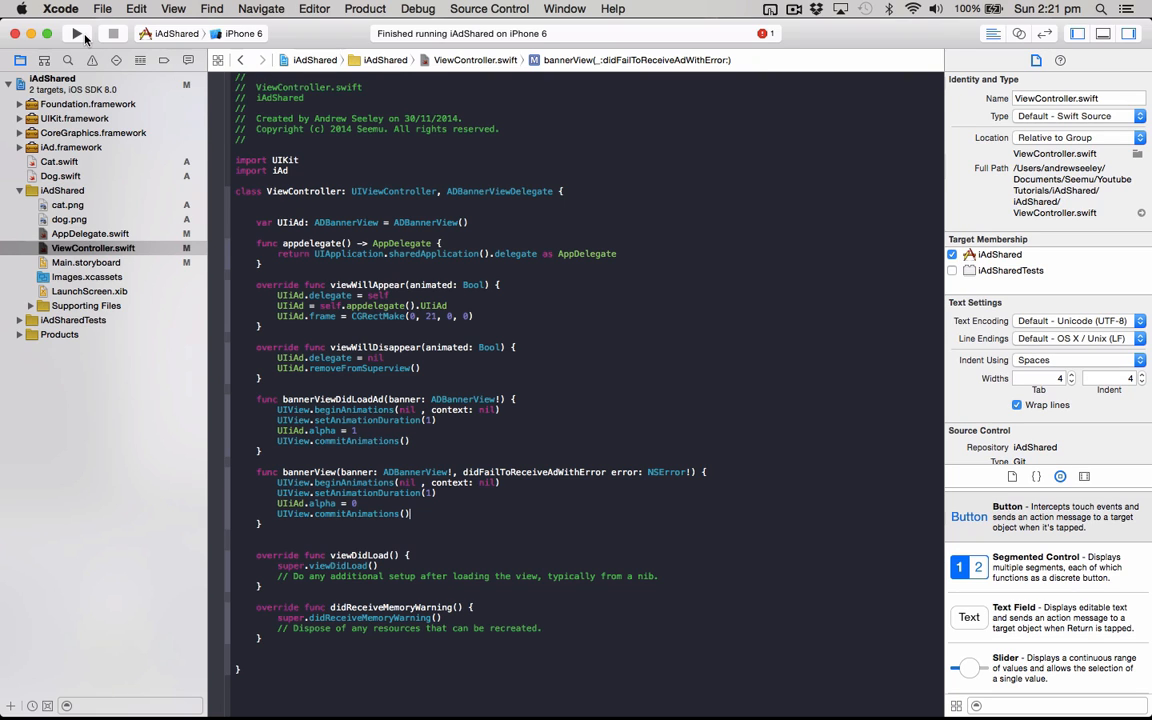
Run the app, then add a blank line at the end of viewWillAppear
left_click(77, 33)
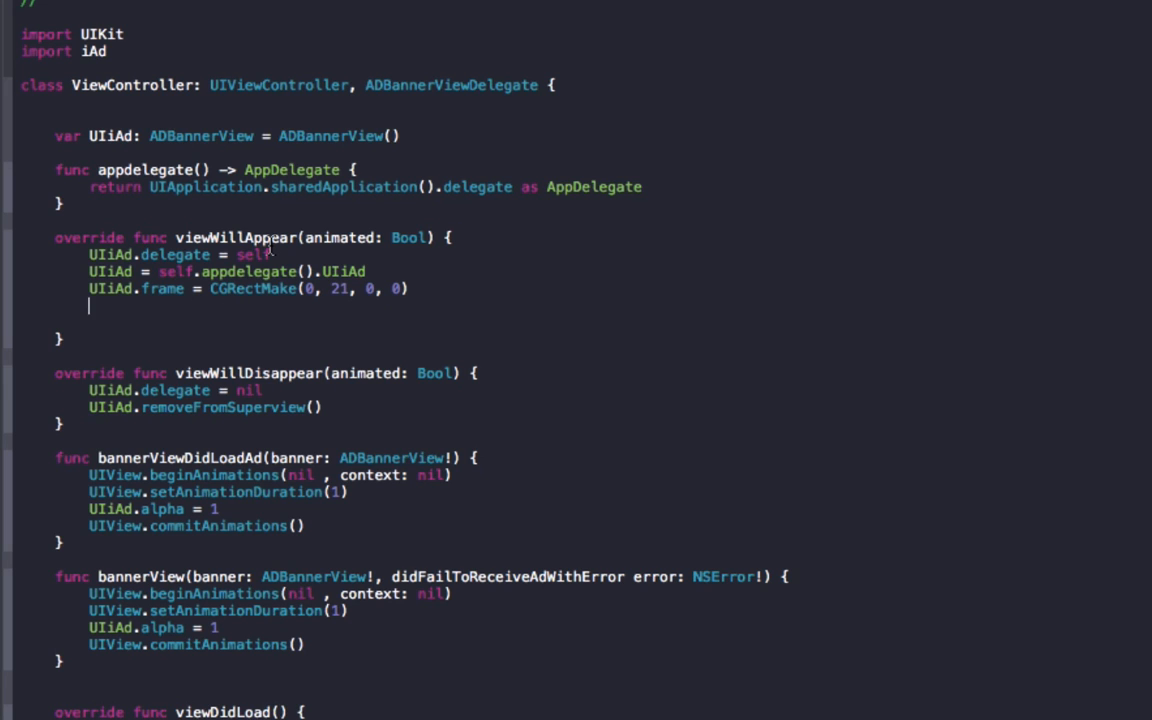
Add self.view.addSubview(UIiAd) after the frame line in viewWillAppear
type("self.viewWillDisappear")
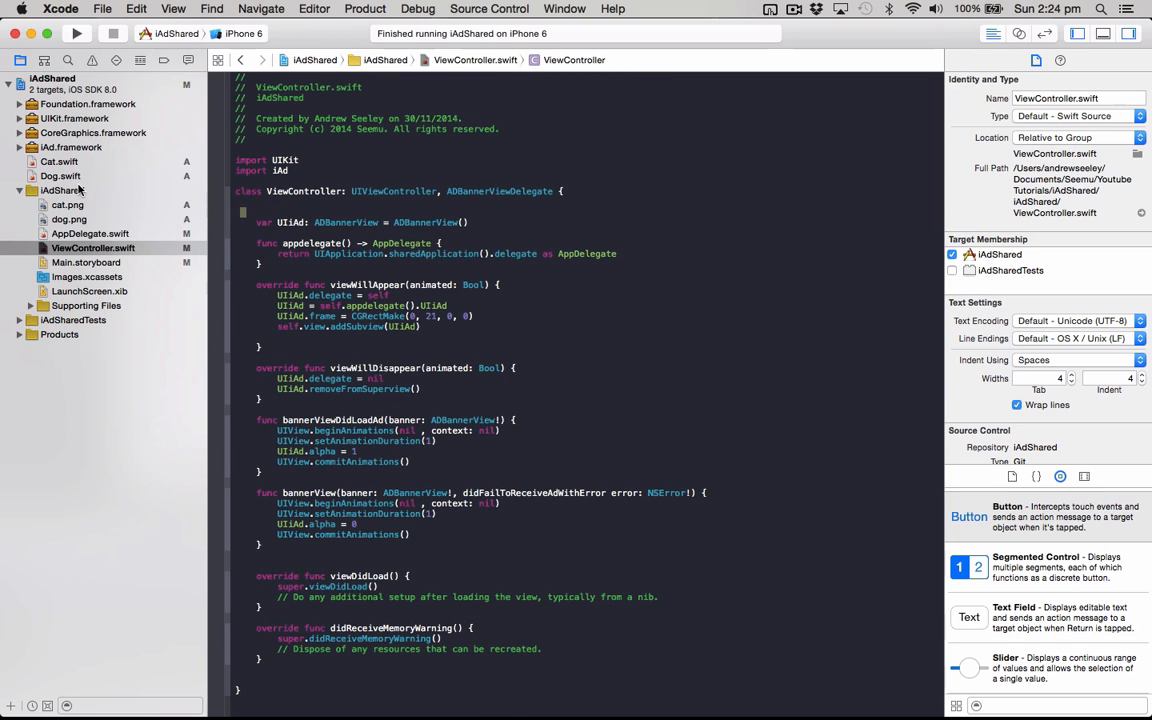
Add import iAd and the shared banner code to both Cat.swift and Dog.swift
left_click(60, 176)
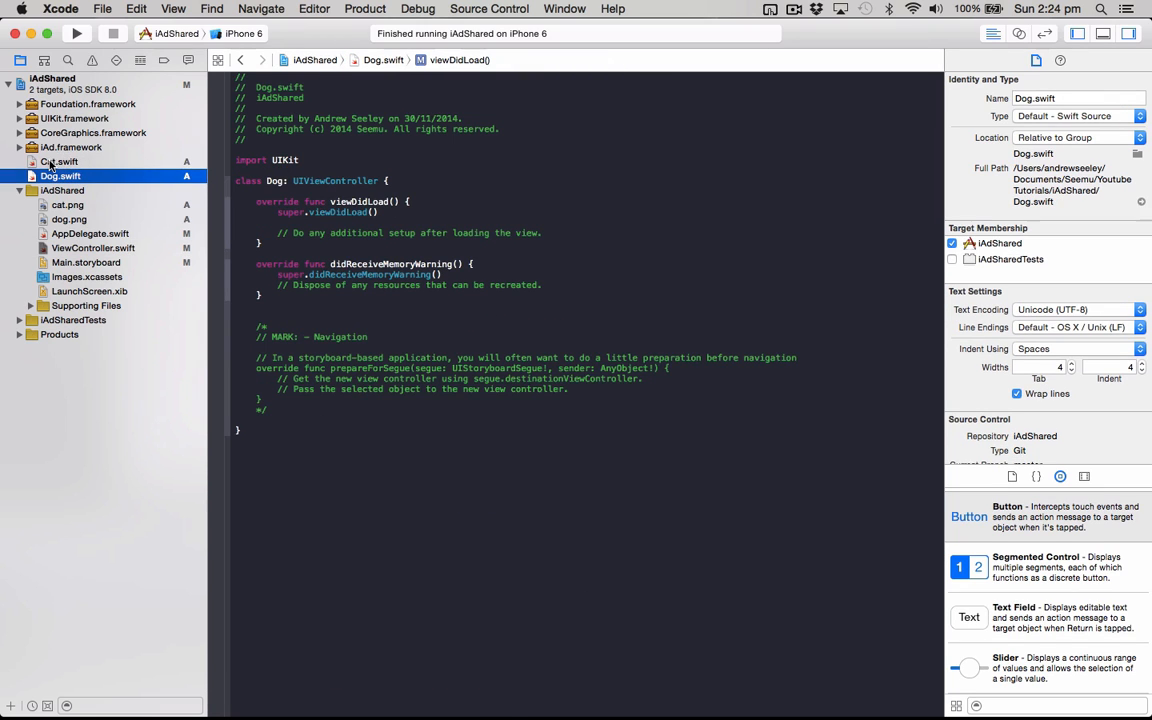
left_click(59, 161)
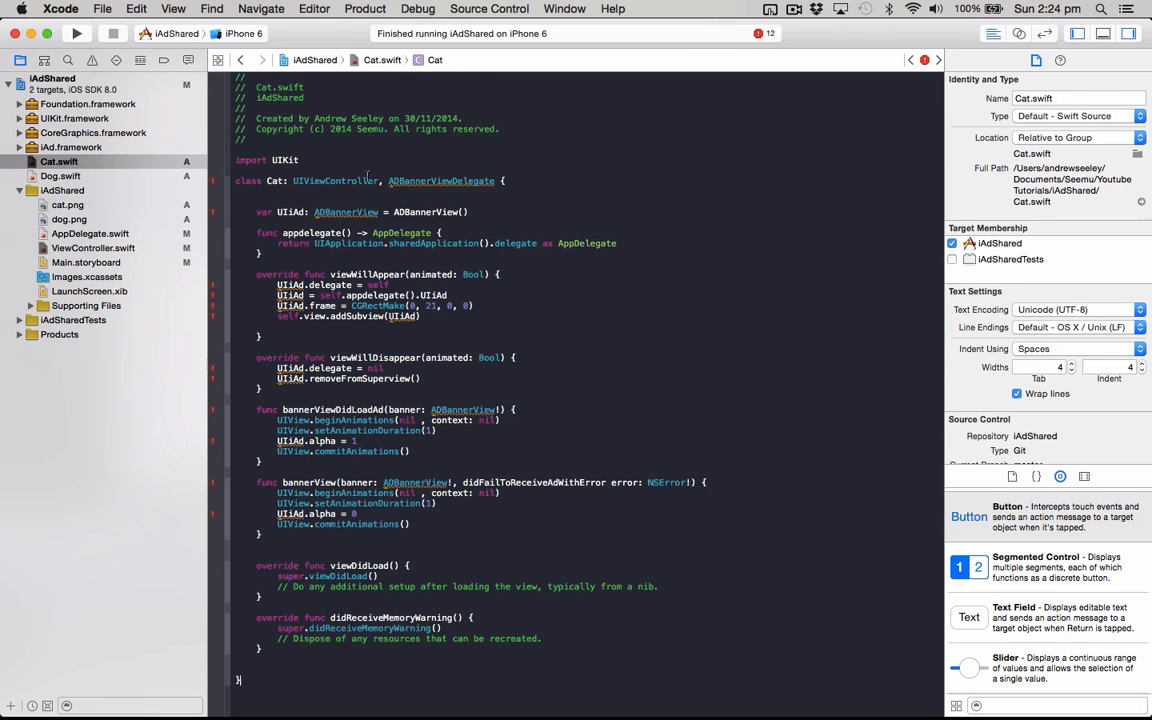
type("import iAd")
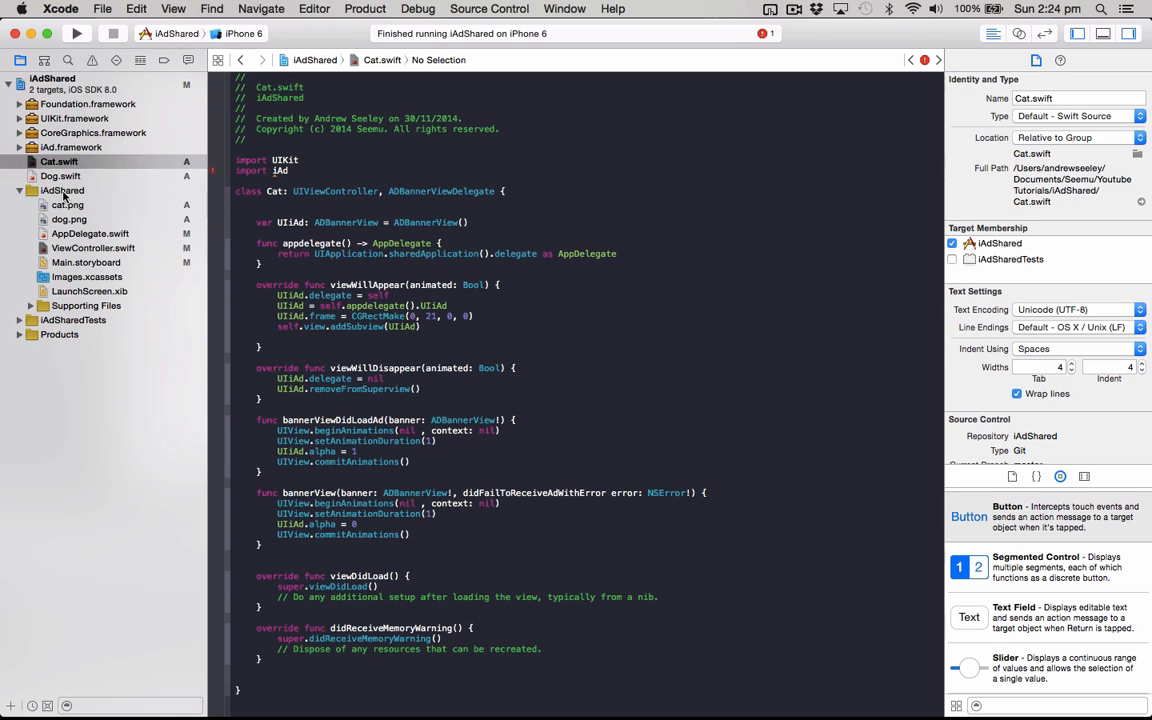
left_click(60, 176)
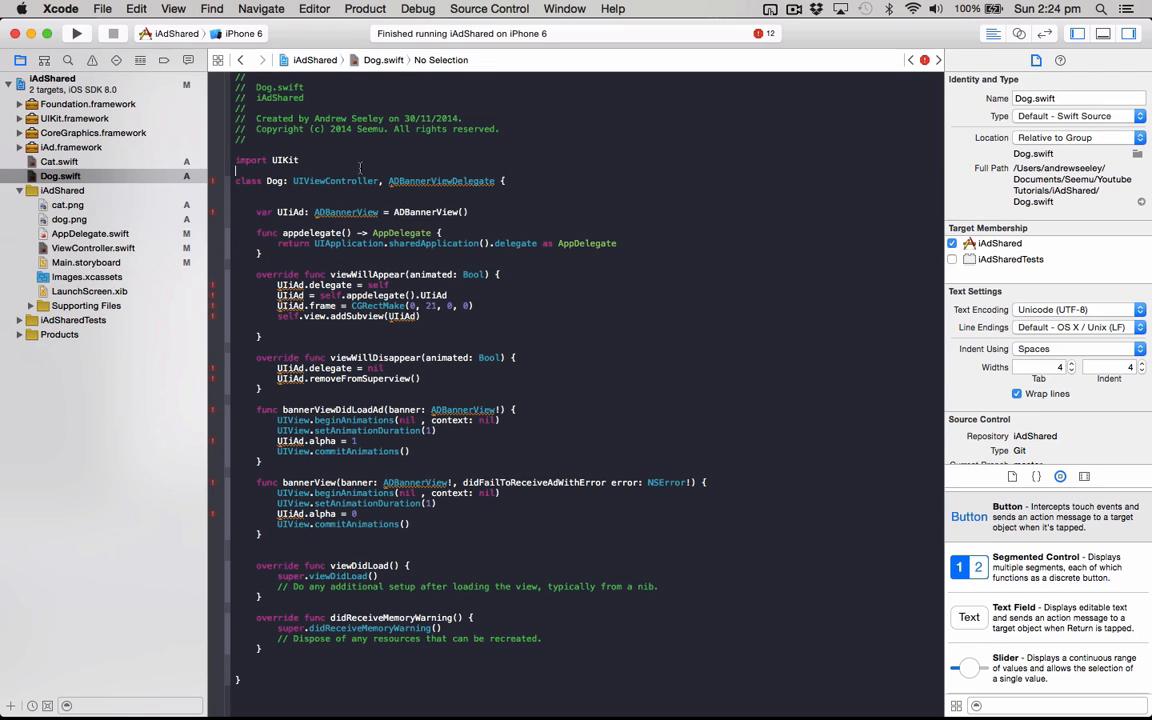
type("import")
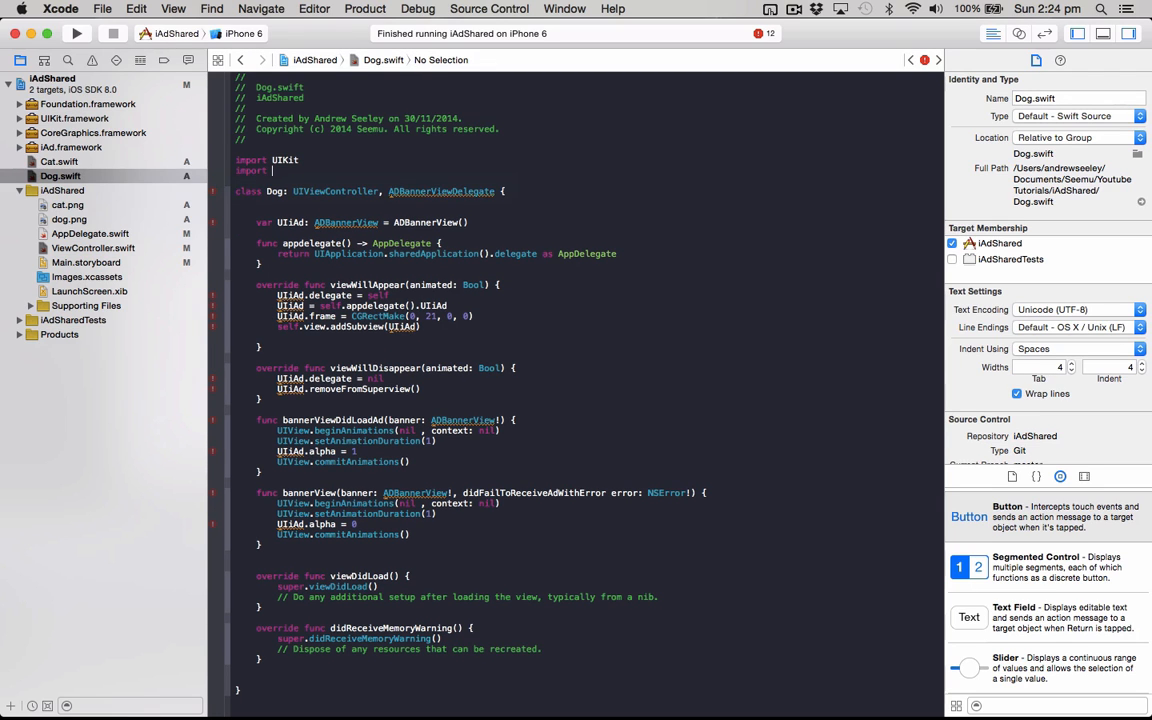
type("iAd")
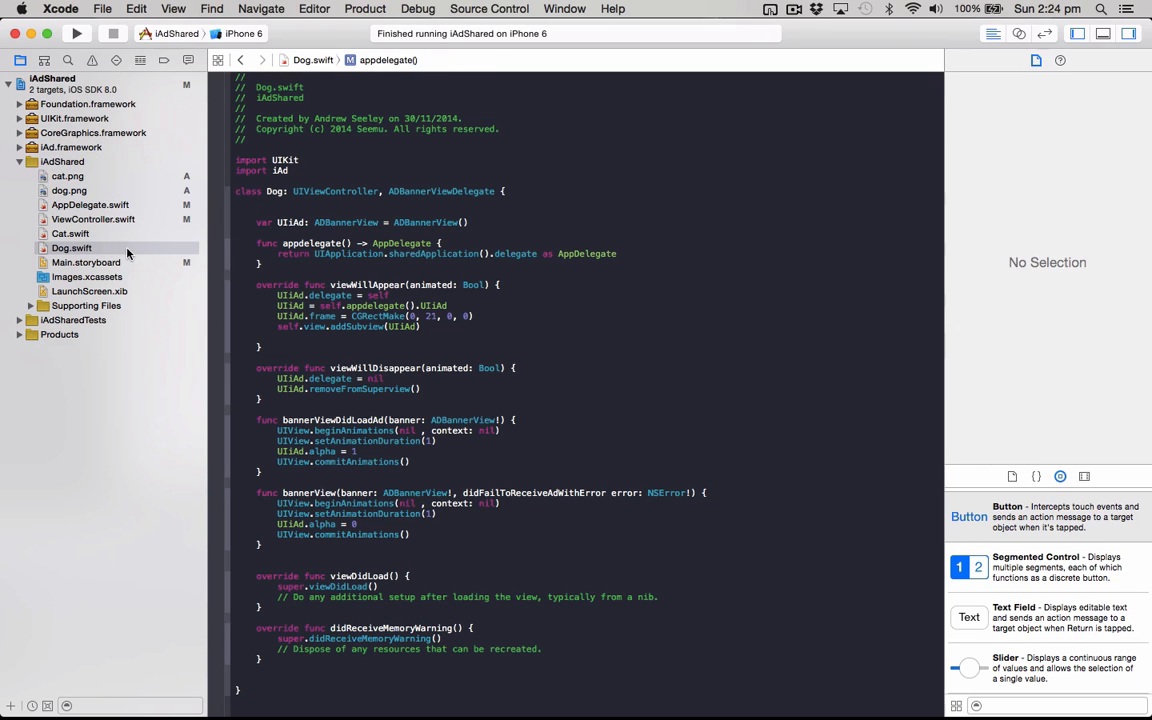
left_click(90, 205)
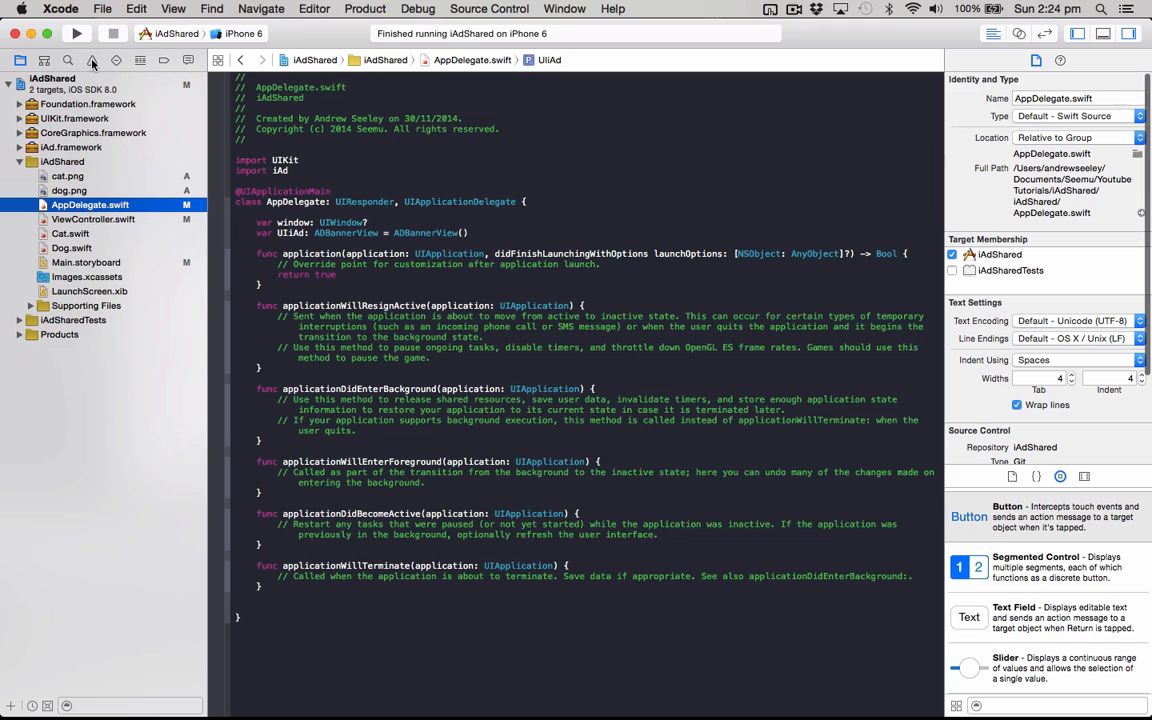
Run the app and visit Cat, then Dog, returning to the main screen each time
left_click(76, 33)
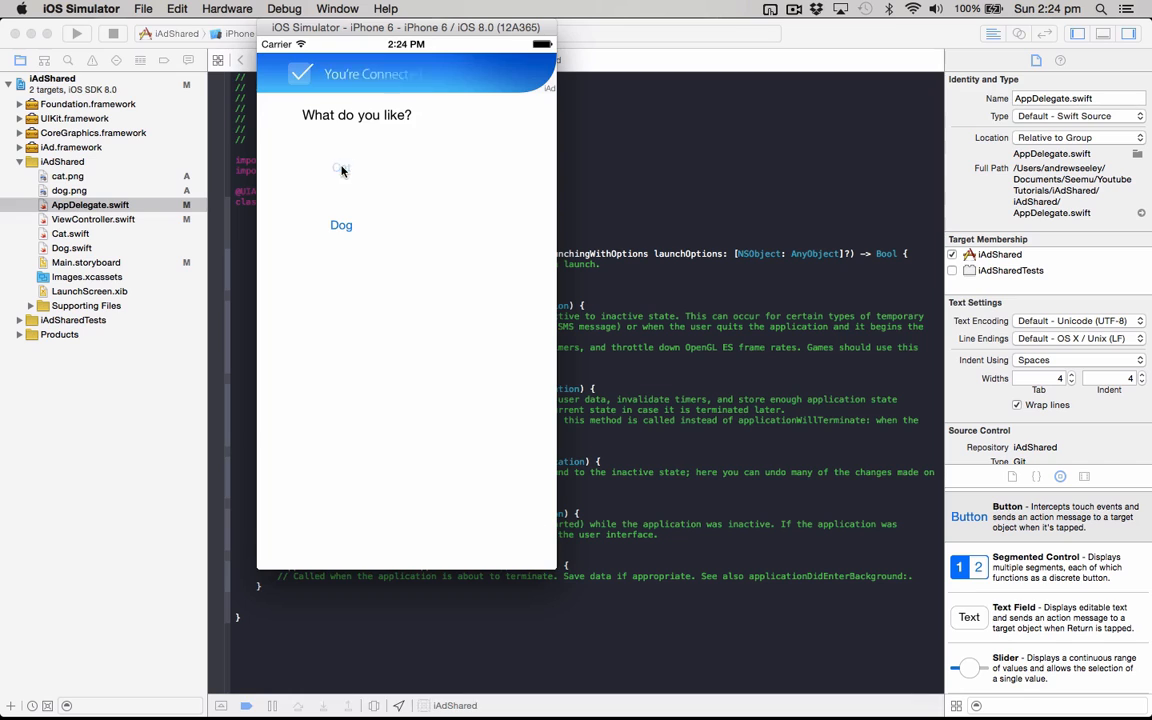
left_click(341, 168)
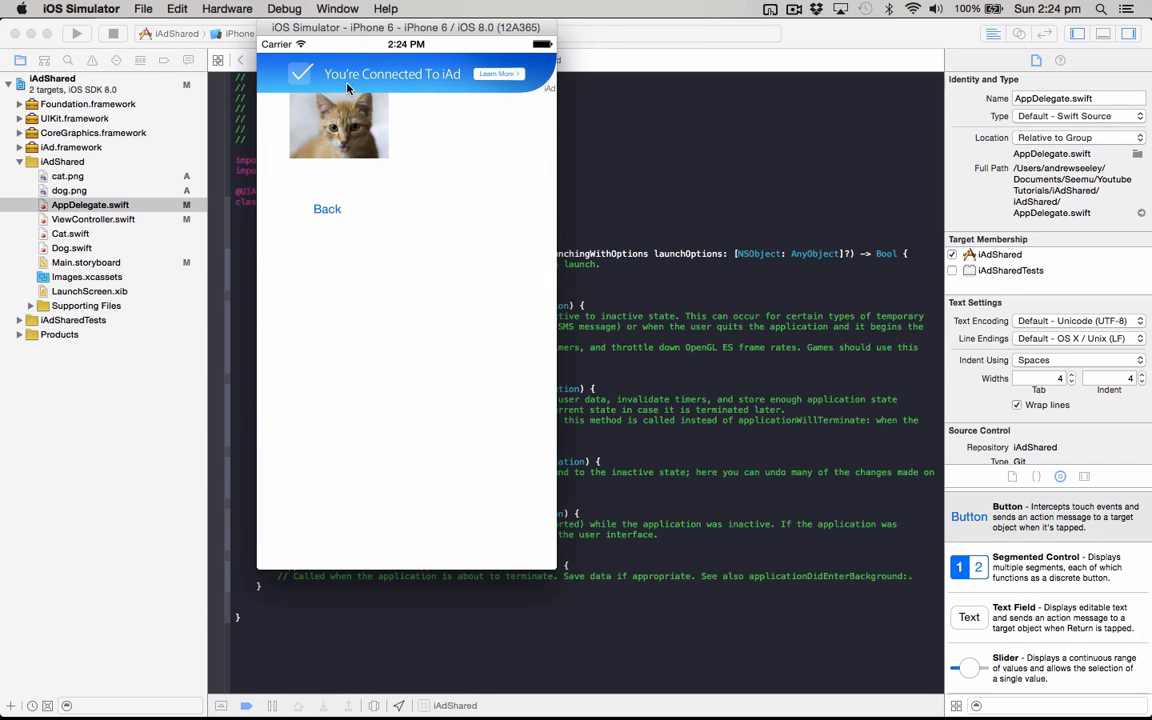
left_click(327, 208)
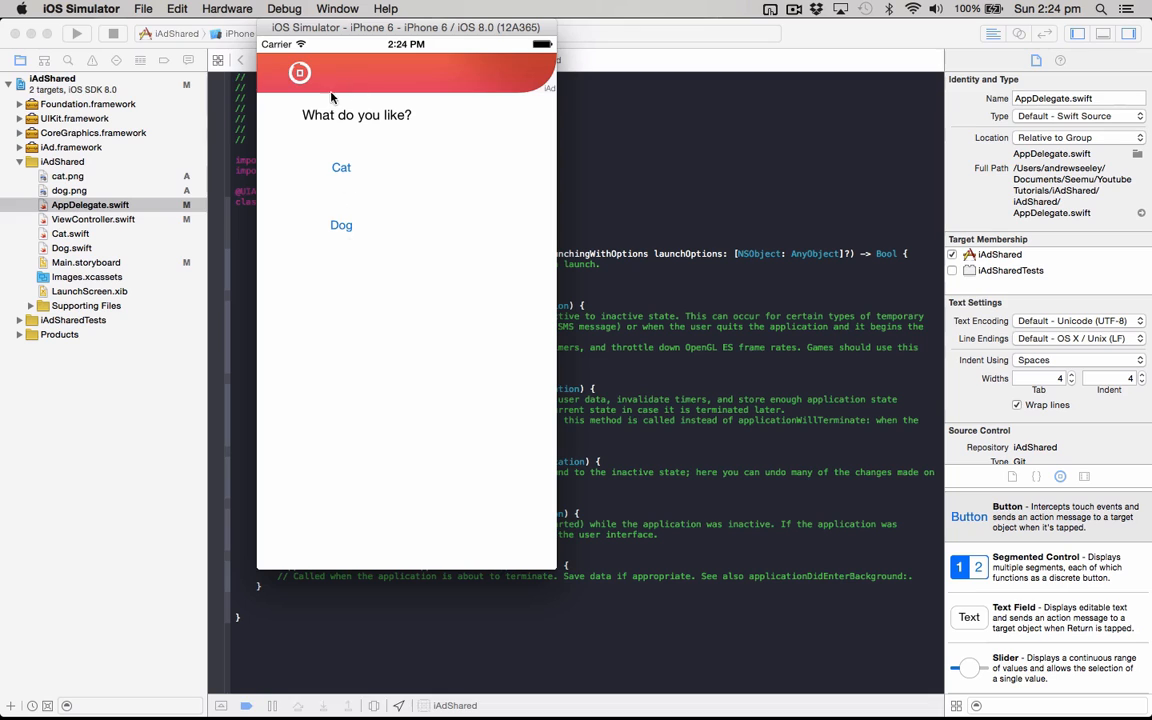
left_click(341, 225)
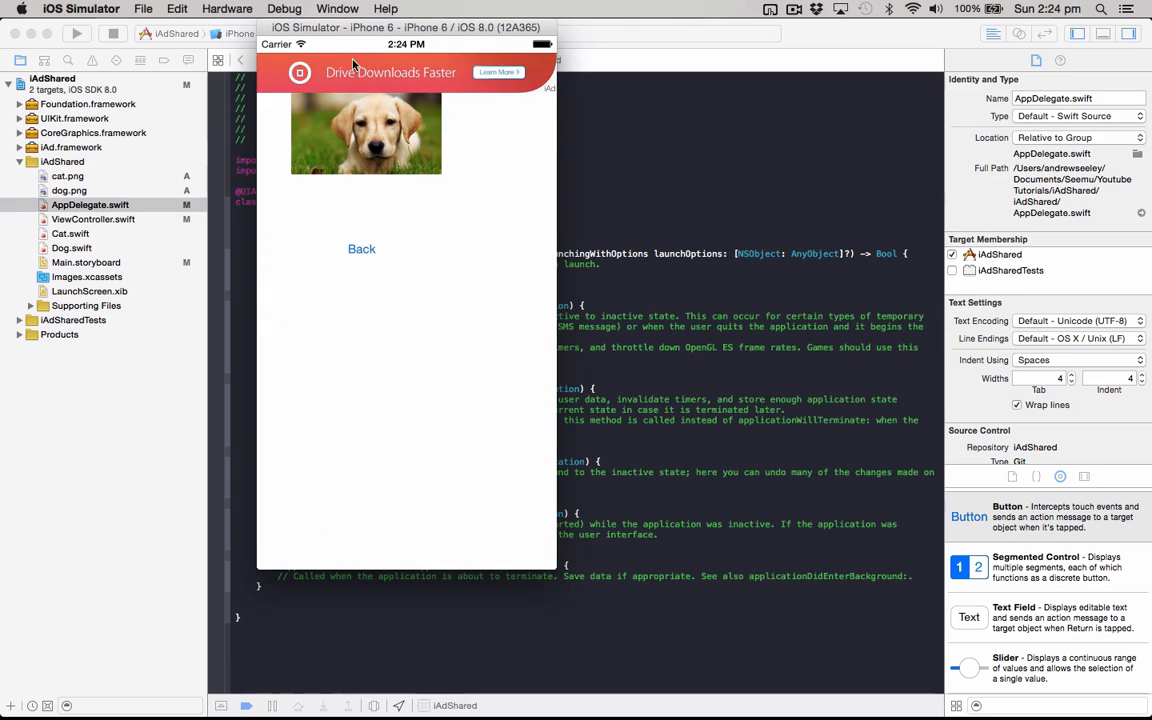
mouse_move(361, 249)
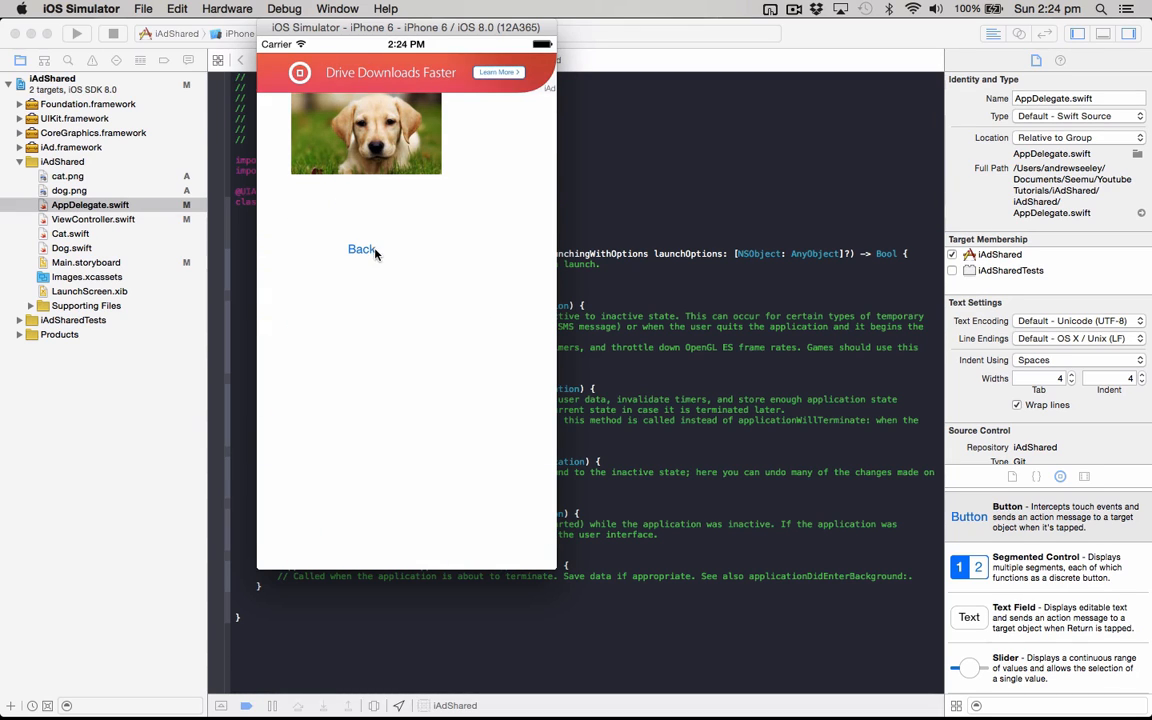
left_click(361, 249)
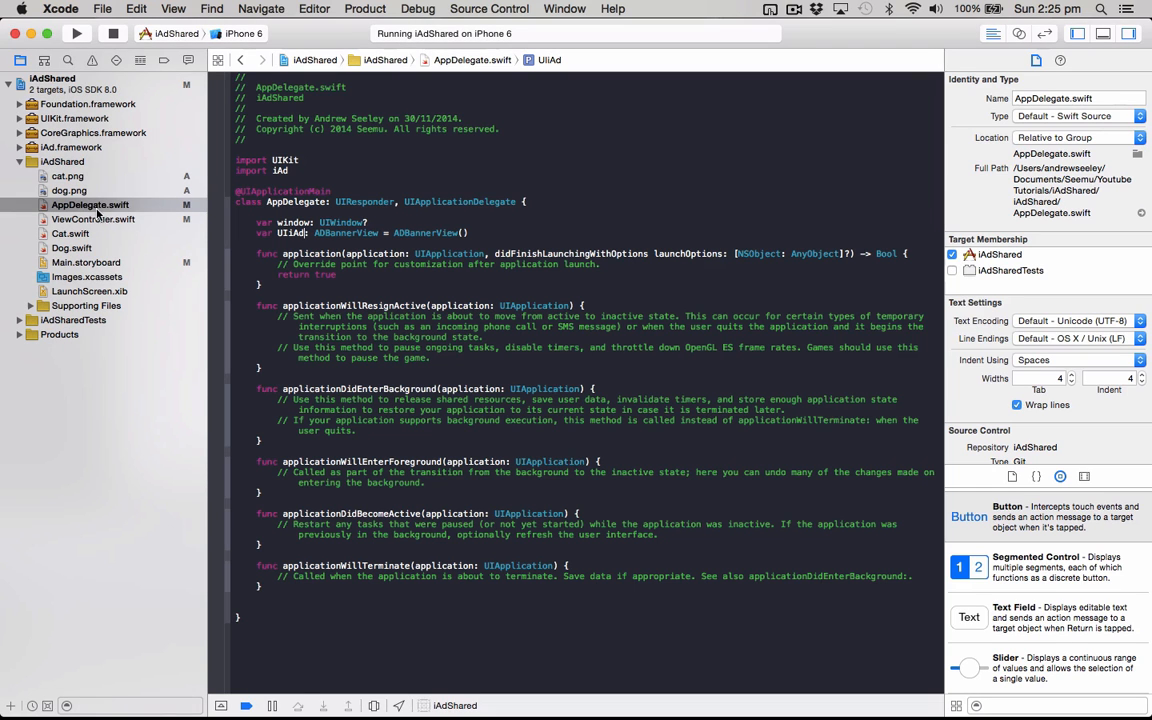
In ViewController's viewWillAppear, add var SH = UIScreen.mainScreen().bounds.height
left_click(93, 219)
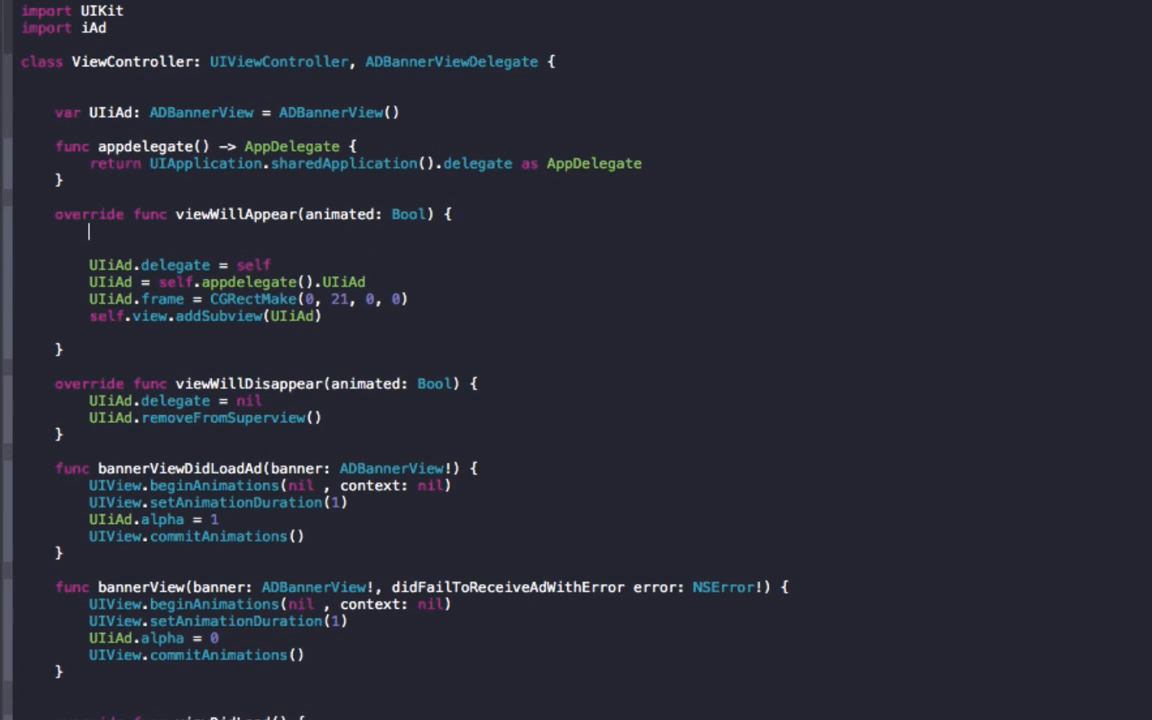
type("v")
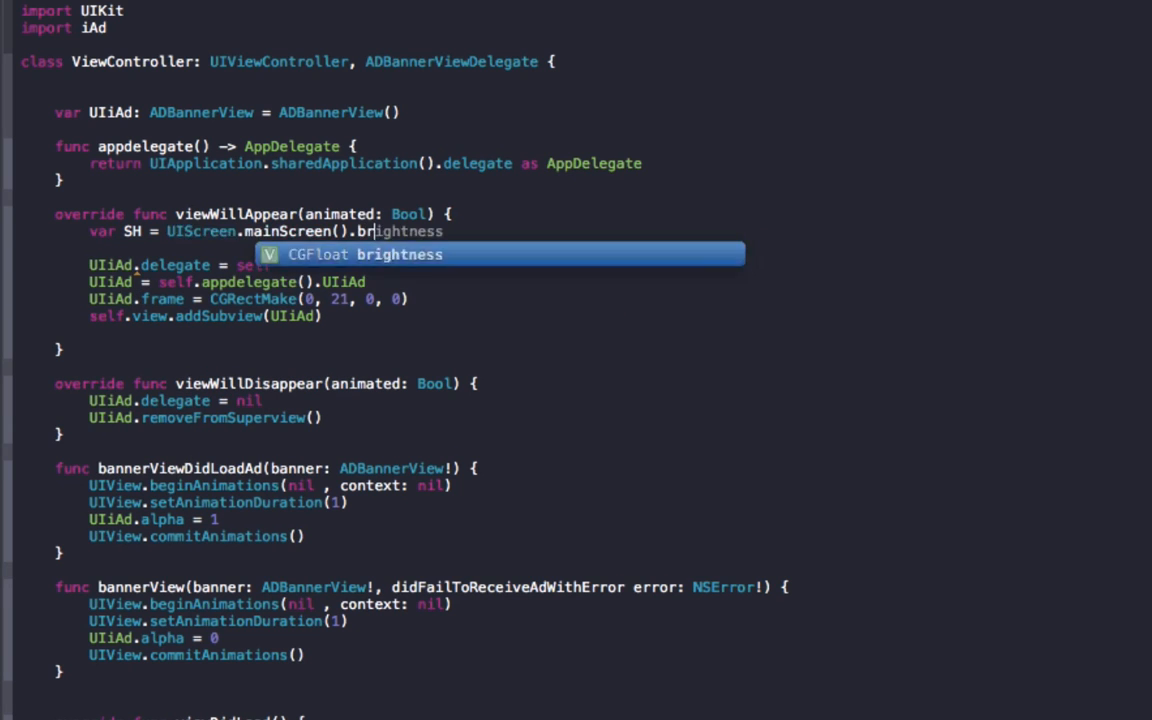
type("ounds.height")
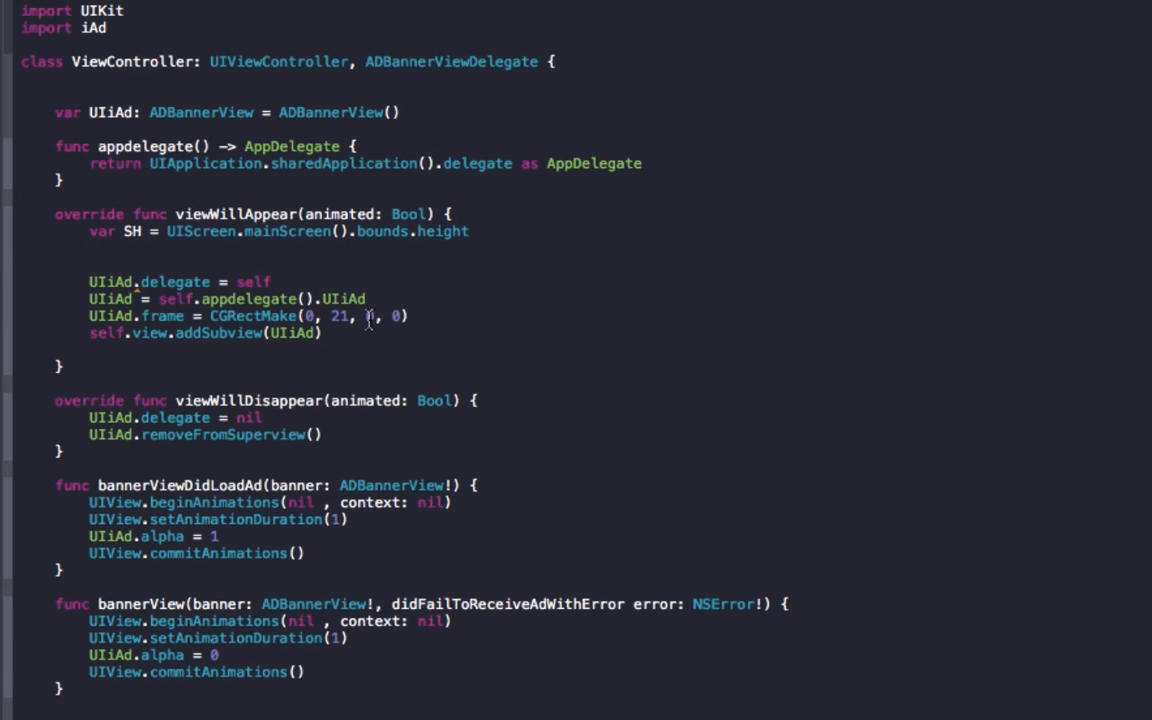
Change the banner frame's vertical offset from 21 to SH - 50 and rebuild the app
key("Backspace")
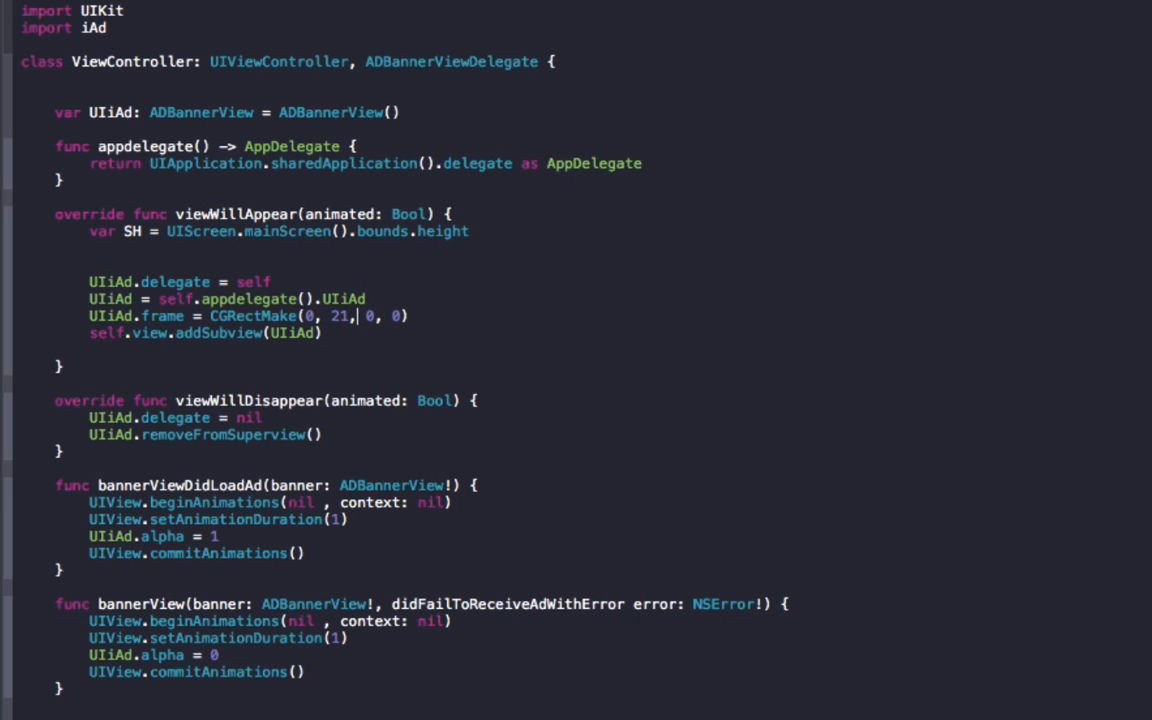
key("Backspace")
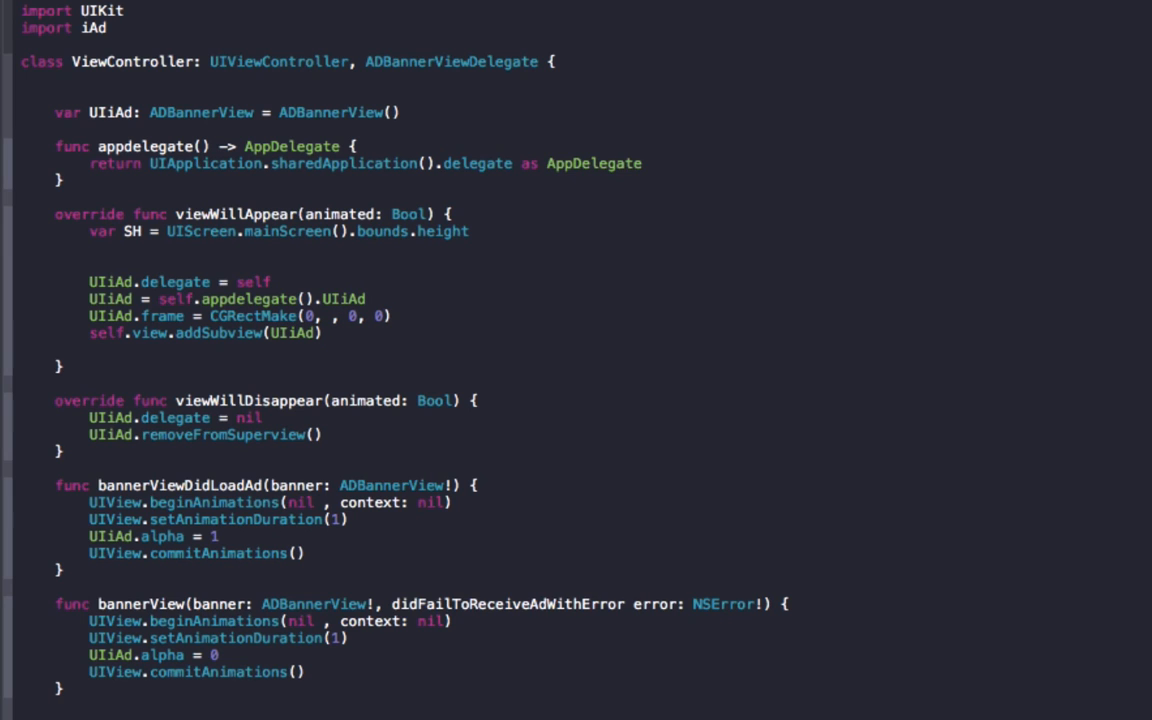
type("SH - 50")
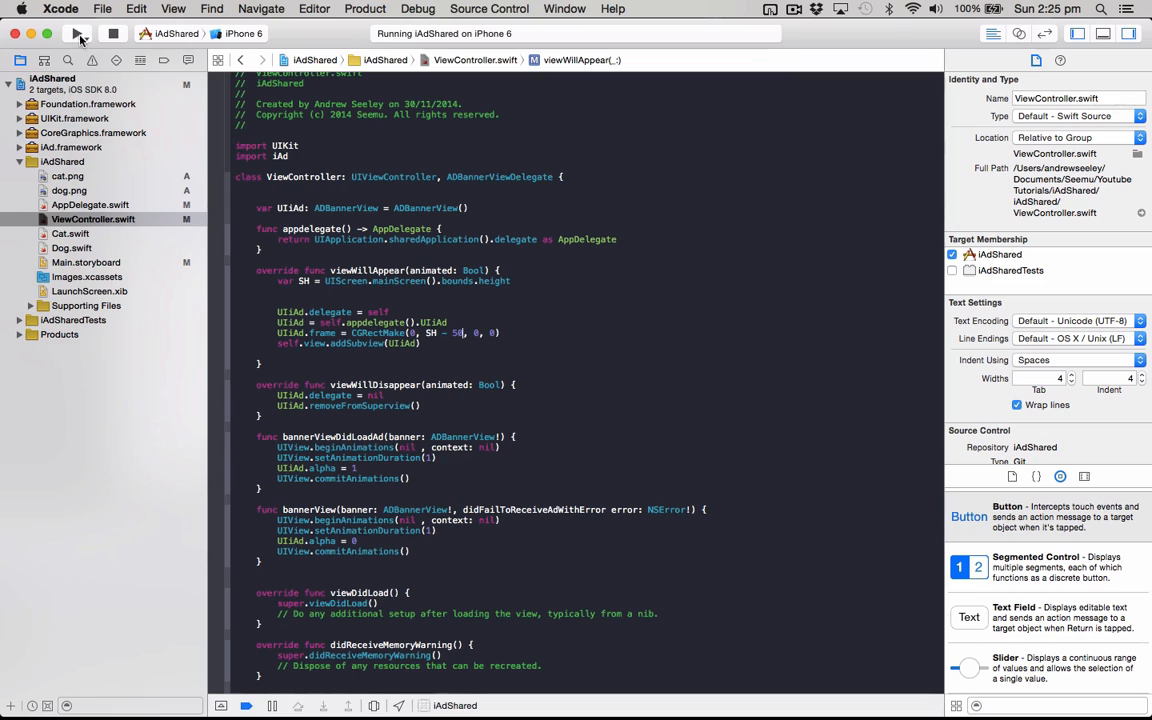
left_click(78, 33)
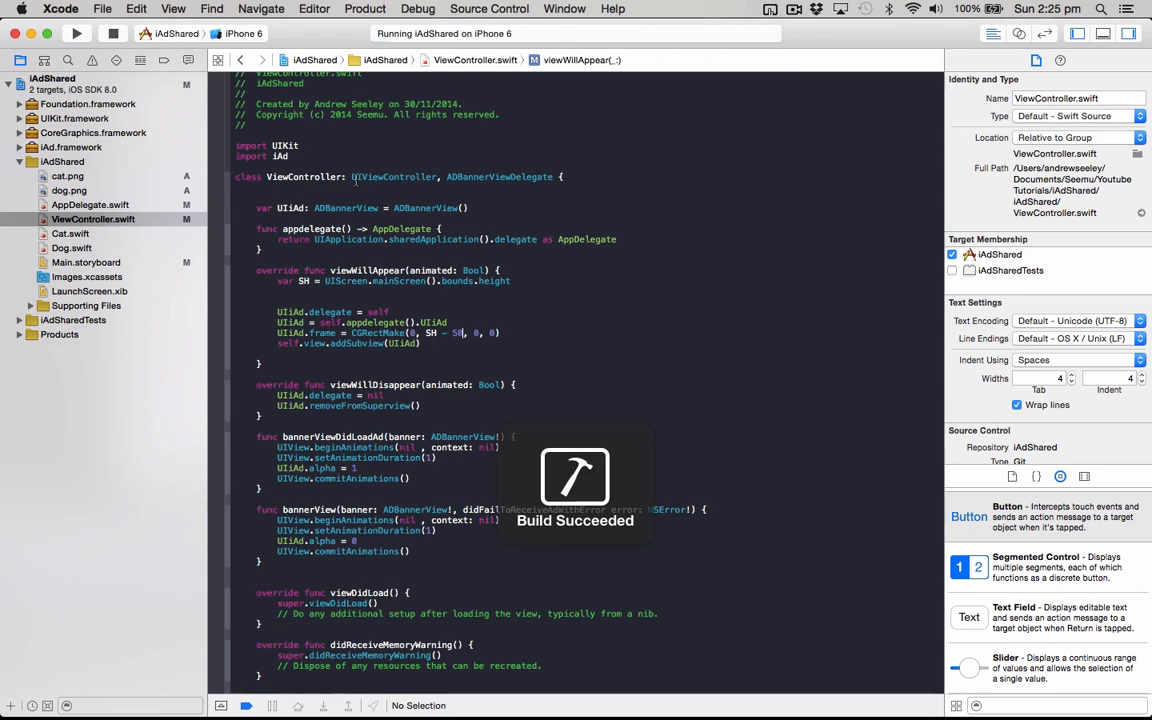